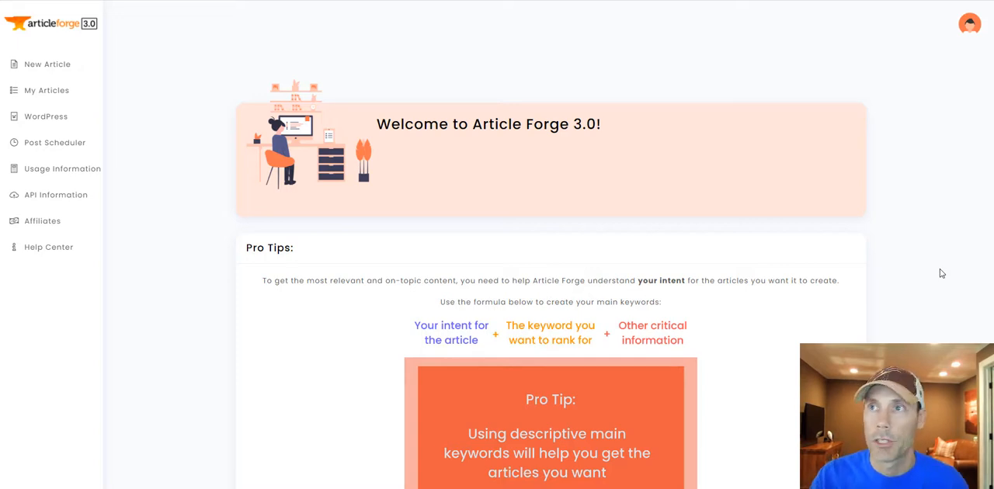
mouse_move(630, 130)
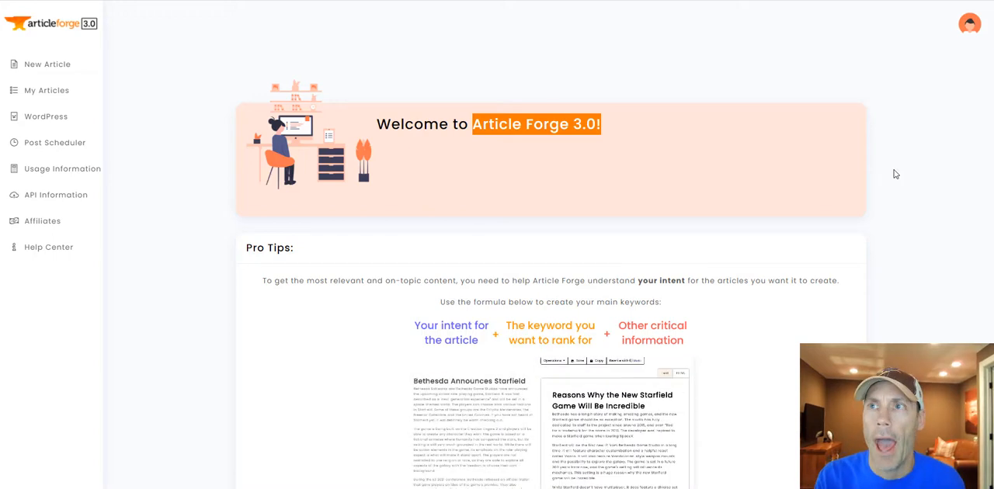
Bring up the Create a New Article form and review its Keyword and Sub-keywords fields
scroll(down, 3)
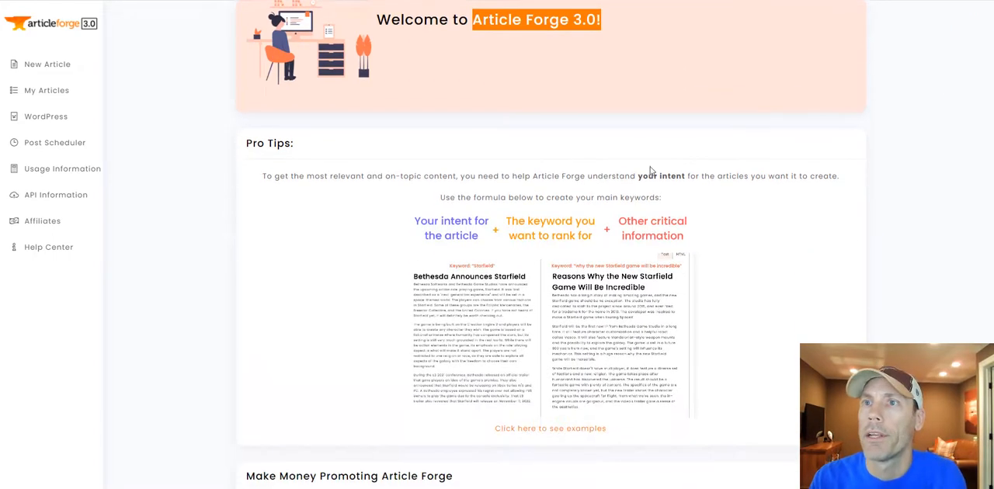
scroll(down, 3)
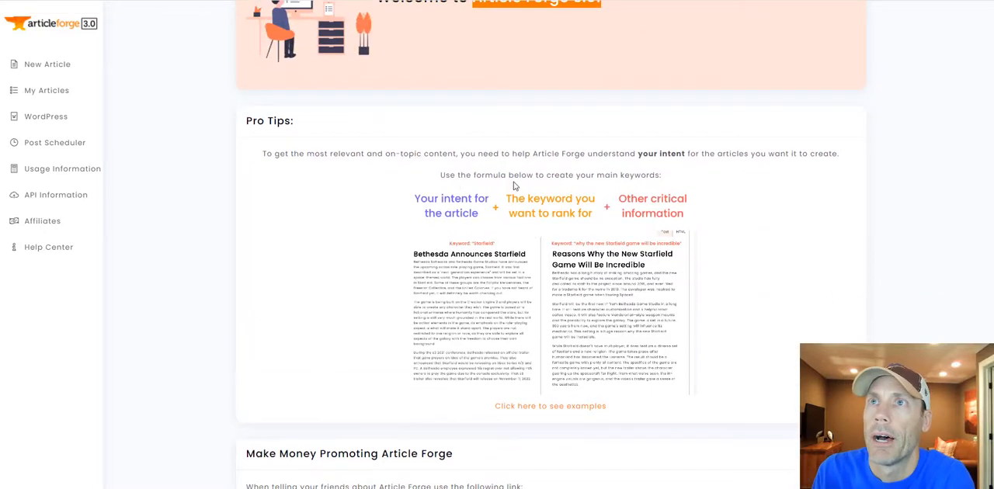
mouse_move(15, 123)
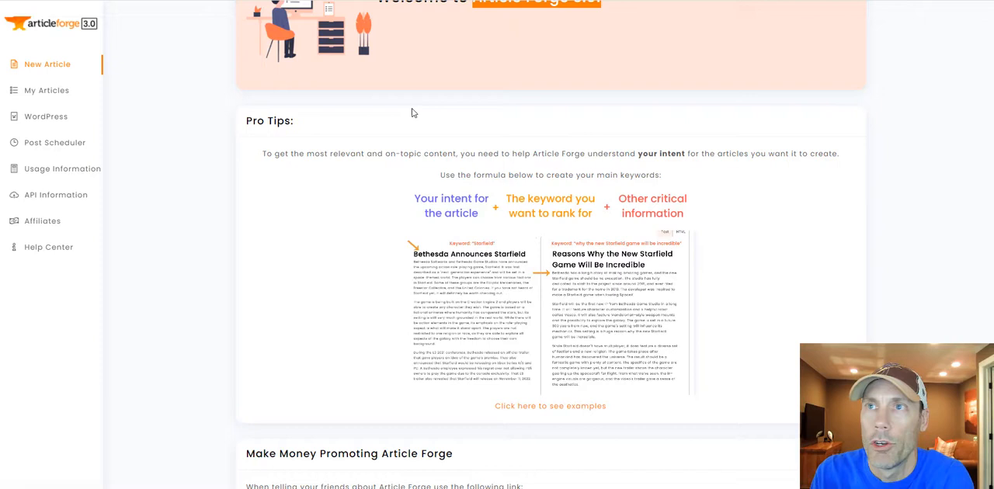
click(48, 63)
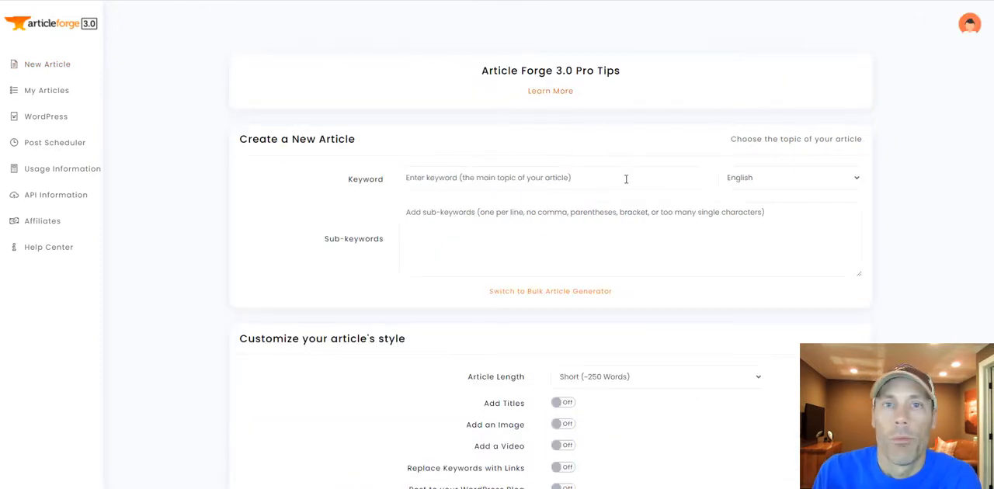
mouse_move(345, 181)
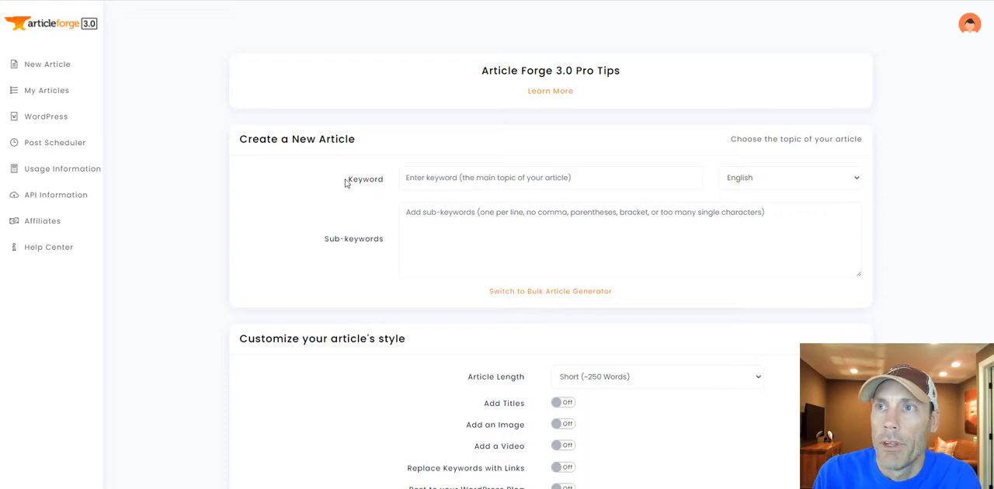
mouse_move(342, 160)
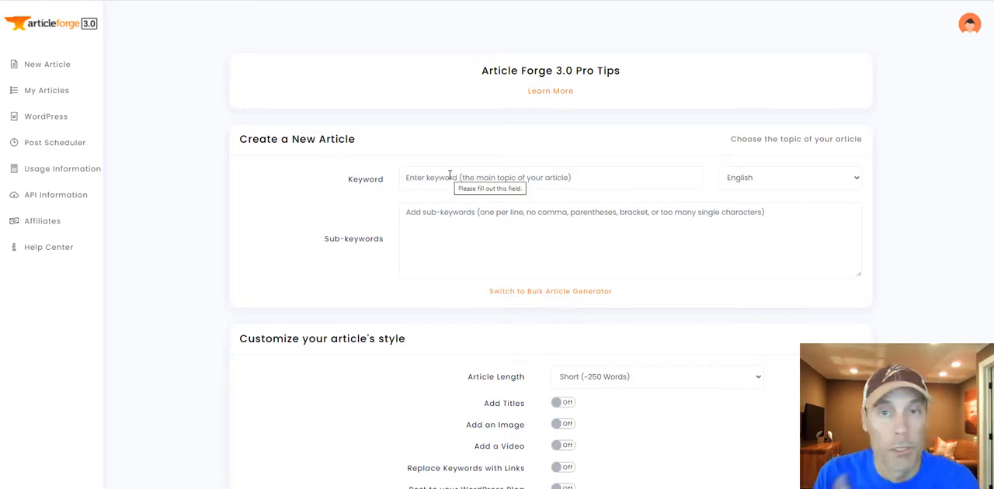
click(549, 177)
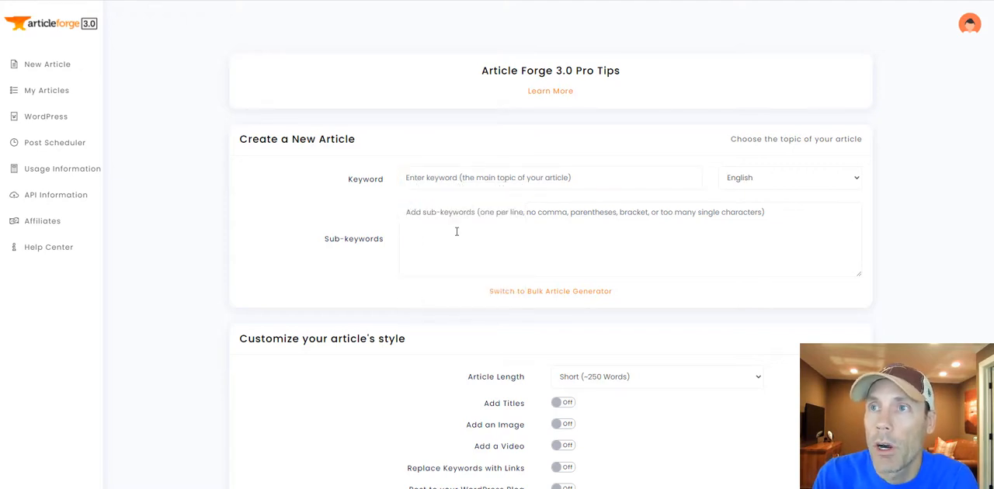
click(603, 233)
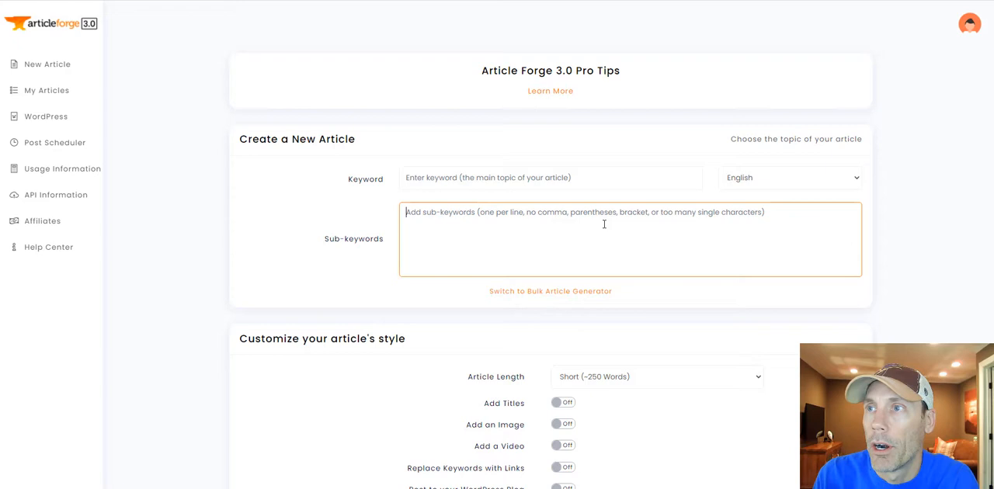
mouse_move(590, 236)
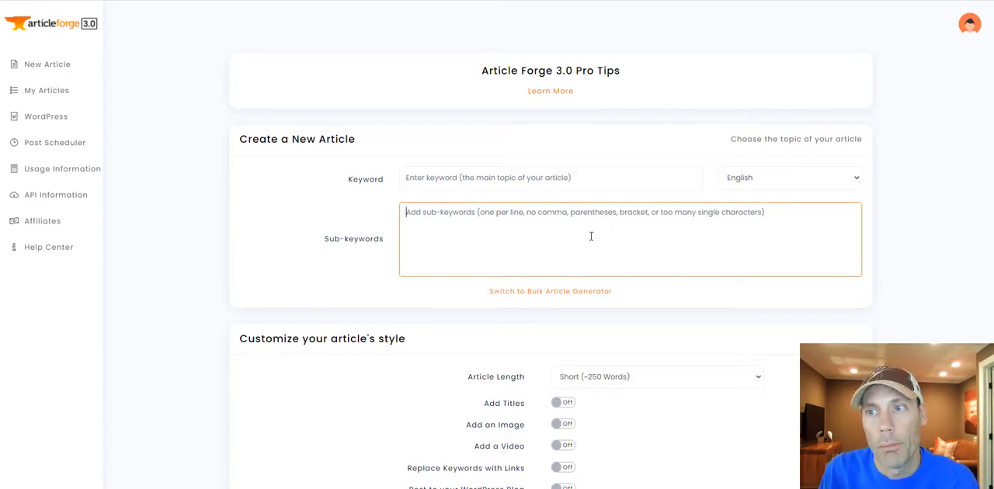
Review the article style toggles, trying the WordAi rewriting switch, then return to a fresh form
scroll(down, 3)
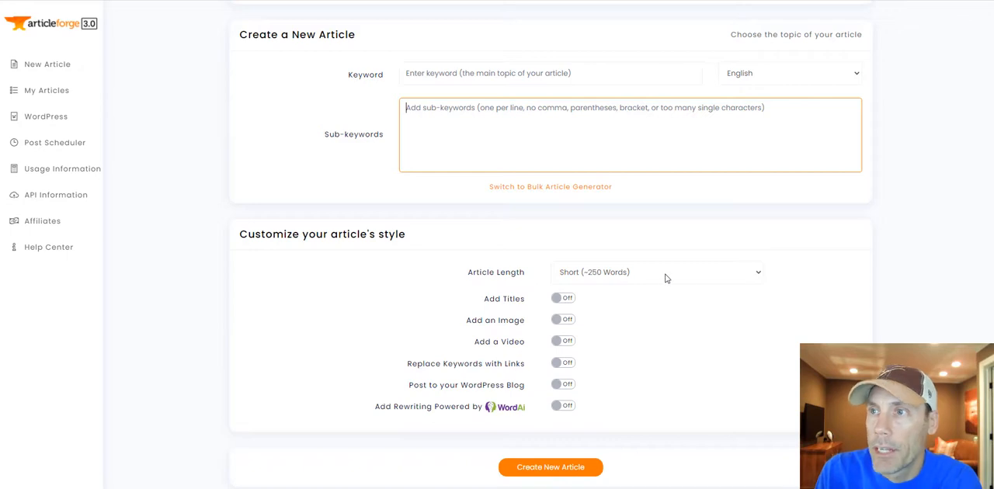
mouse_move(571, 317)
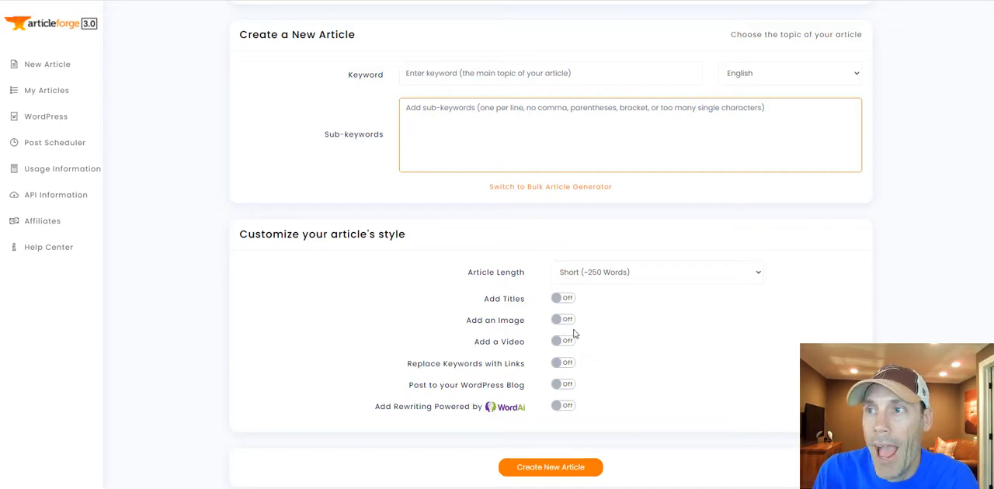
mouse_move(602, 348)
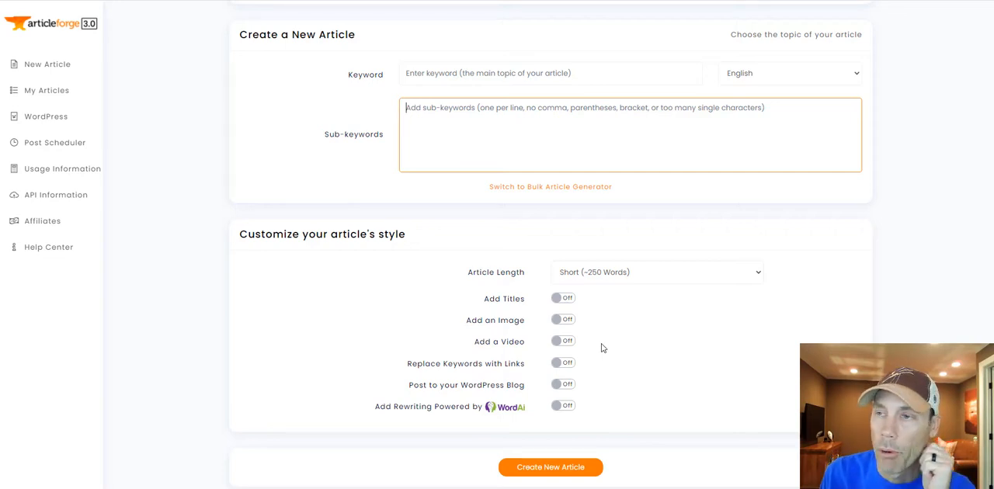
mouse_move(550, 369)
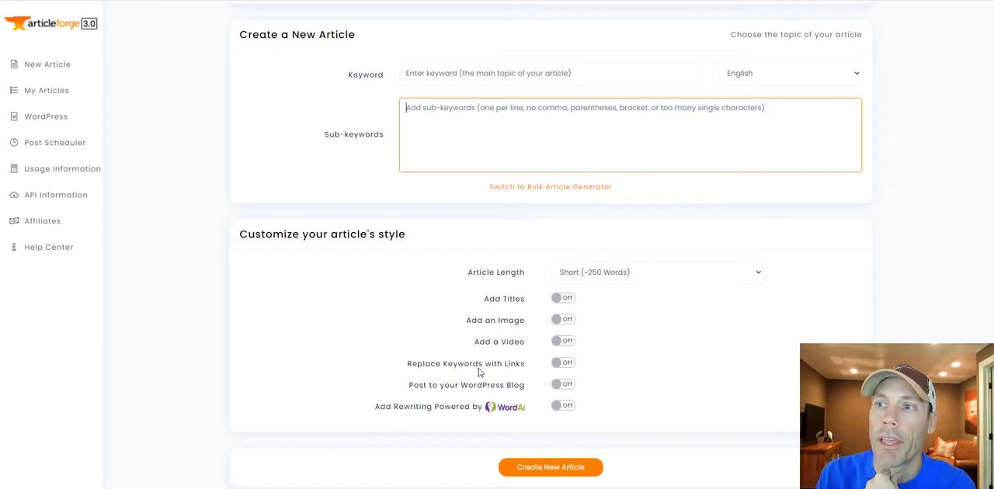
mouse_move(575, 372)
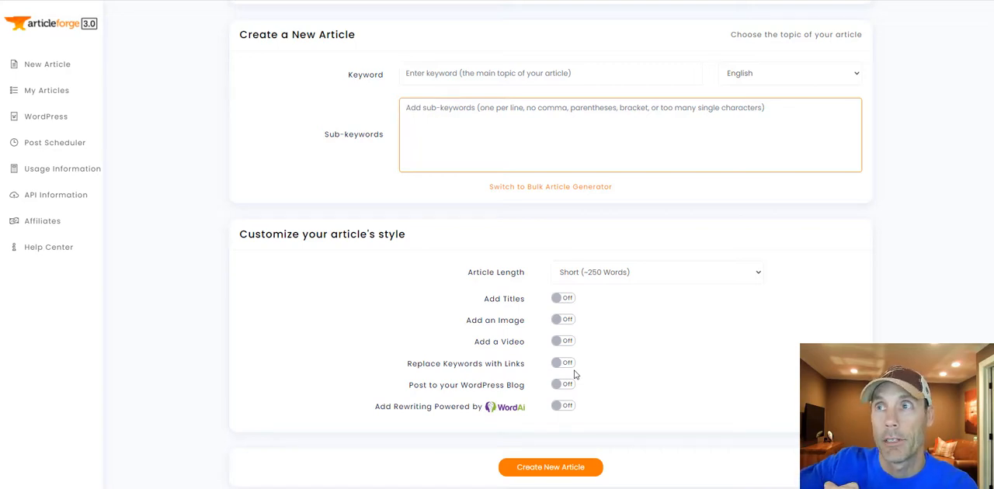
mouse_move(553, 379)
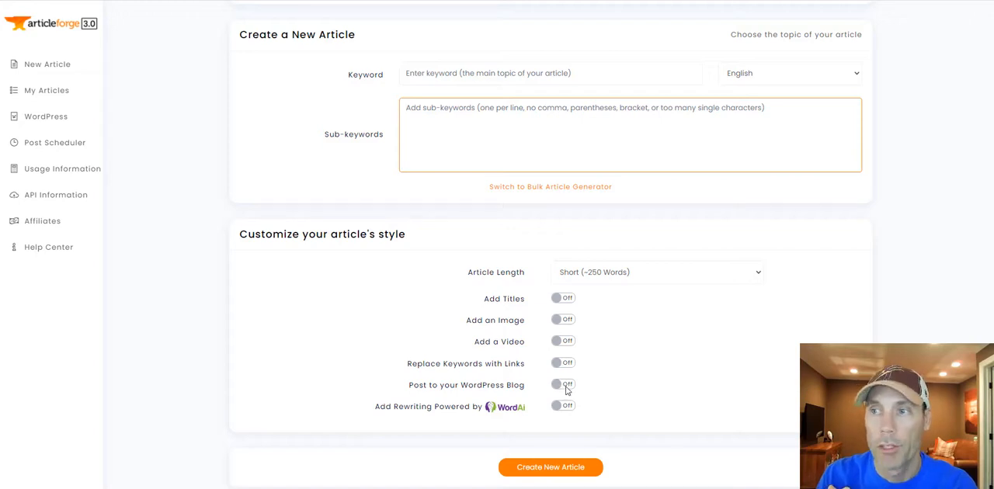
mouse_move(584, 385)
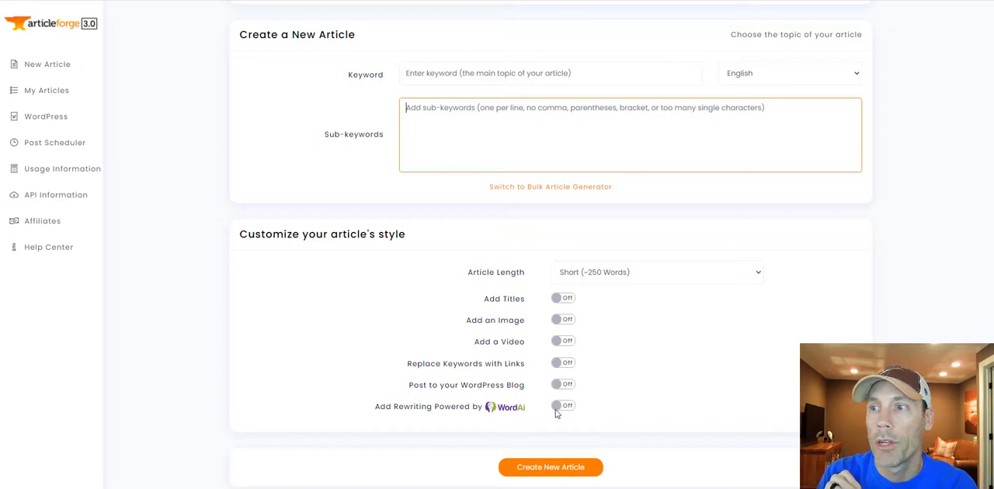
click(562, 407)
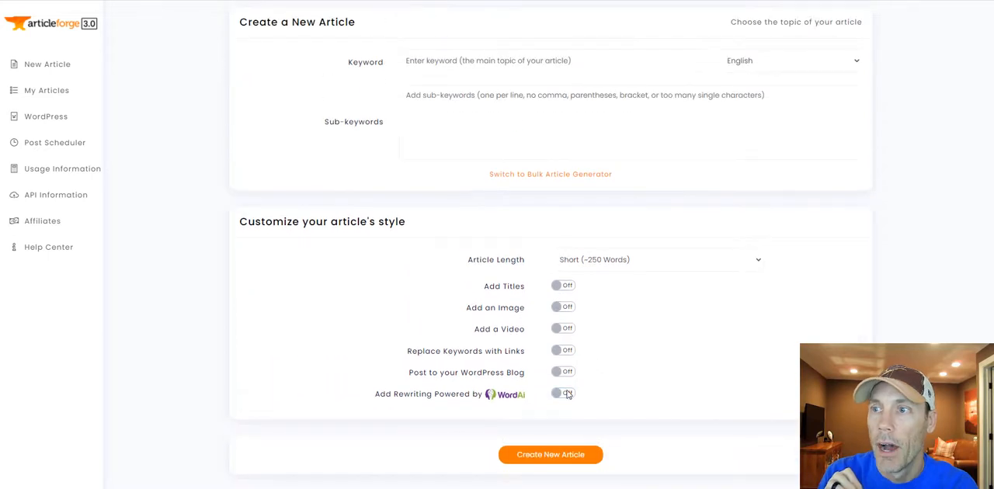
click(562, 394)
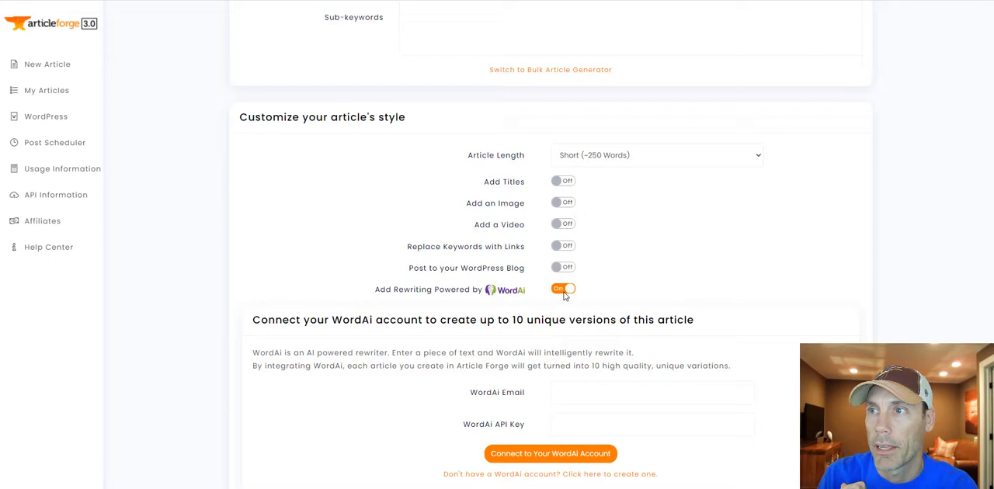
click(562, 289)
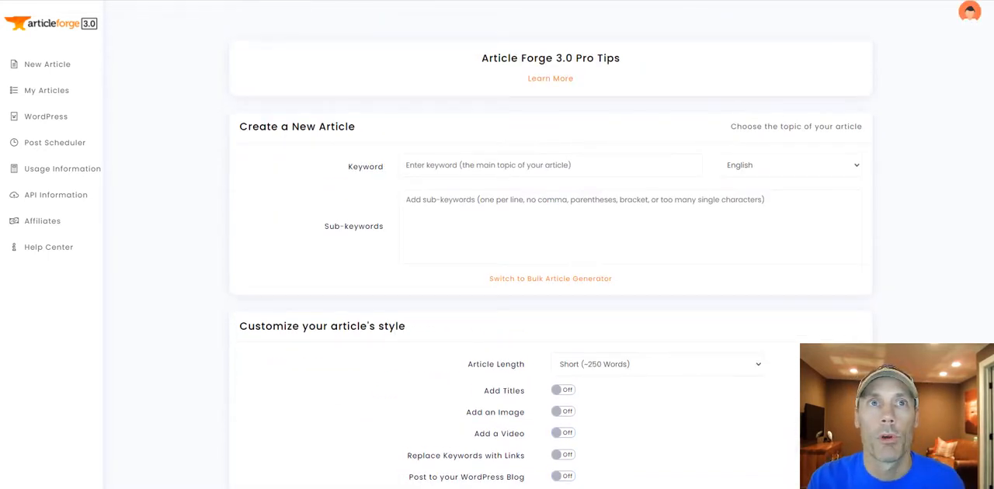
mouse_move(438, 152)
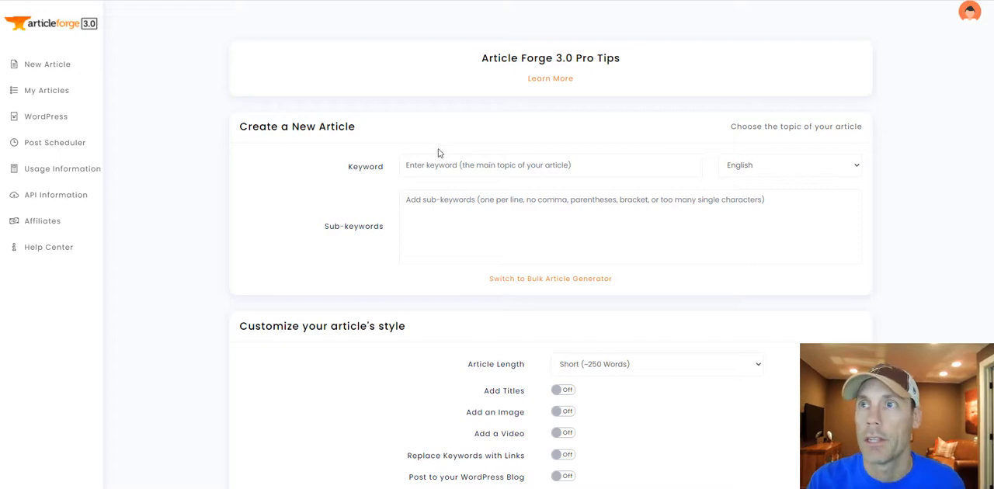
Enter keyword 'what is artificial intelligence' with sub-keywords 'best ai content writer' and 'article forge free trial'
text(what is artificial intelligence)
text(what is ai used for)
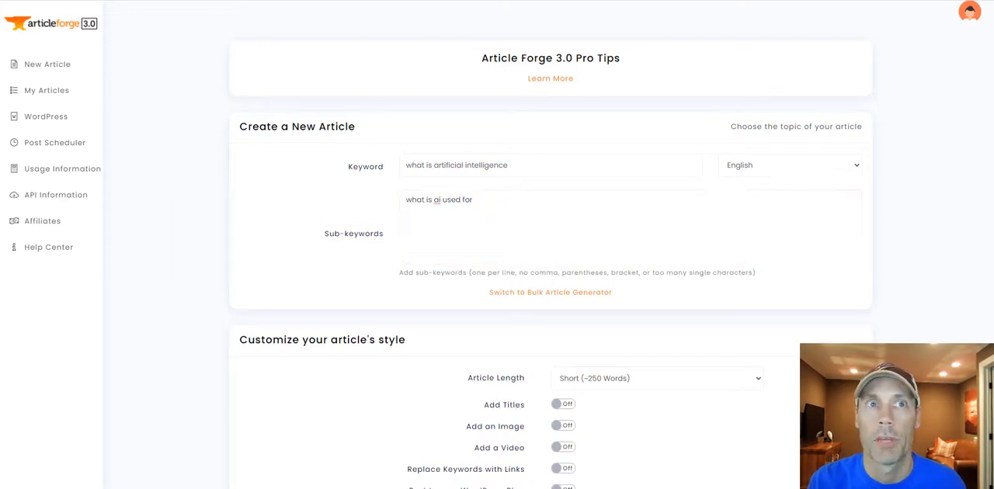
click(519, 205)
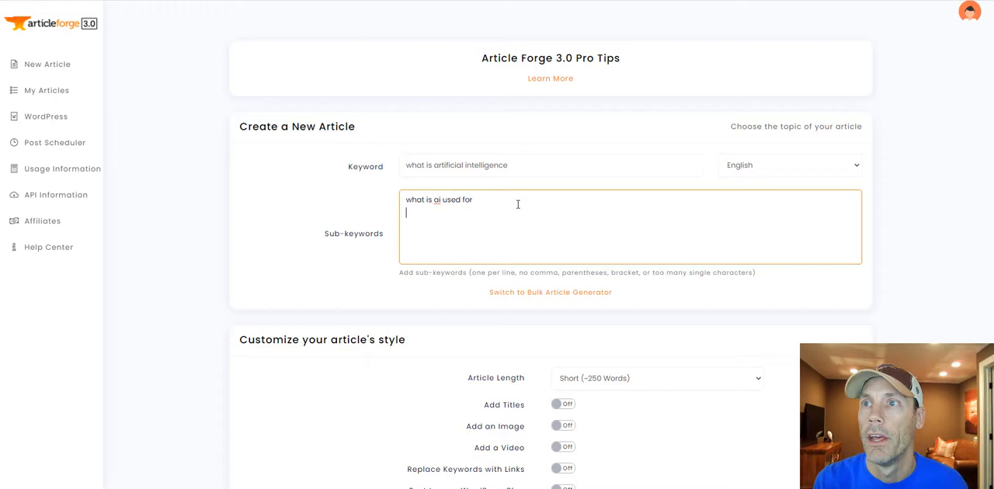
text(best ai content writer)
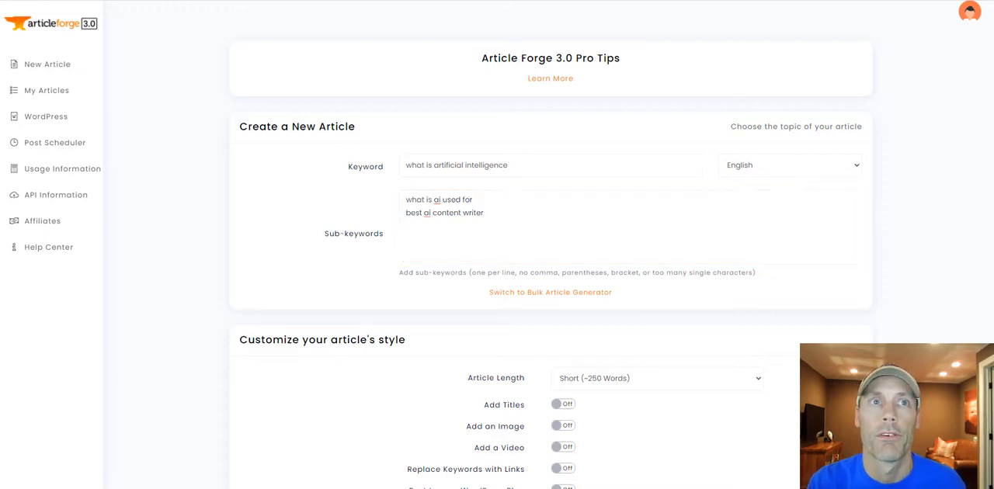
text(article forge free trial)
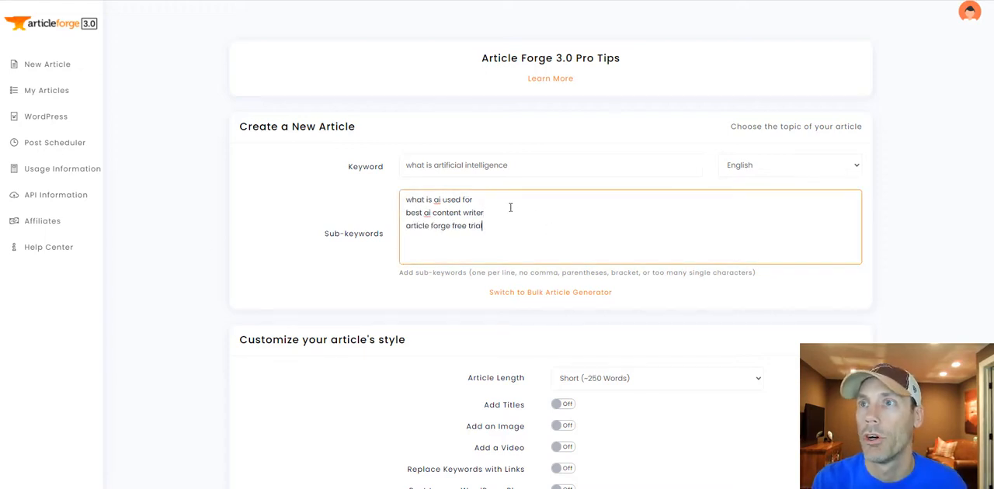
triple_click(444, 225)
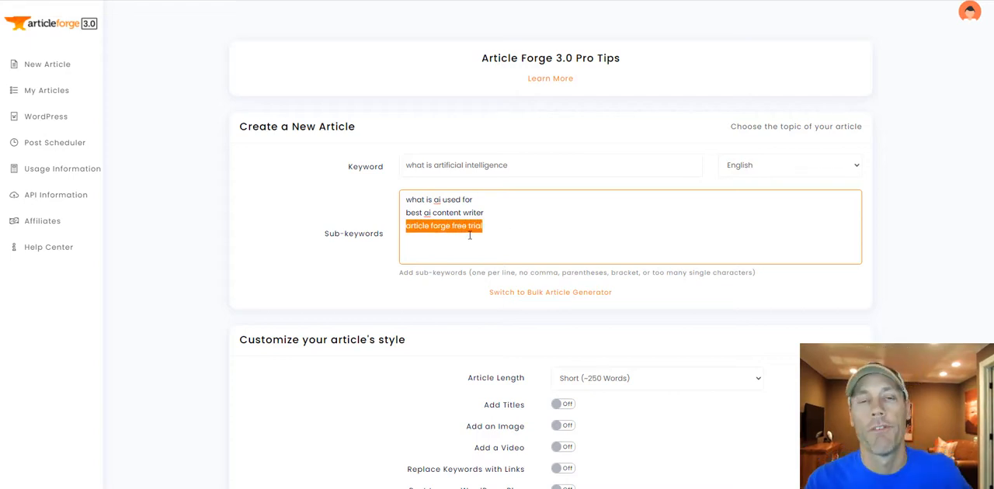
mouse_move(496, 258)
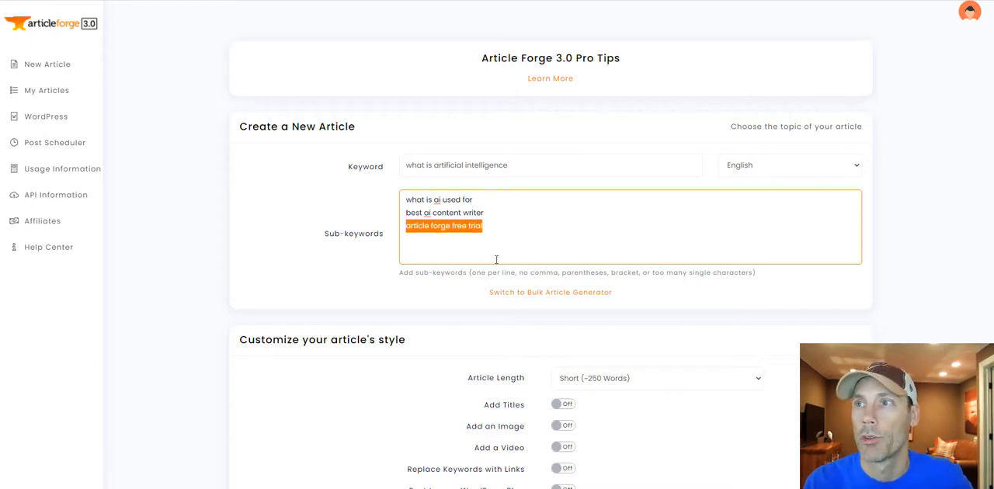
click(550, 292)
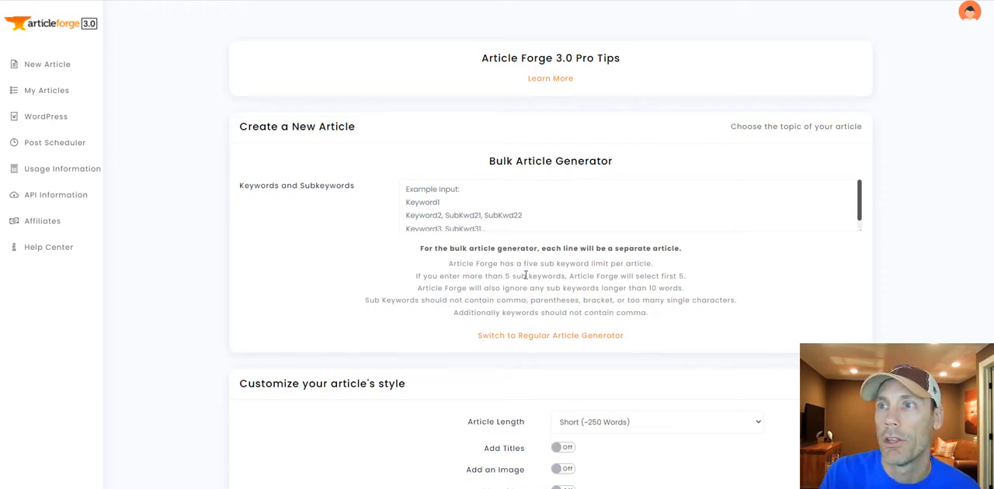
mouse_move(627, 261)
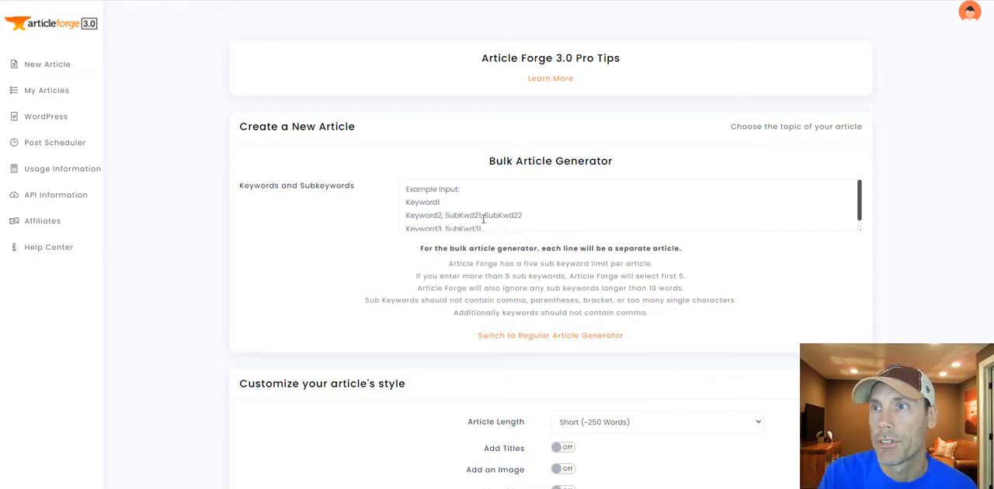
mouse_move(691, 281)
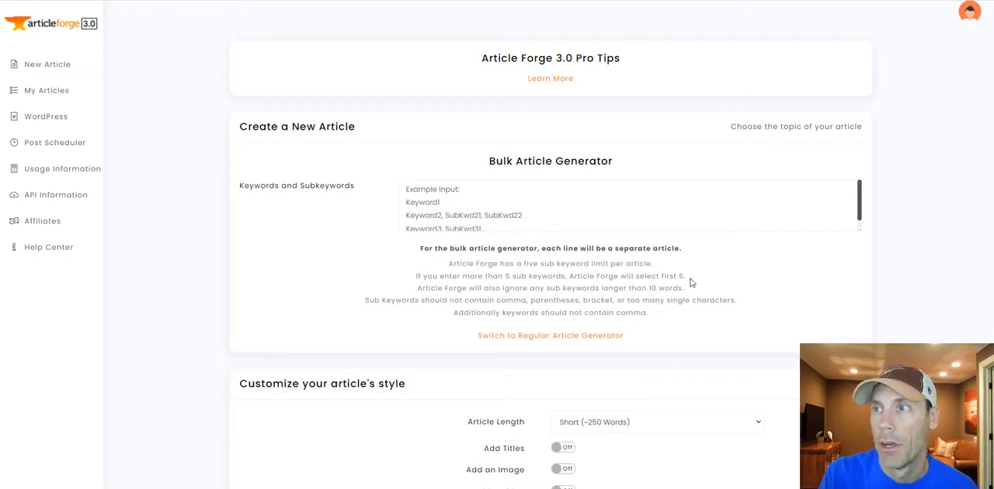
mouse_move(635, 257)
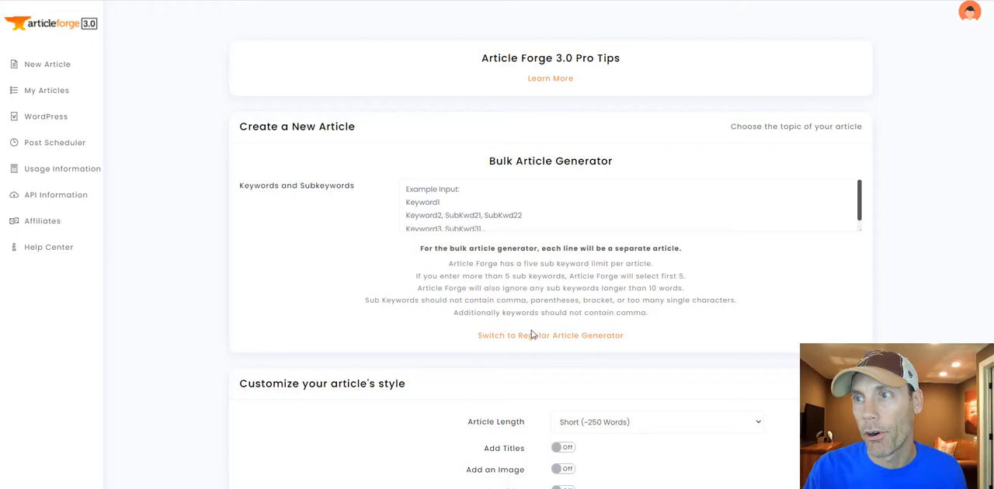
Switch from the bulk generator back to the regular single-article form
click(550, 335)
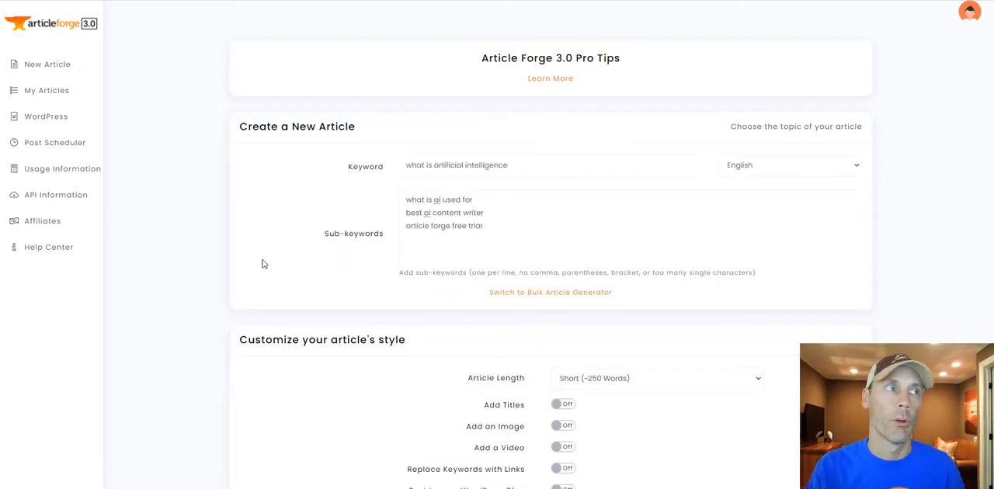
Review the language list and set Article Length to Medium (~500 Words)
click(429, 252)
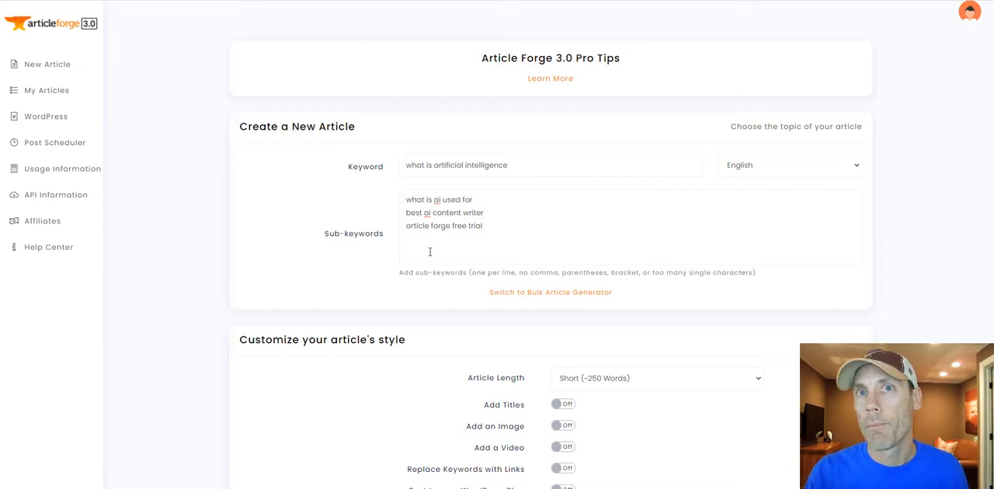
click(789, 165)
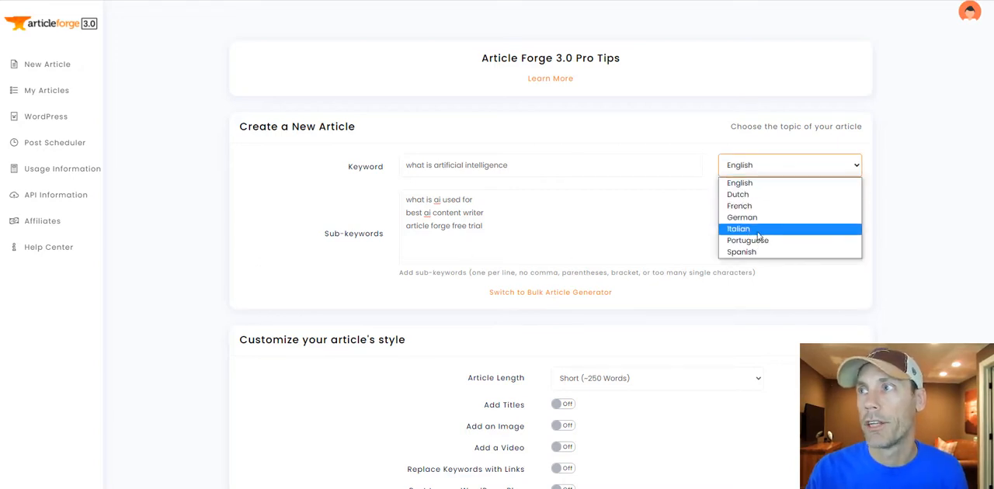
mouse_move(774, 239)
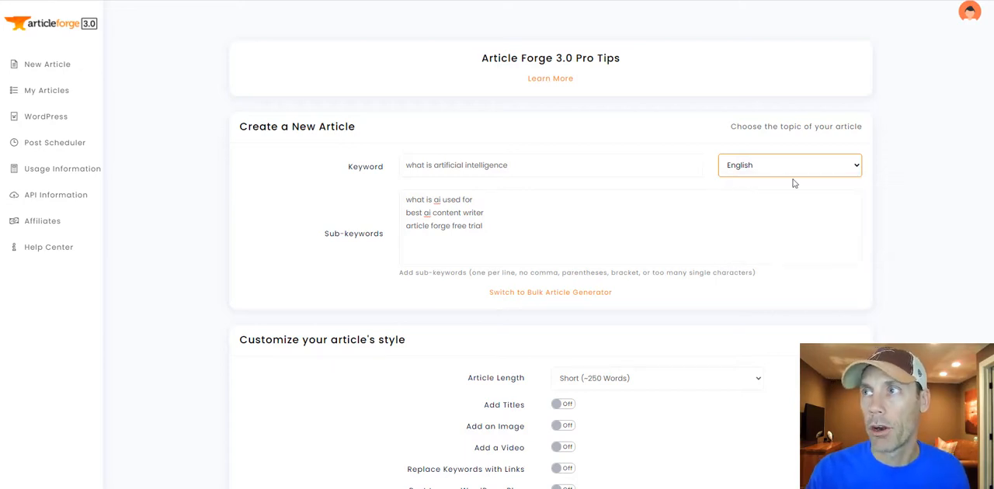
scroll(down, 3)
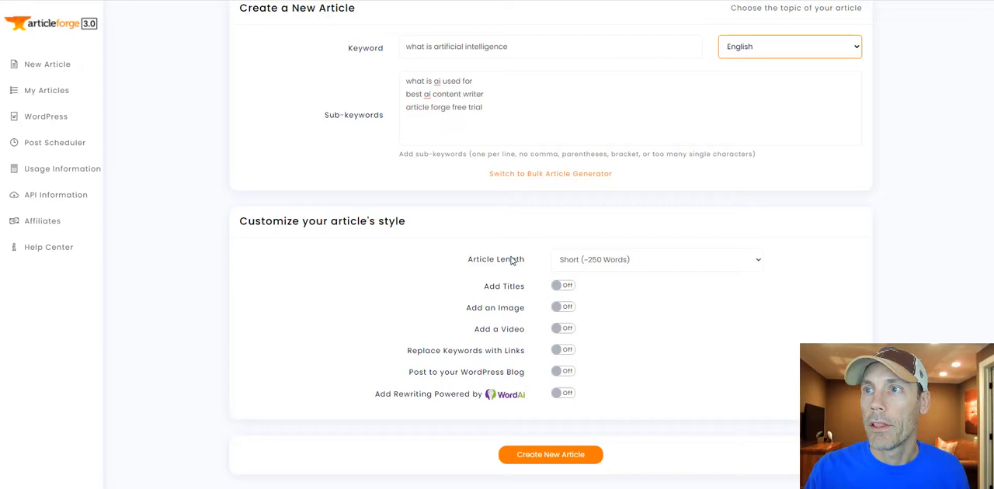
click(656, 259)
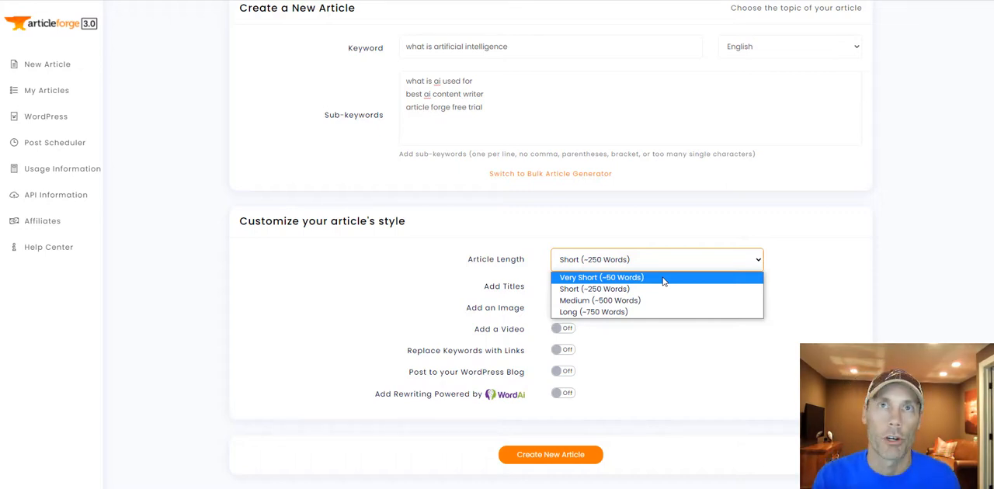
mouse_move(618, 289)
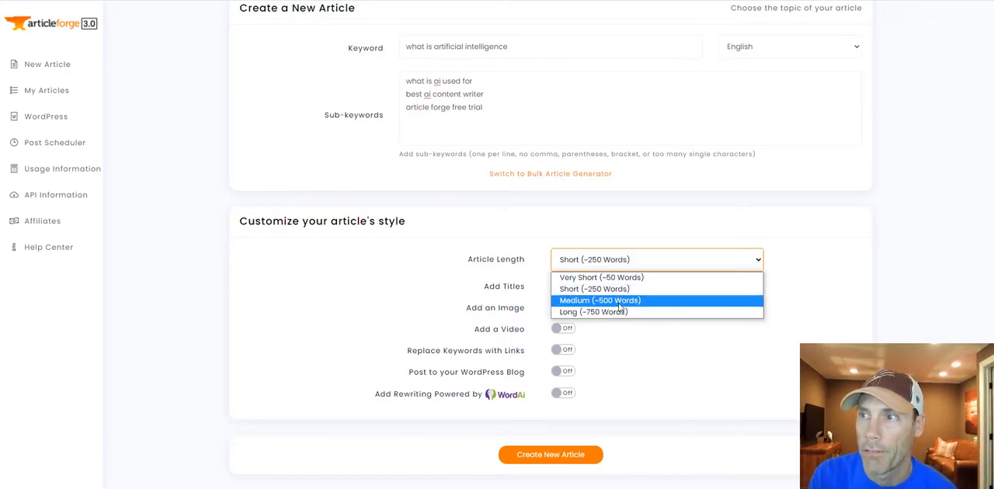
click(600, 301)
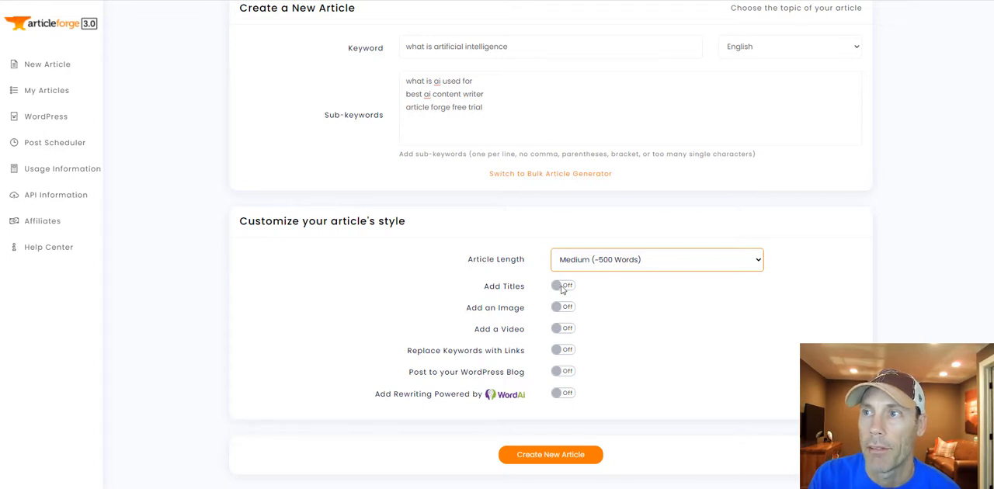
Turn on Add Titles, Add an Image, Add a Video and Post to your WordPress Blog
click(562, 285)
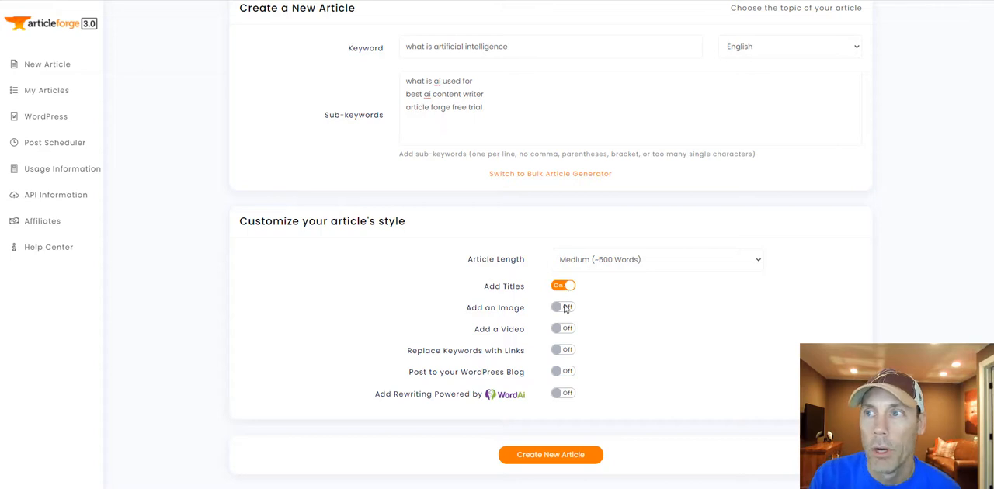
click(562, 307)
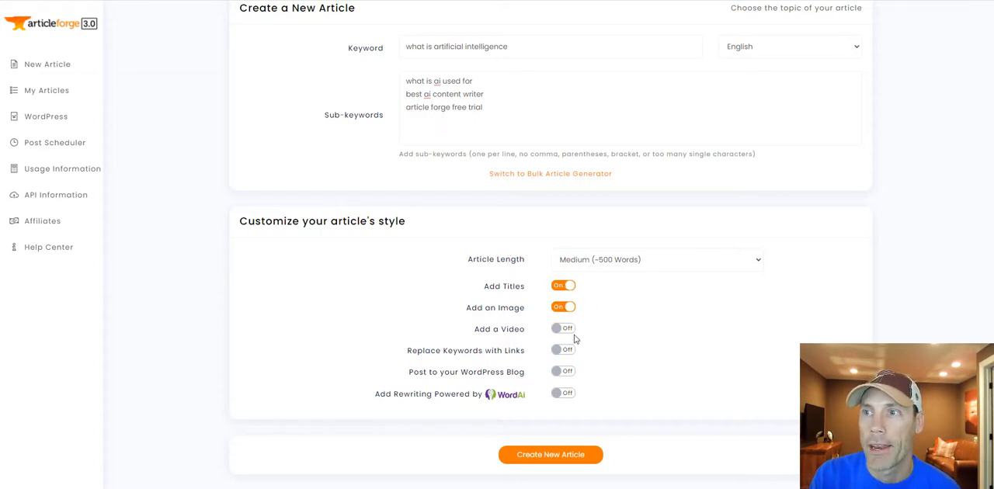
click(562, 328)
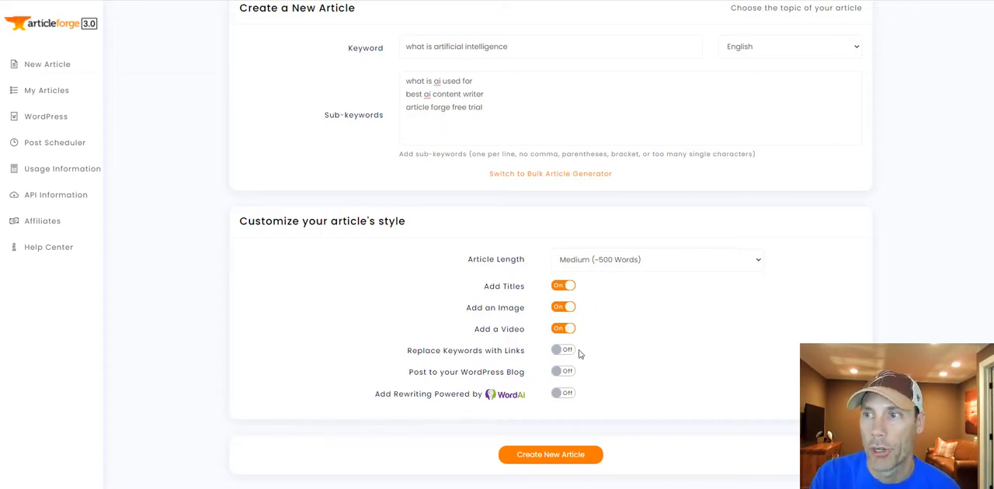
click(562, 371)
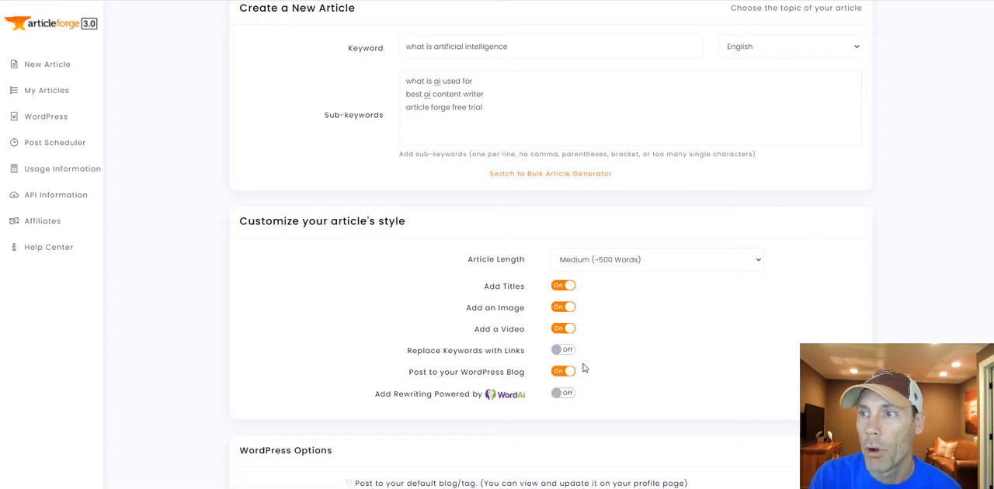
scroll(down, 3)
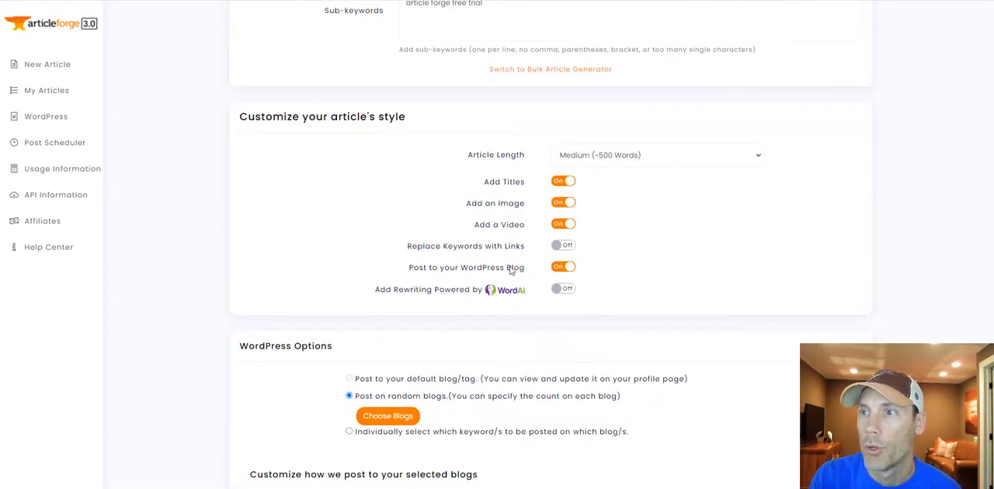
mouse_move(555, 317)
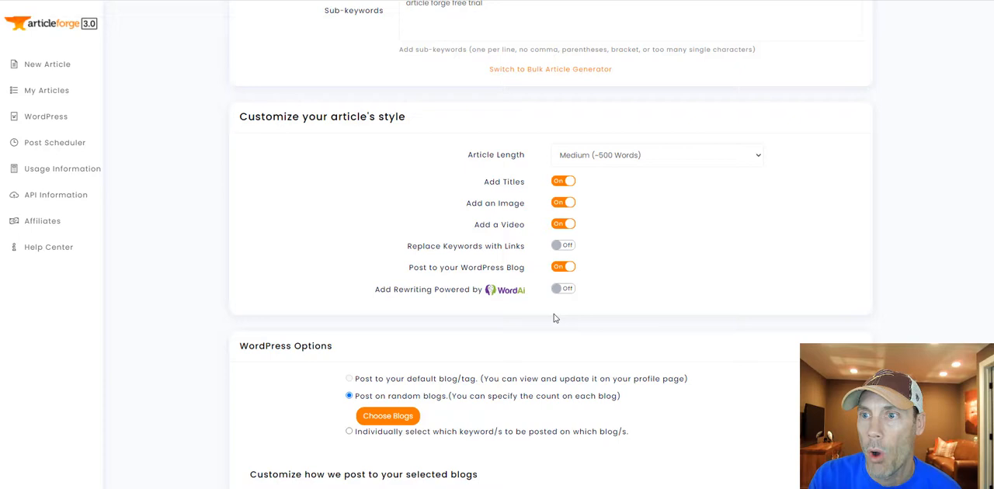
scroll(down, 3)
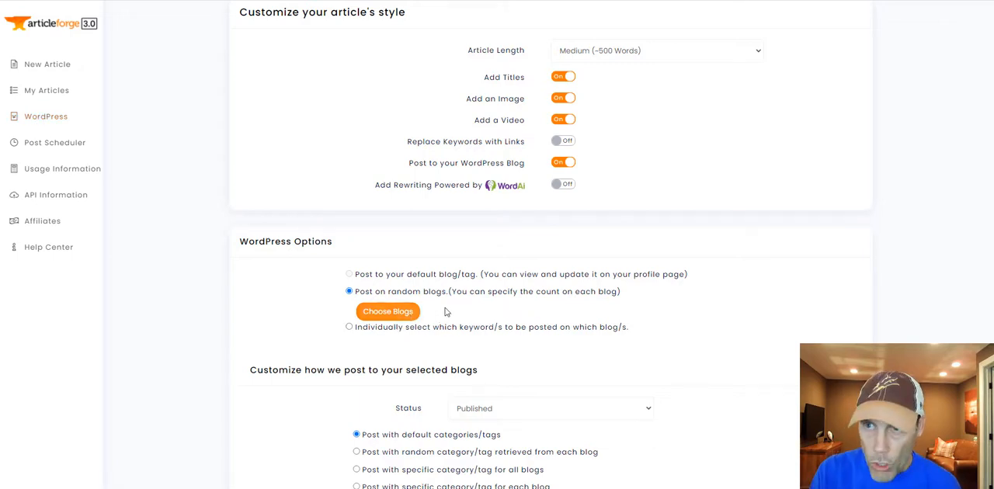
mouse_move(410, 303)
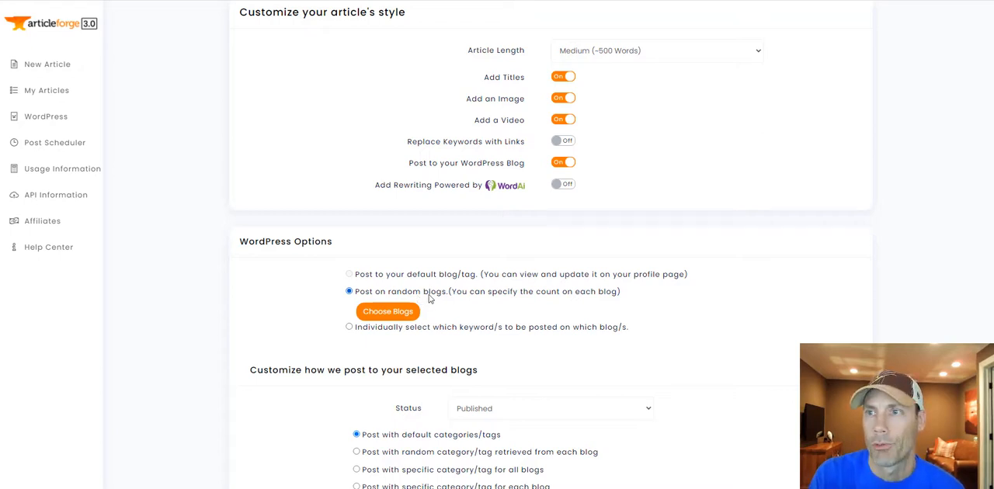
mouse_move(227, 112)
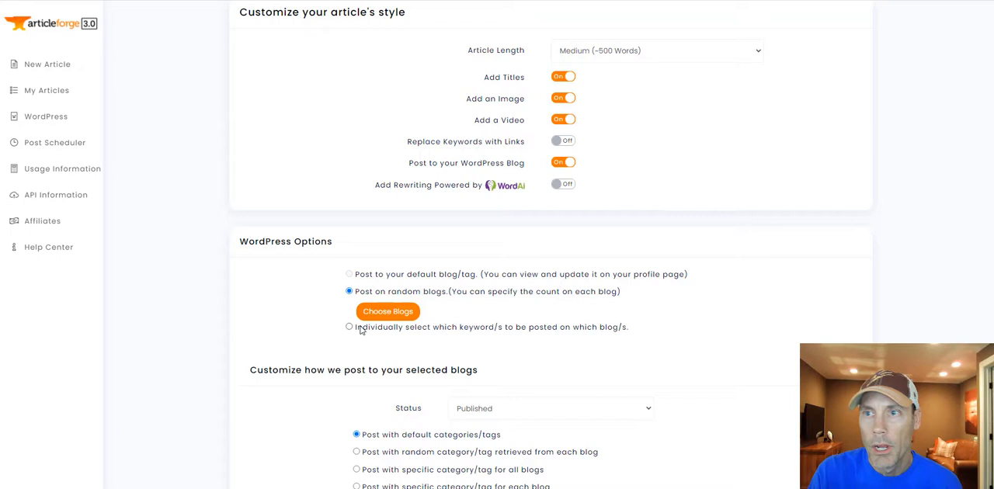
mouse_move(490, 336)
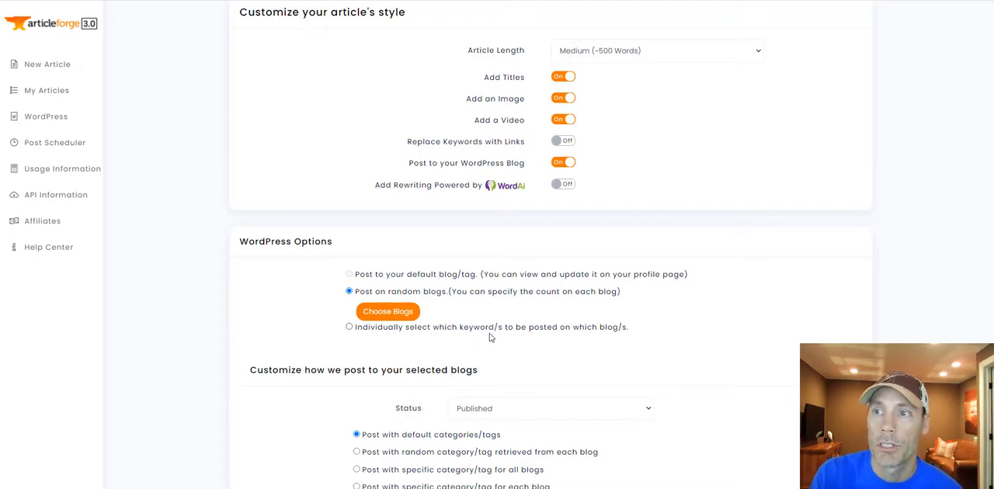
mouse_move(618, 336)
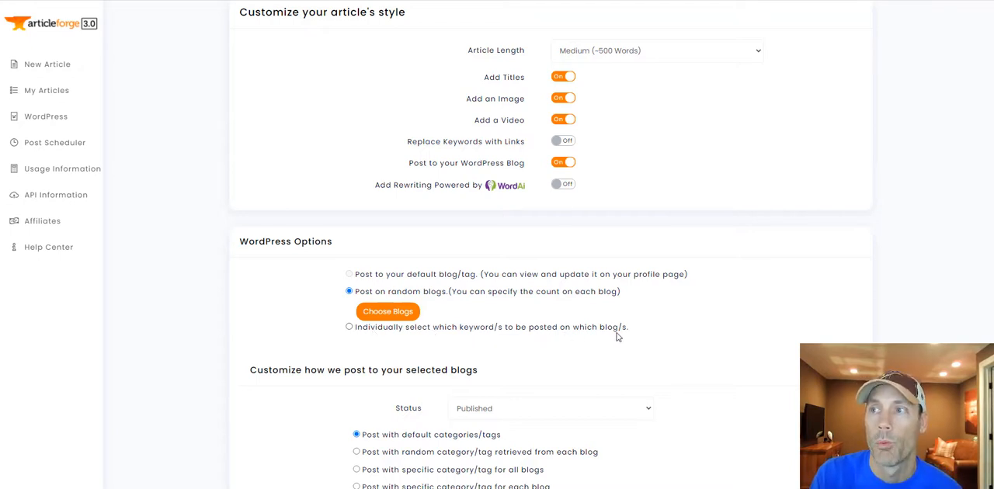
scroll(up, 3)
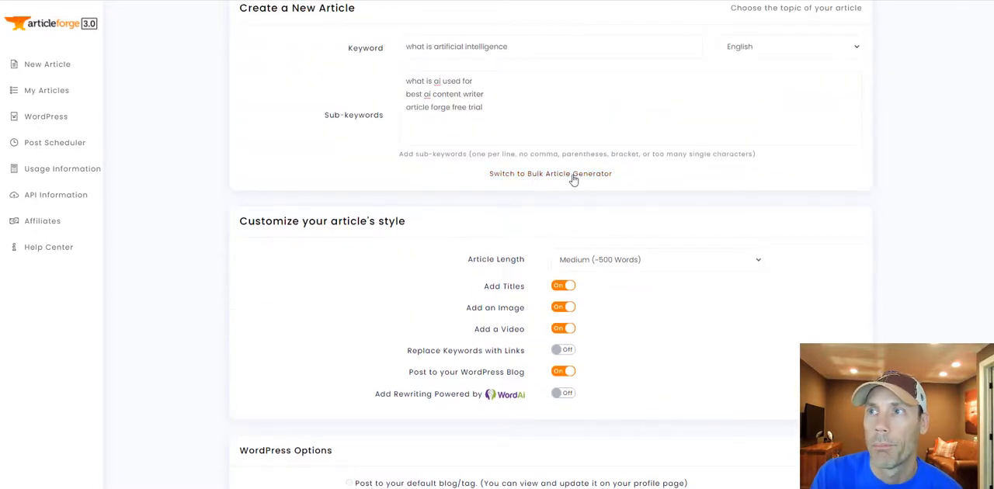
Switch posting to WordPress off and leave WordAi rewriting off after viewing its fields
scroll(down, 3)
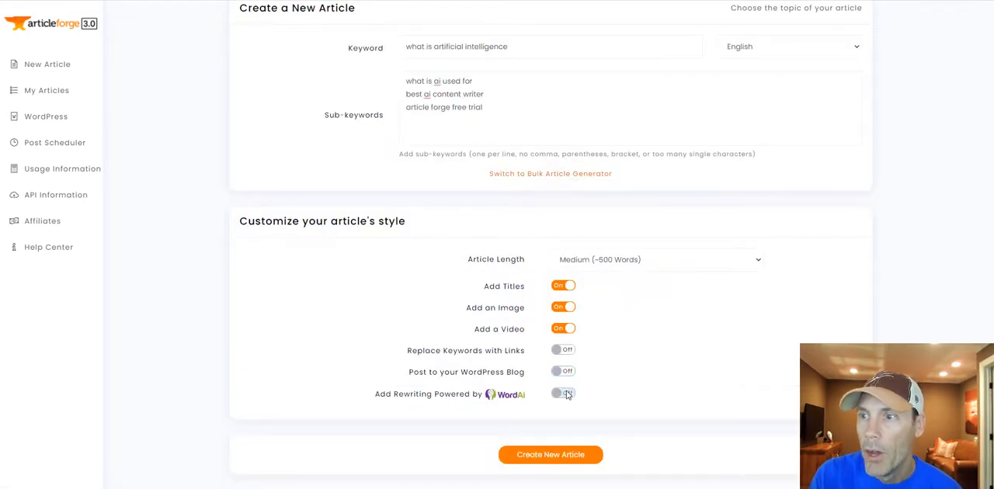
click(562, 394)
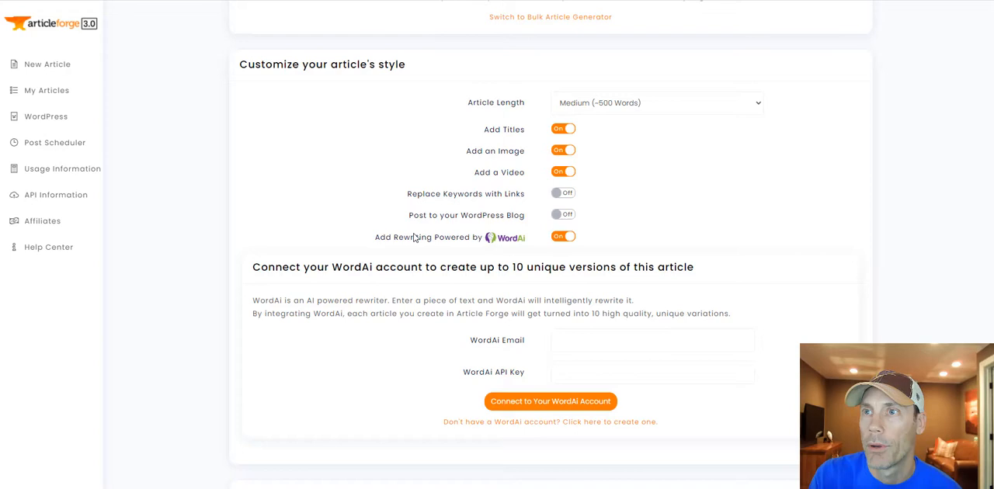
mouse_move(568, 248)
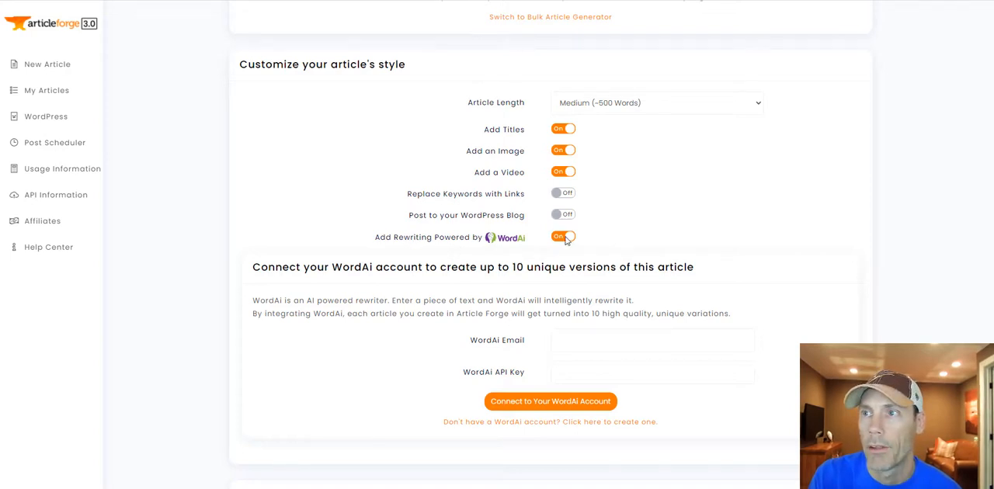
click(562, 236)
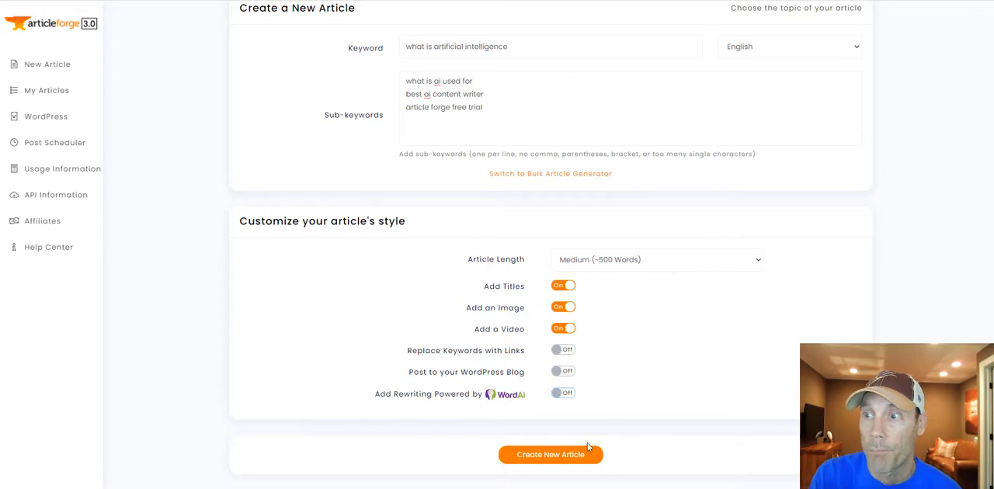
mouse_move(574, 457)
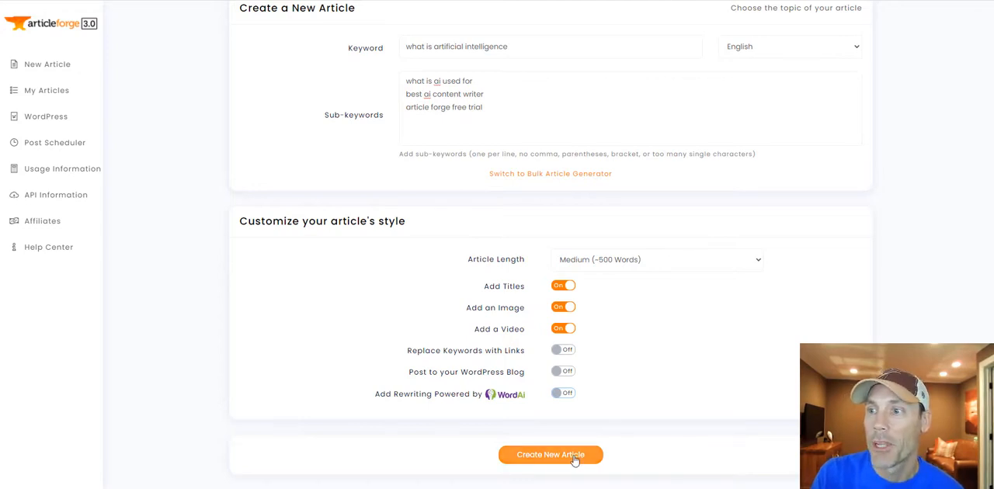
Start generating the article for 'what is artificial intelligence'
click(550, 455)
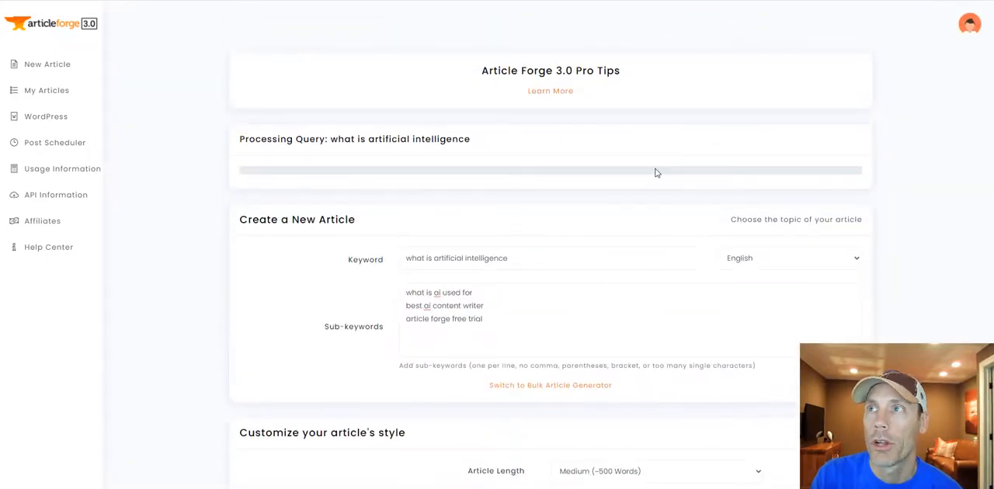
mouse_move(490, 157)
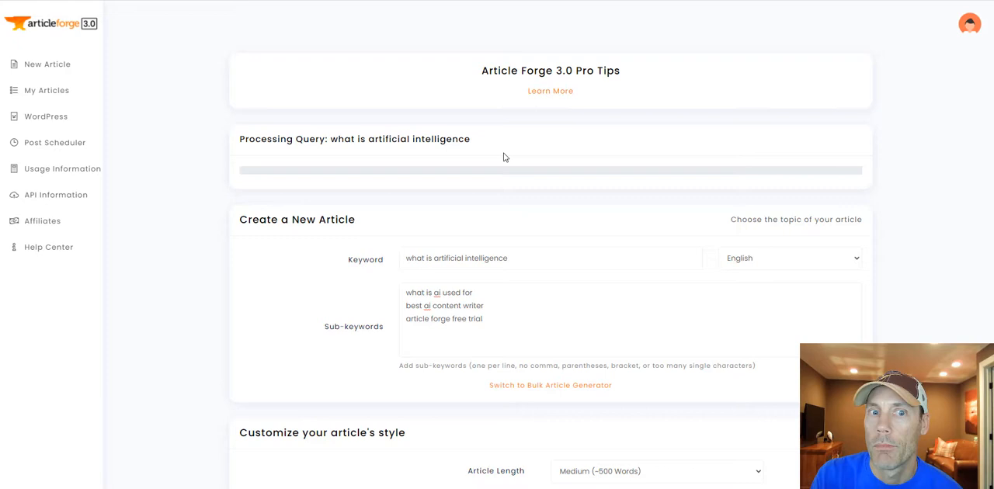
mouse_move(483, 140)
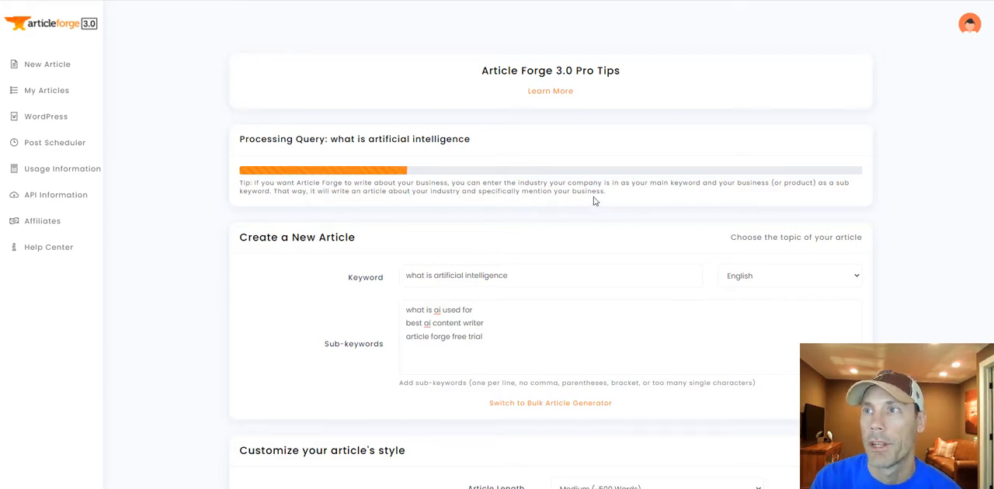
mouse_move(736, 192)
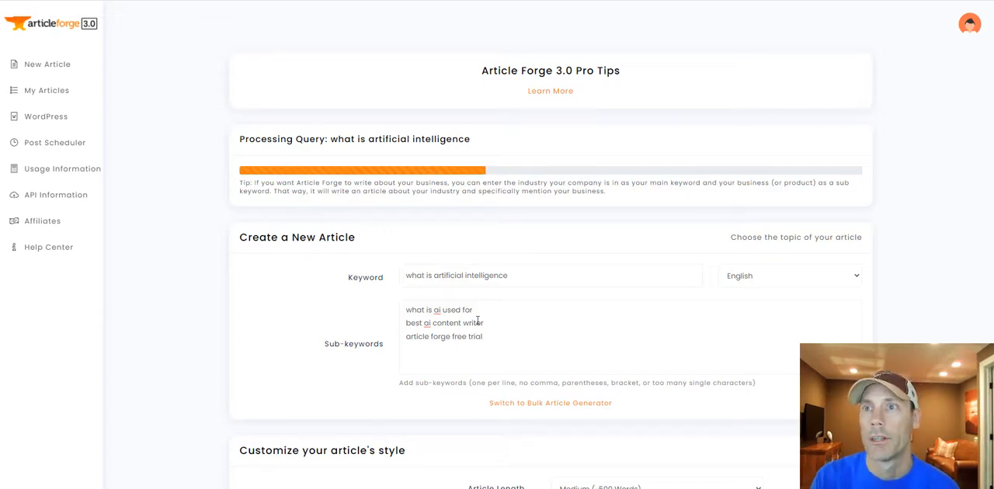
mouse_move(373, 195)
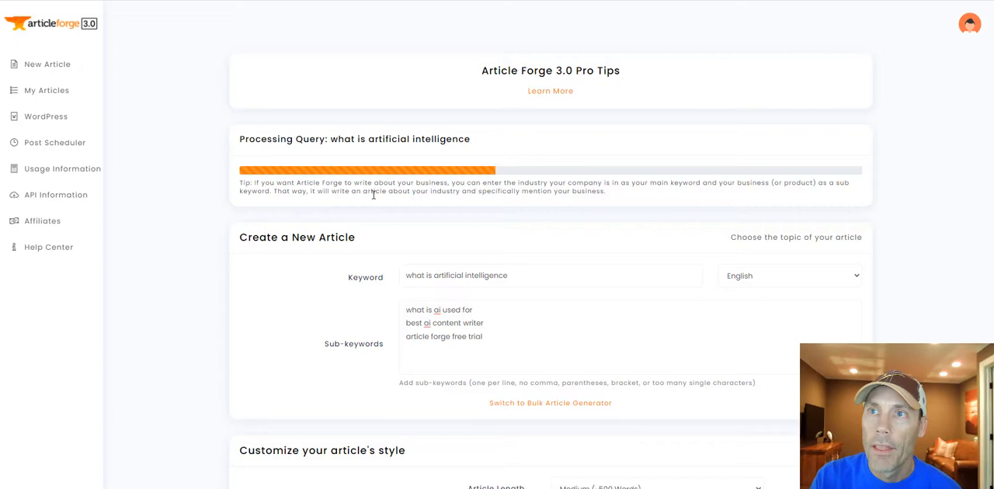
mouse_move(475, 204)
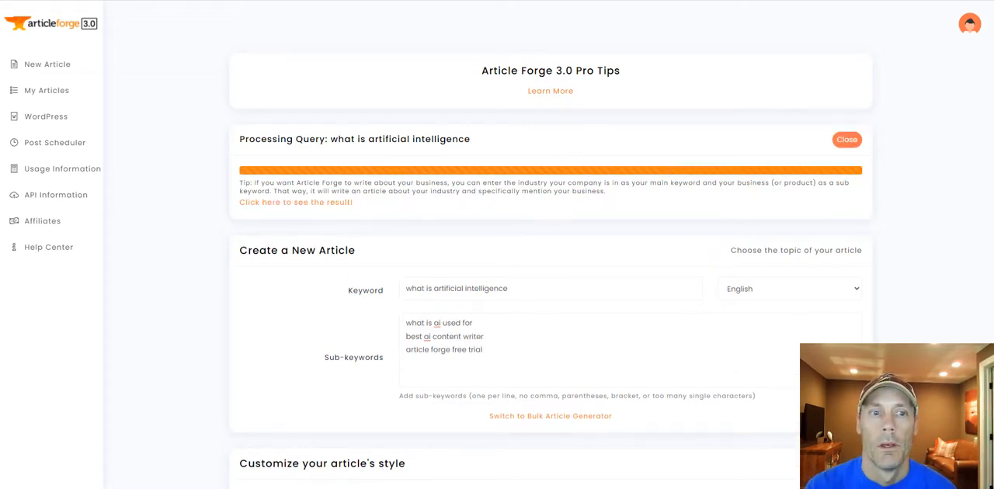
mouse_move(350, 407)
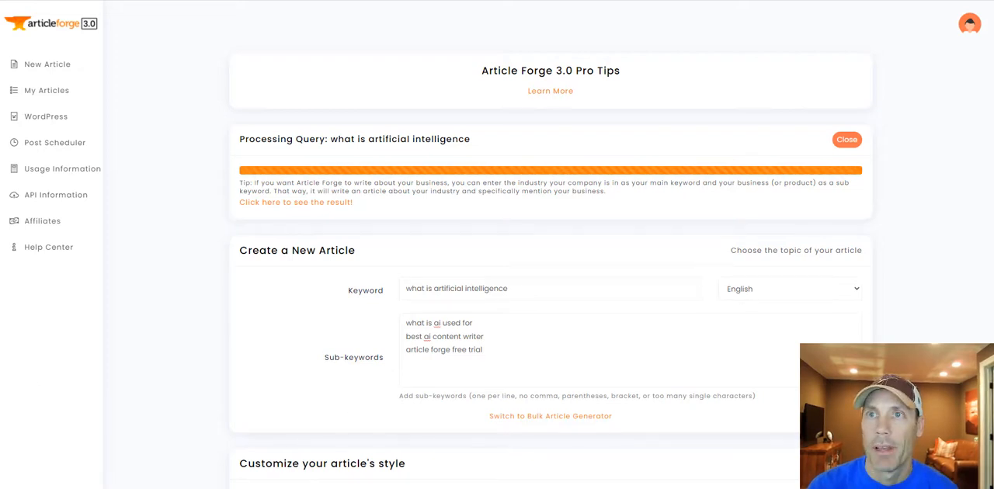
mouse_move(593, 307)
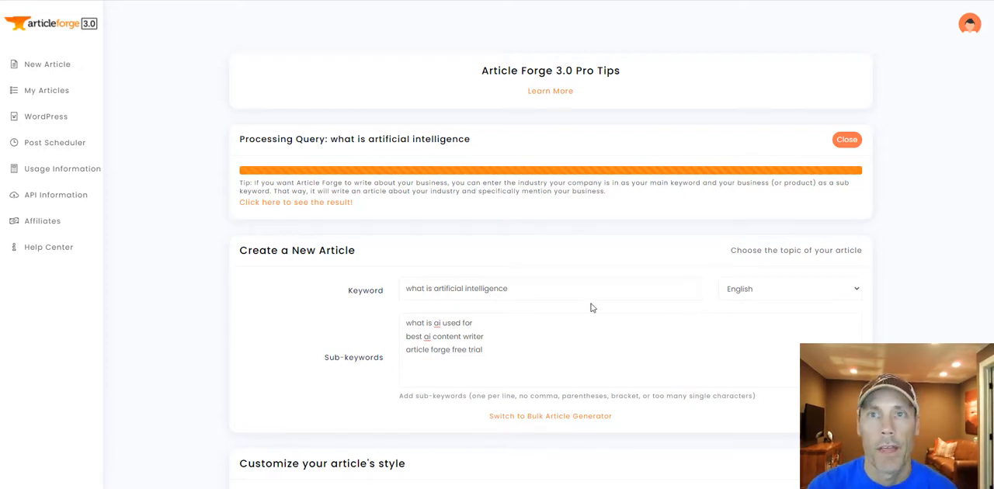
mouse_move(440, 158)
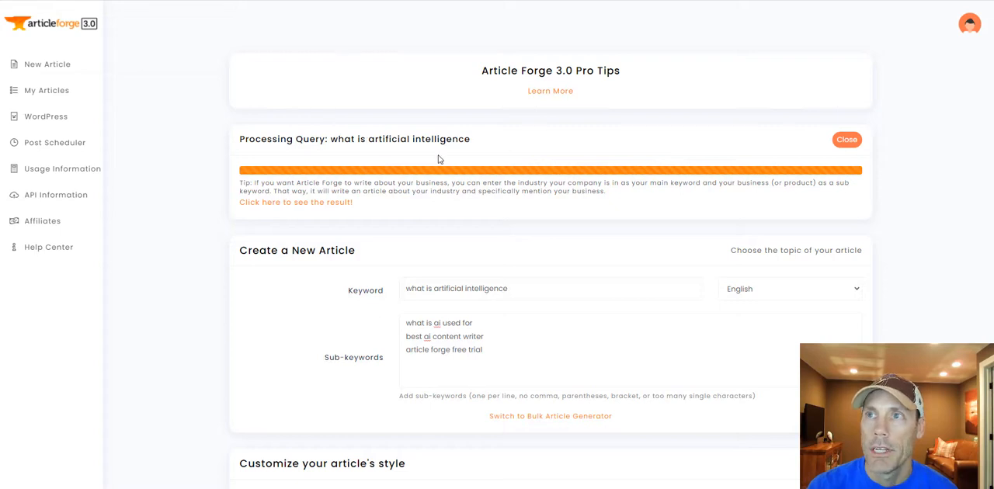
mouse_move(277, 209)
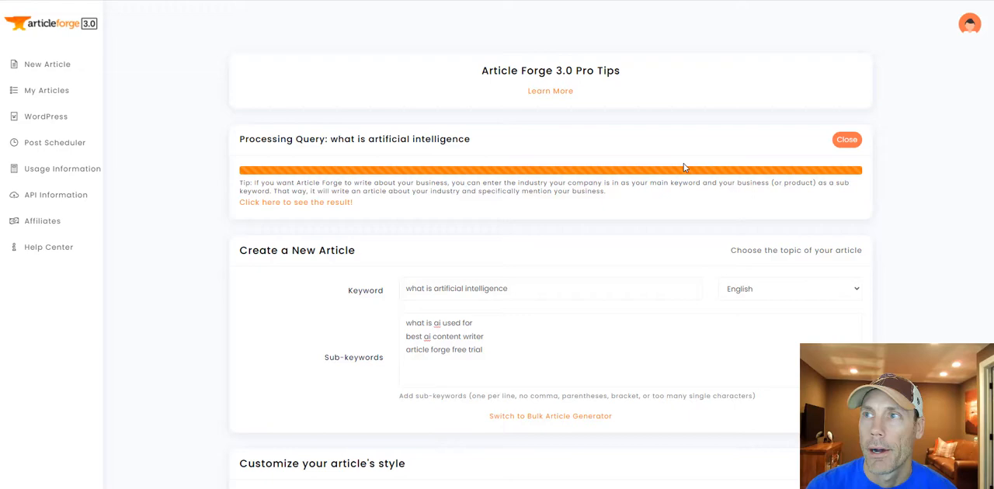
scroll(down, 3)
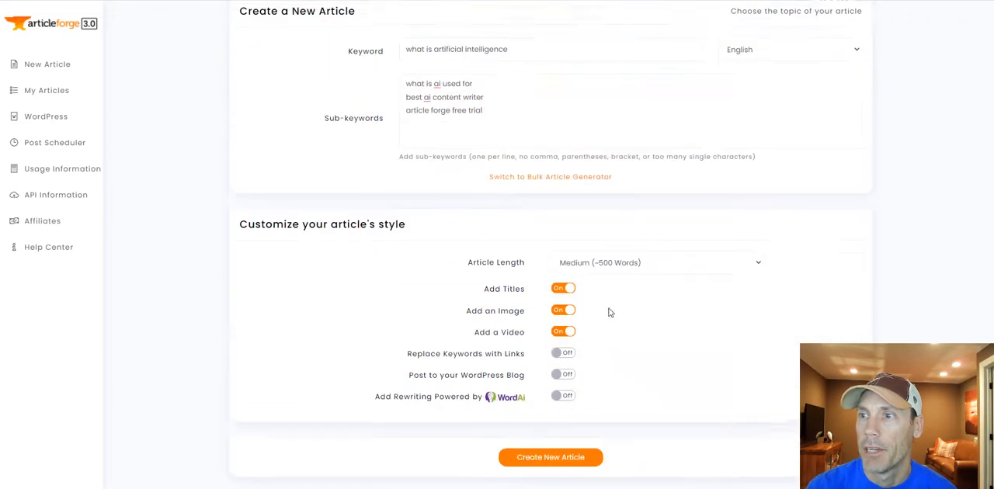
click(550, 457)
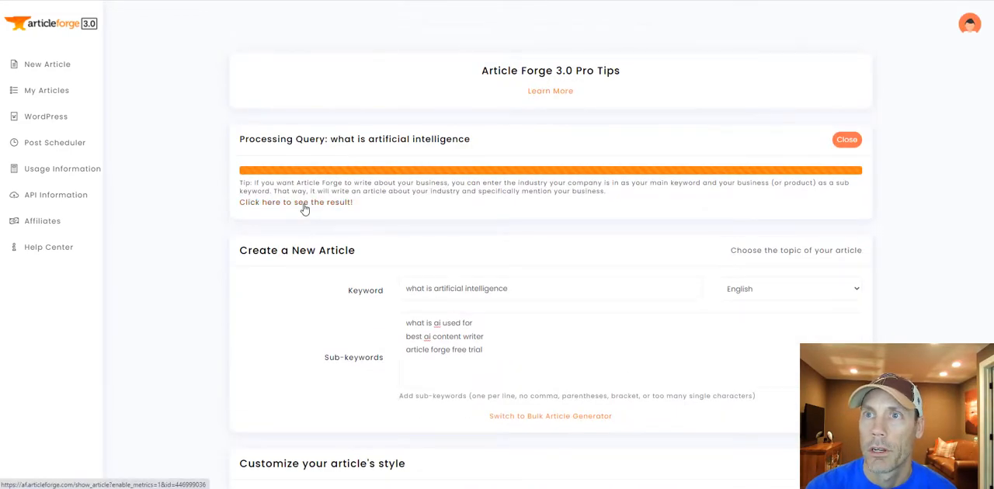
View the generated 'What Is Artificial Intelligence Used For?' article's text, image, video and Spintax version
click(295, 202)
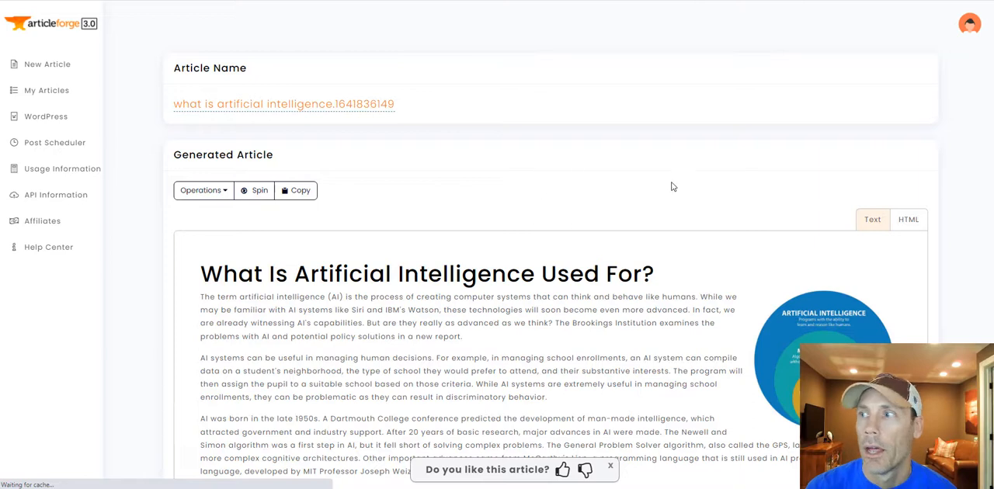
mouse_move(339, 108)
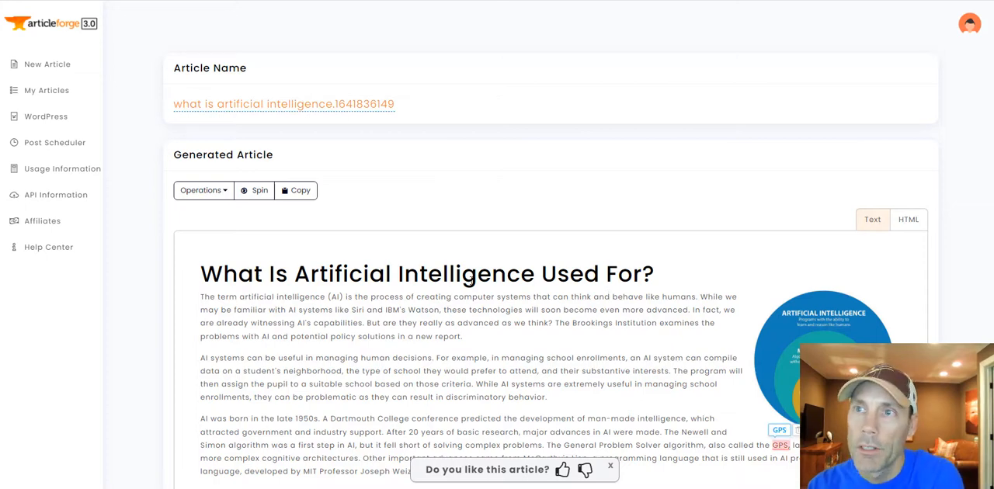
scroll(down, 3)
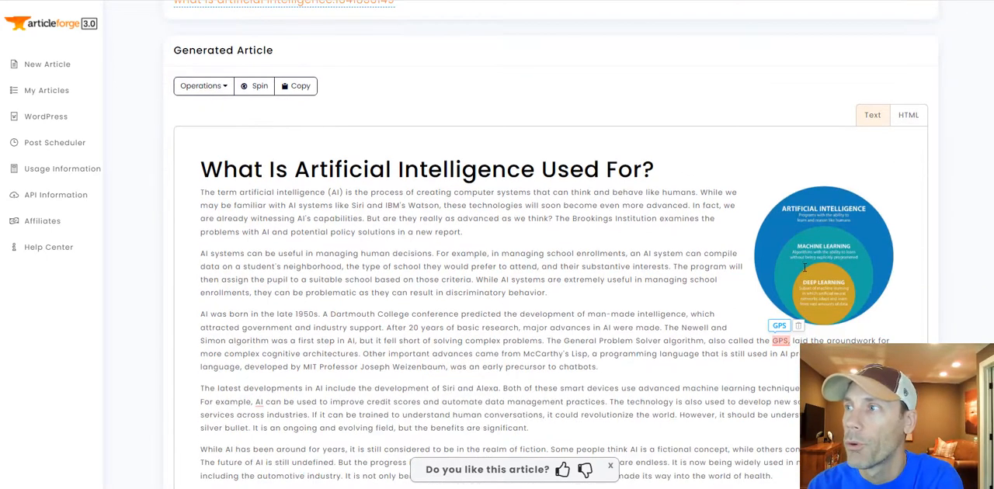
scroll(down, 3)
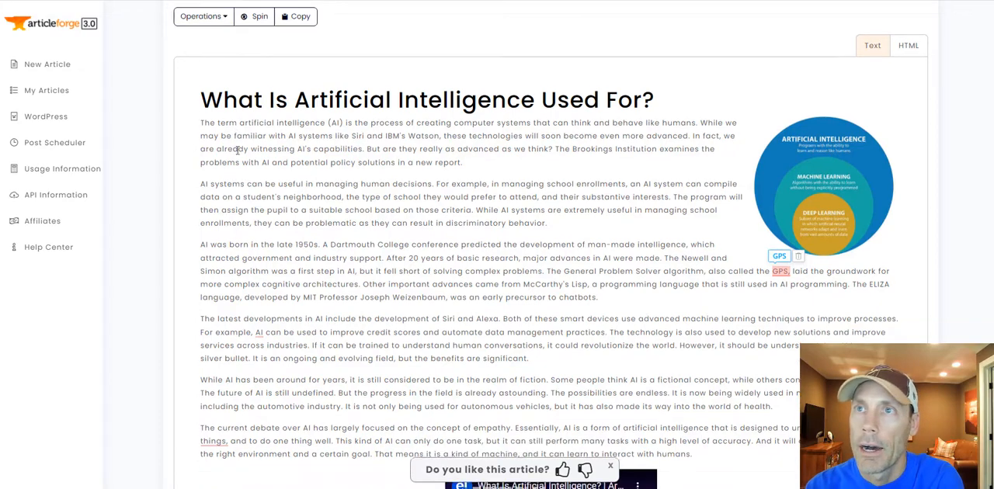
scroll(down, 3)
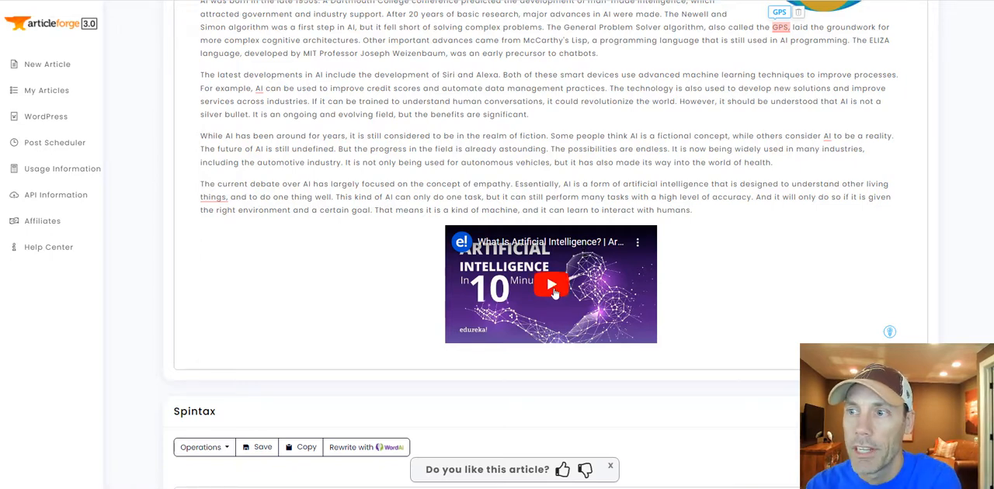
scroll(down, 3)
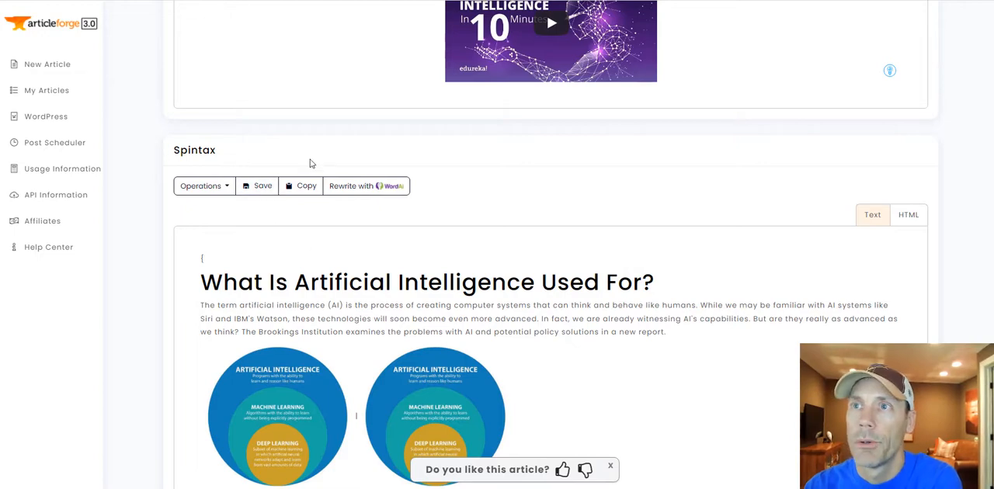
scroll(down, 3)
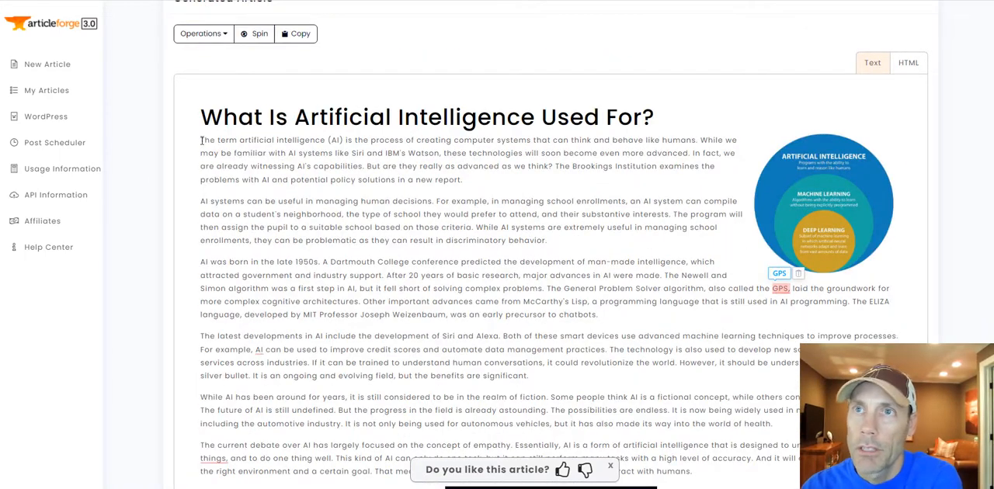
drag(200, 139, 469, 179)
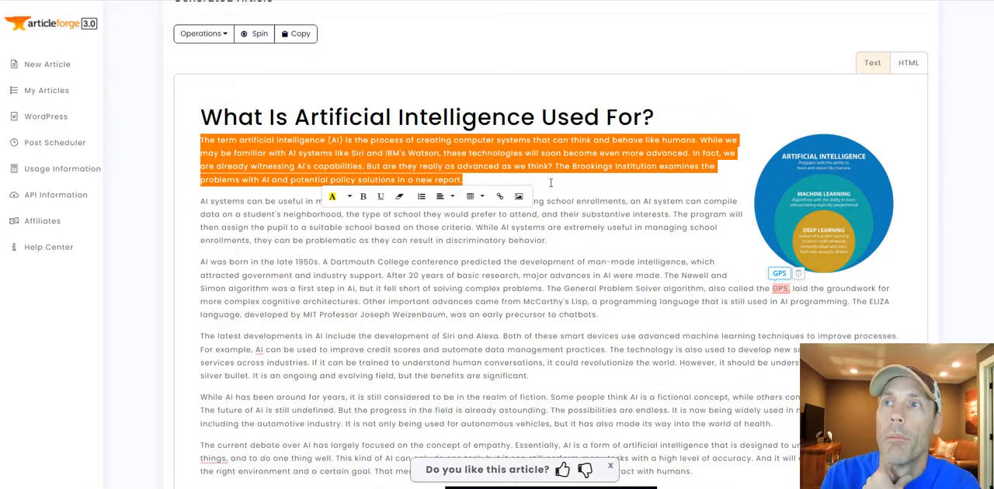
mouse_move(639, 181)
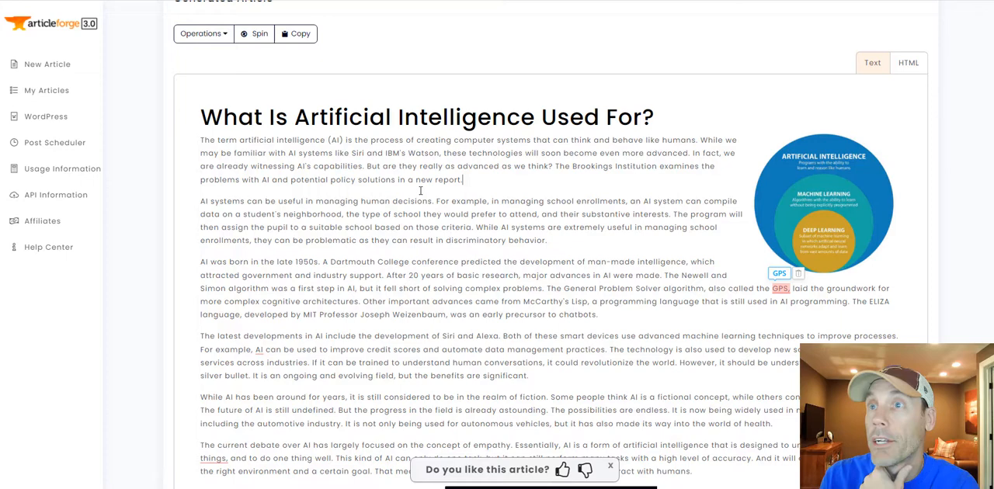
mouse_move(236, 215)
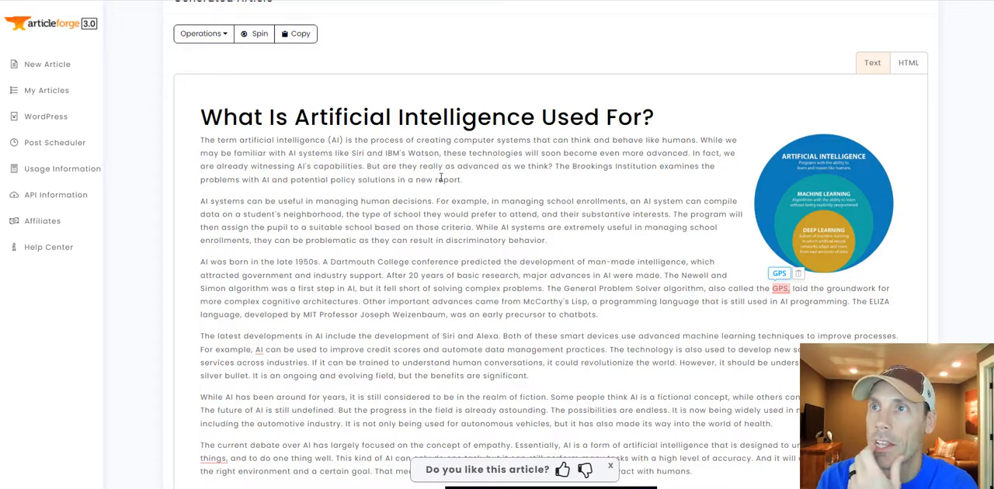
mouse_move(455, 189)
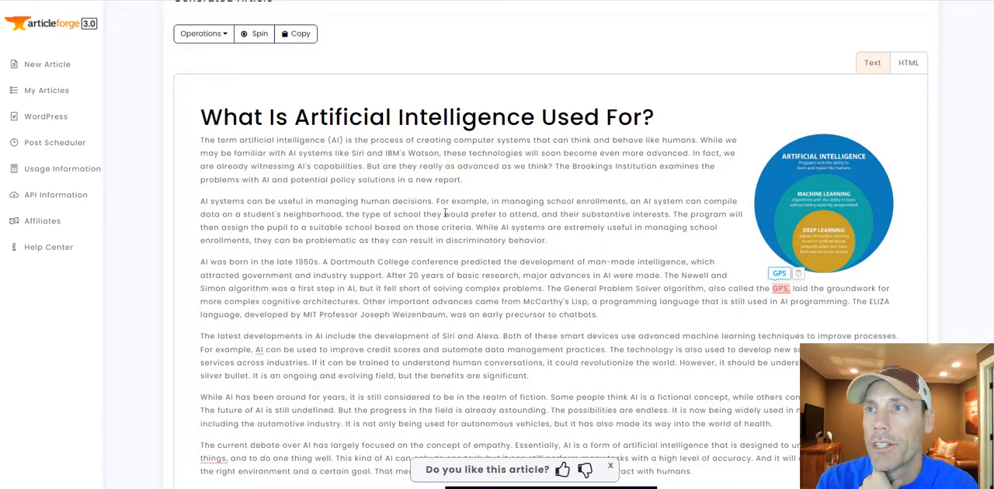
mouse_move(626, 214)
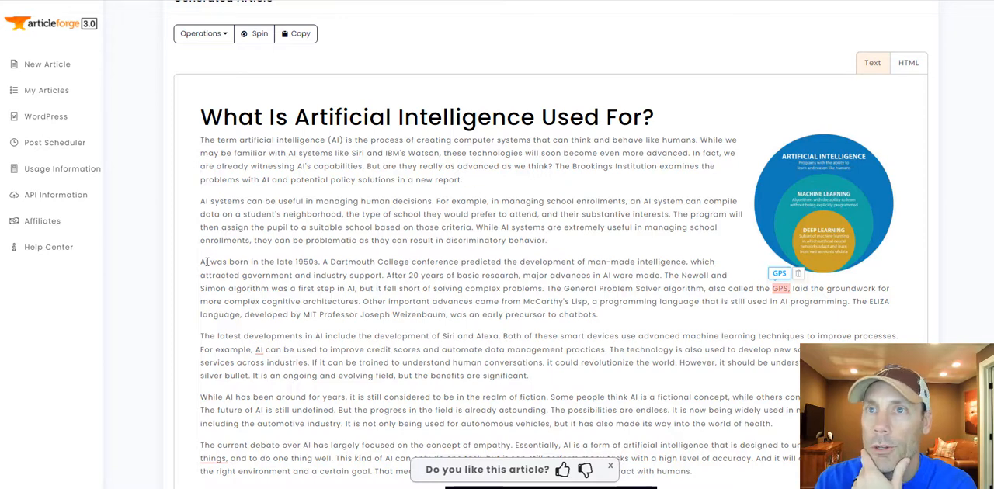
drag(204, 260, 309, 261)
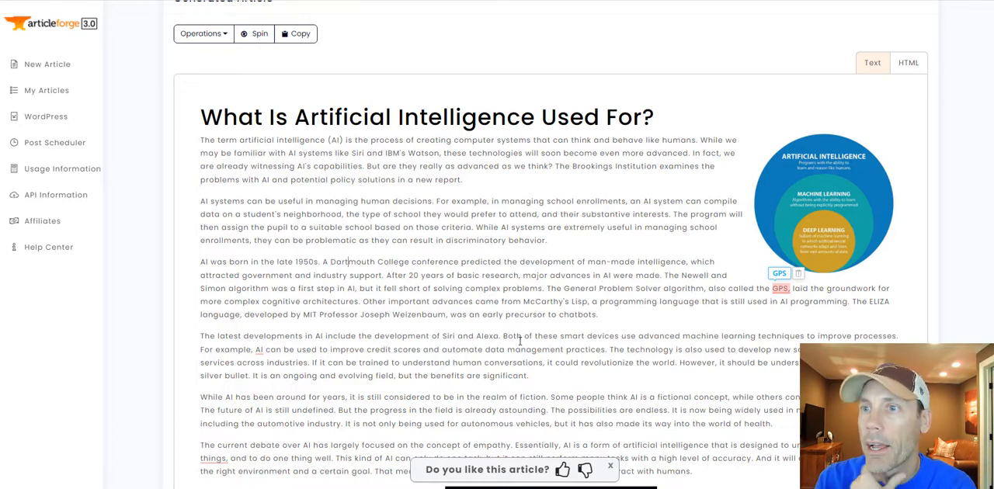
mouse_move(633, 352)
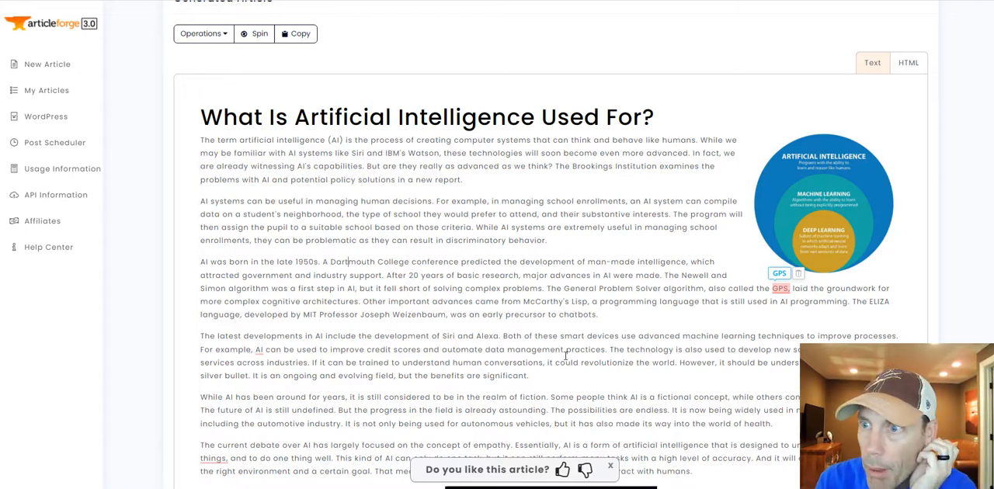
scroll(down, 3)
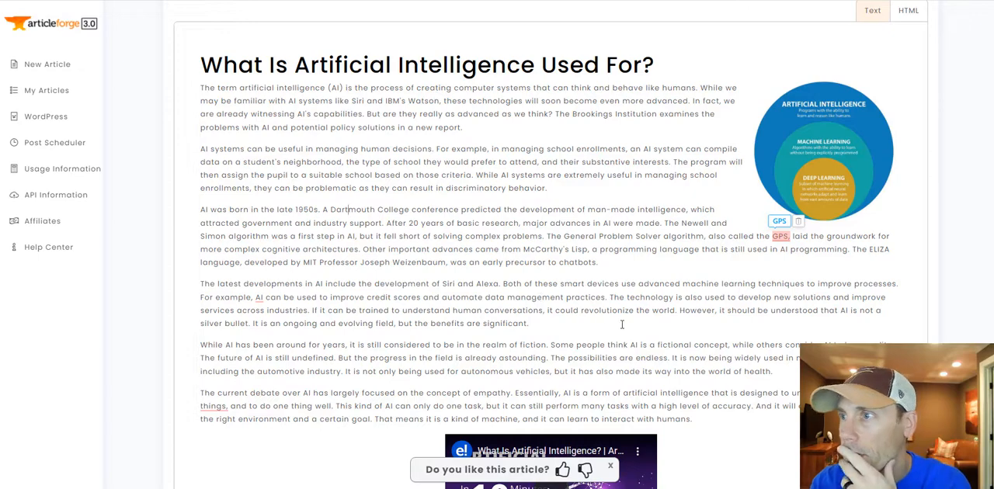
scroll(down, 3)
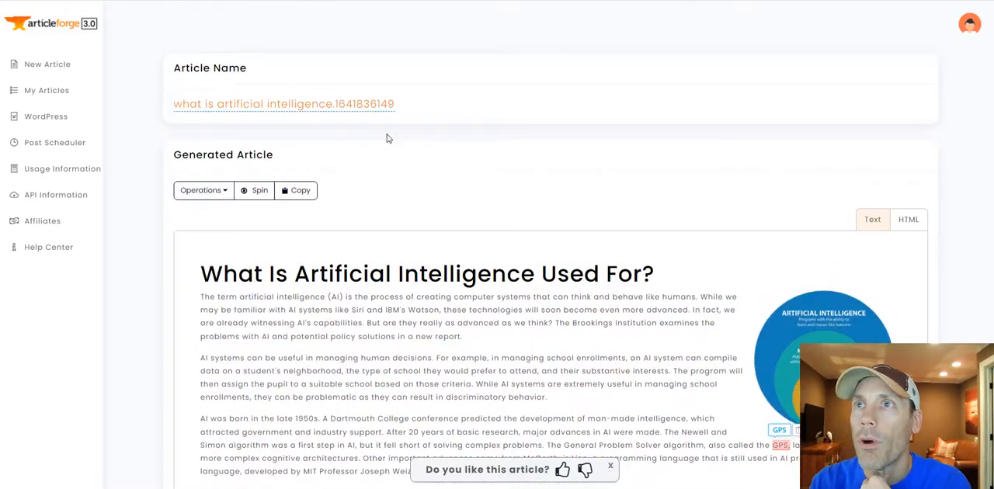
scroll(down, 3)
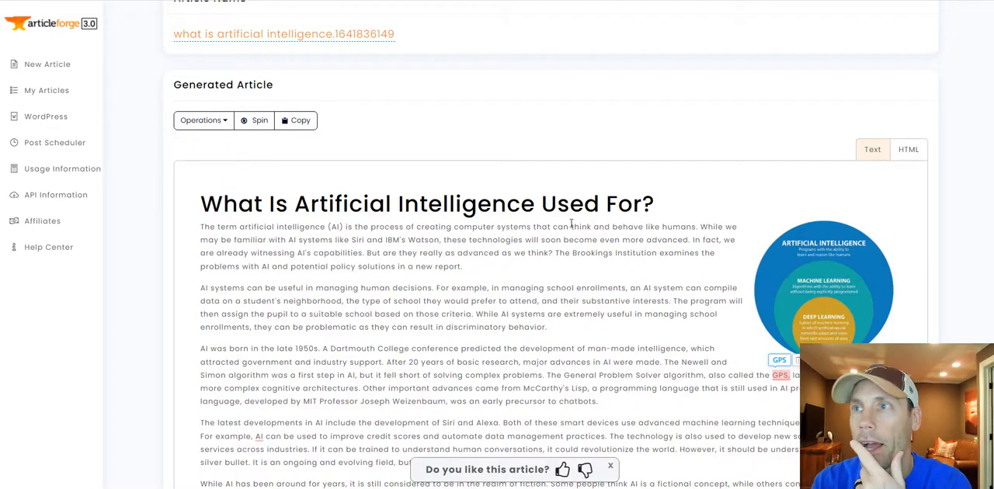
scroll(down, 3)
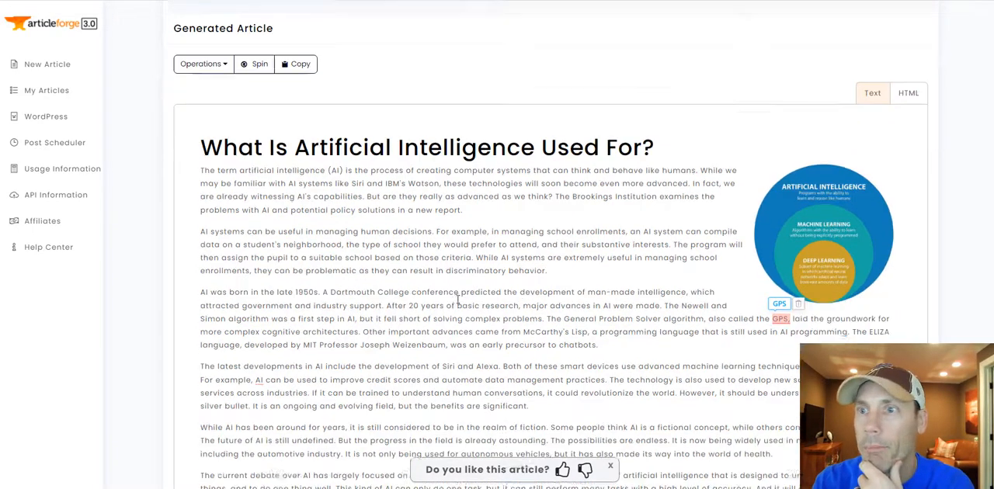
scroll(down, 3)
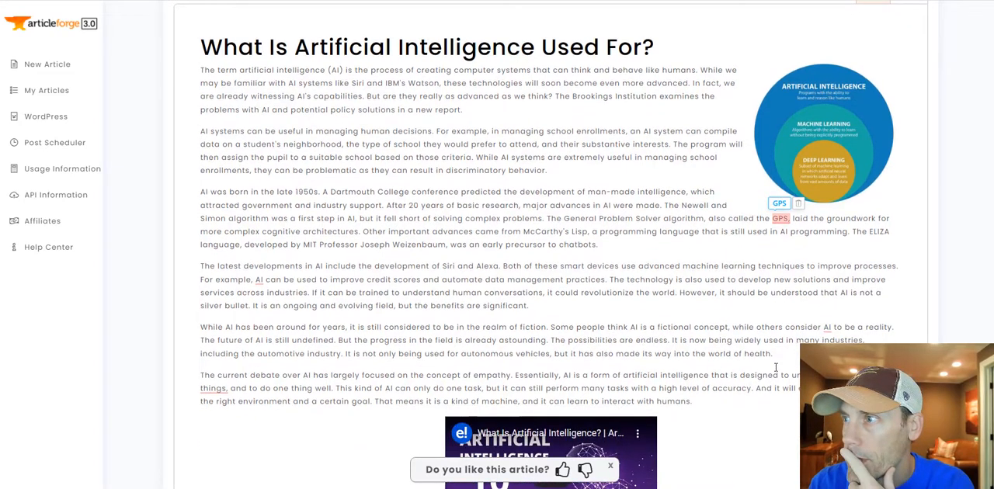
scroll(down, 3)
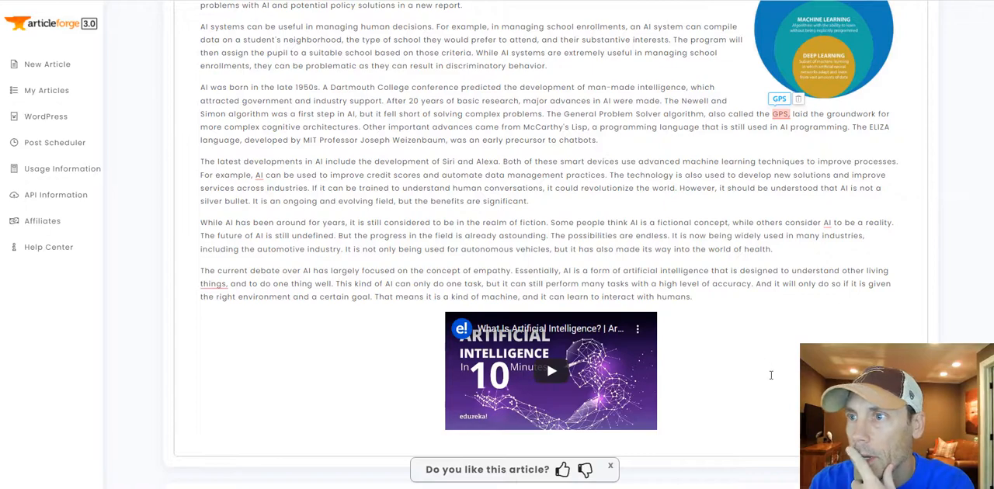
mouse_move(789, 357)
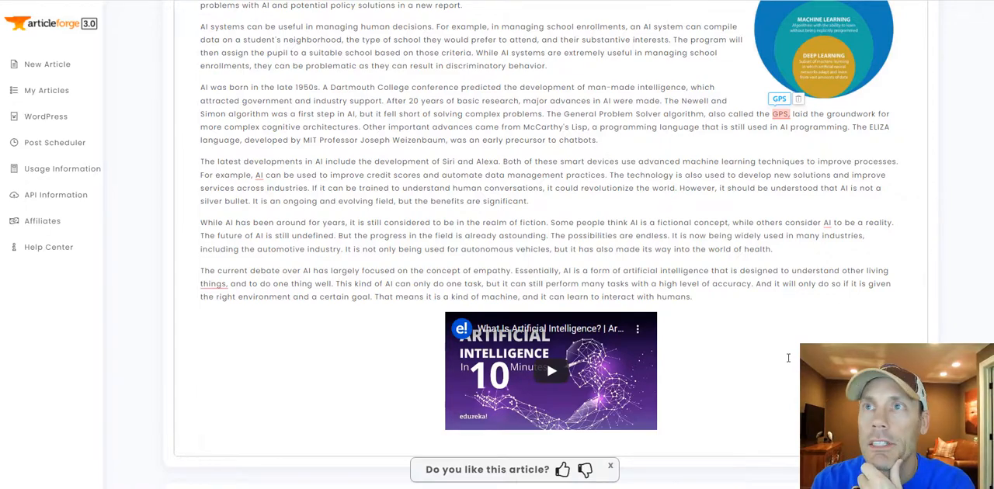
scroll(up, 3)
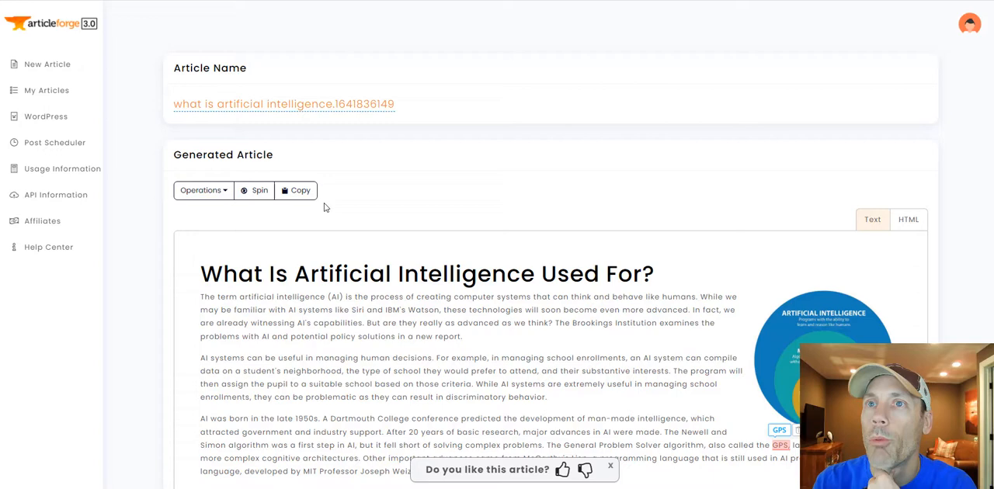
mouse_move(849, 220)
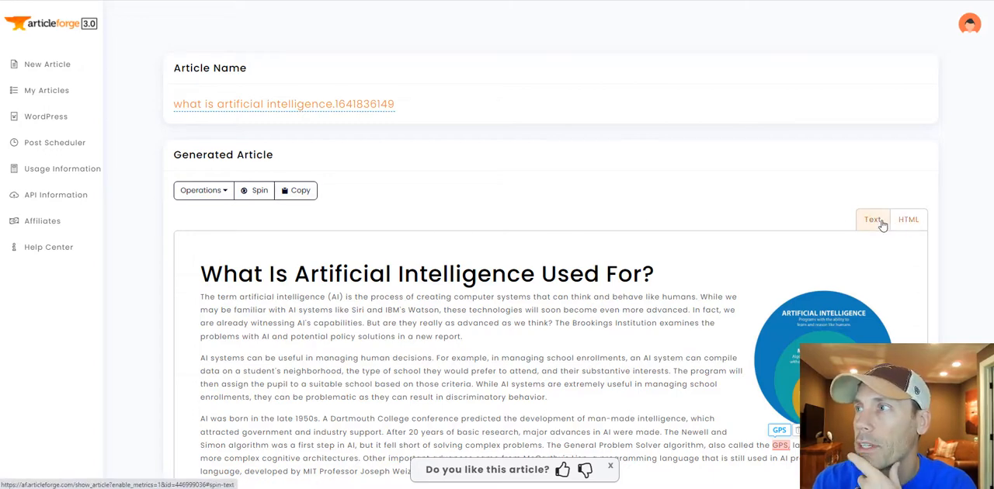
click(907, 219)
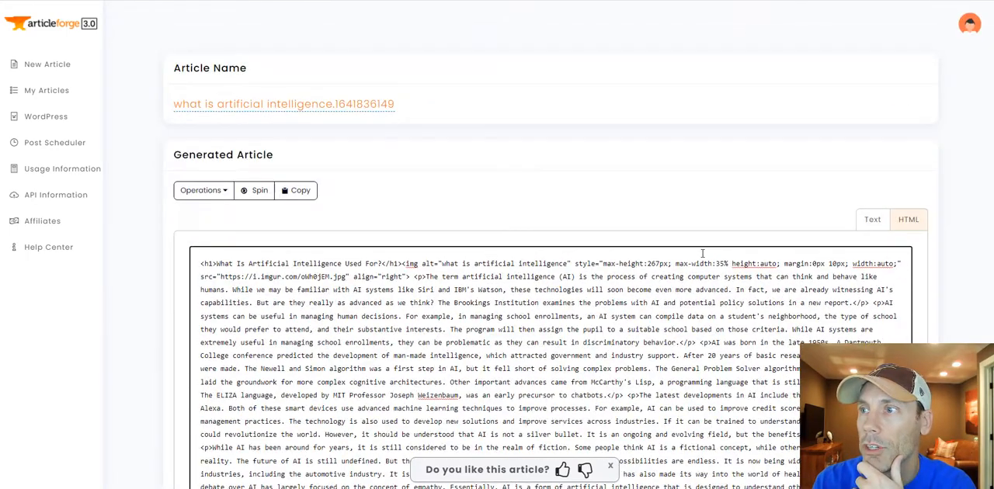
click(873, 219)
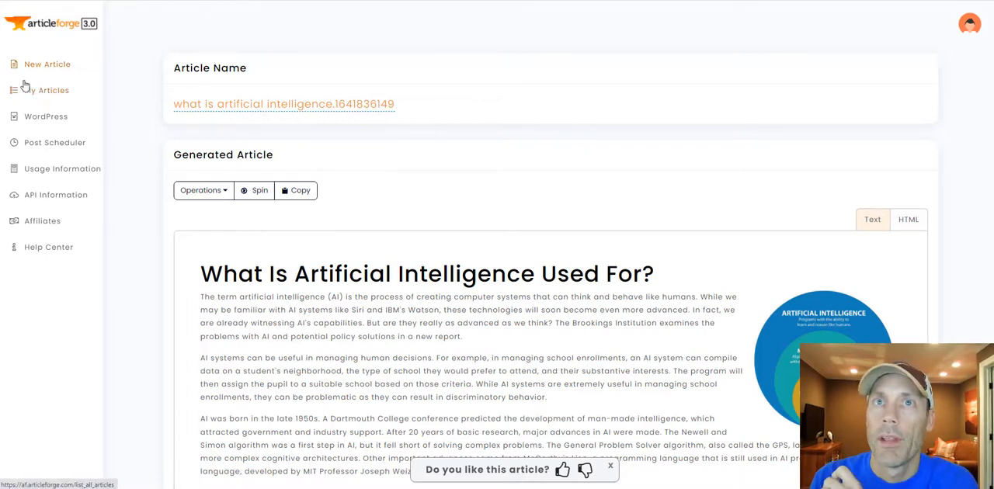
Look through the My Articles list, then move on to the WordPress blogs list
click(46, 90)
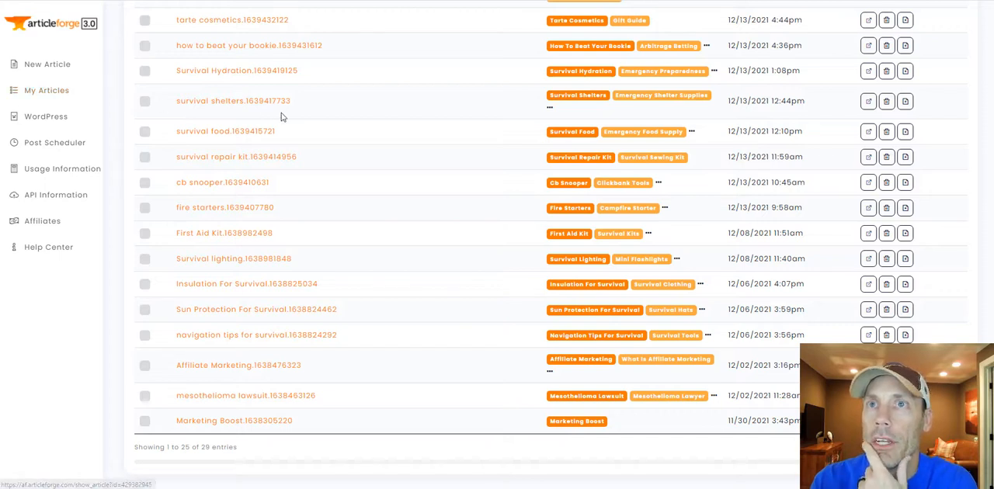
mouse_move(301, 296)
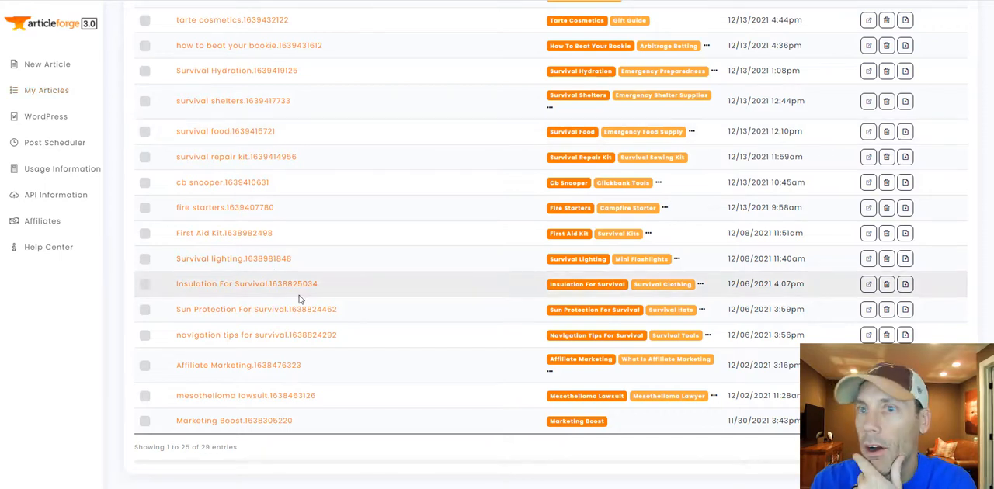
mouse_move(230, 134)
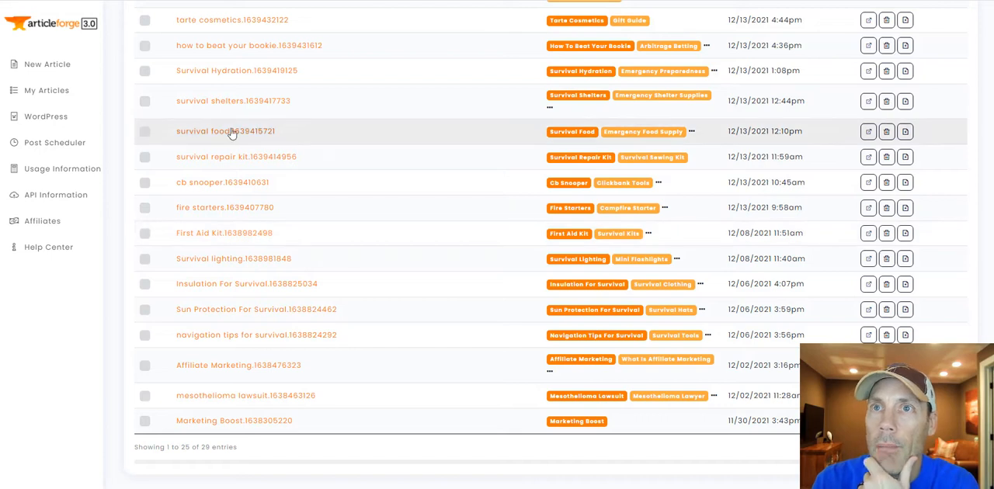
mouse_move(261, 182)
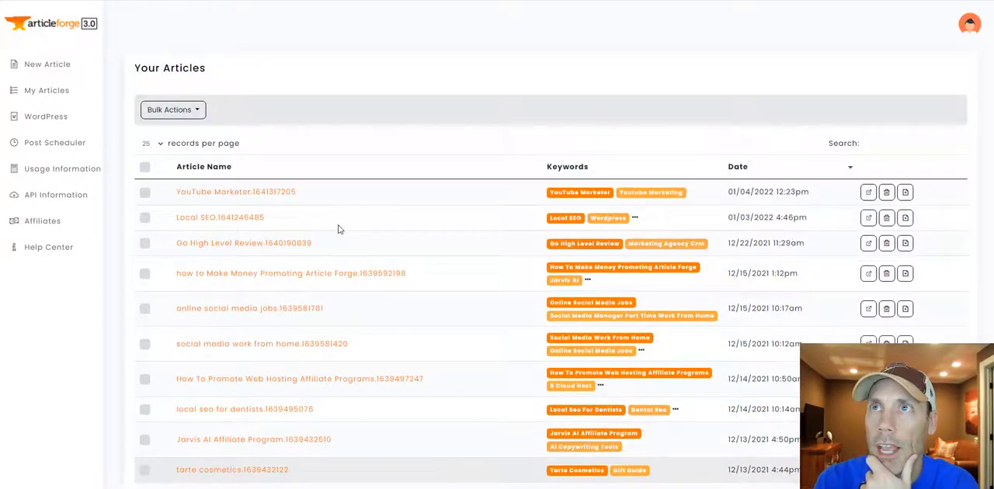
scroll(down, 3)
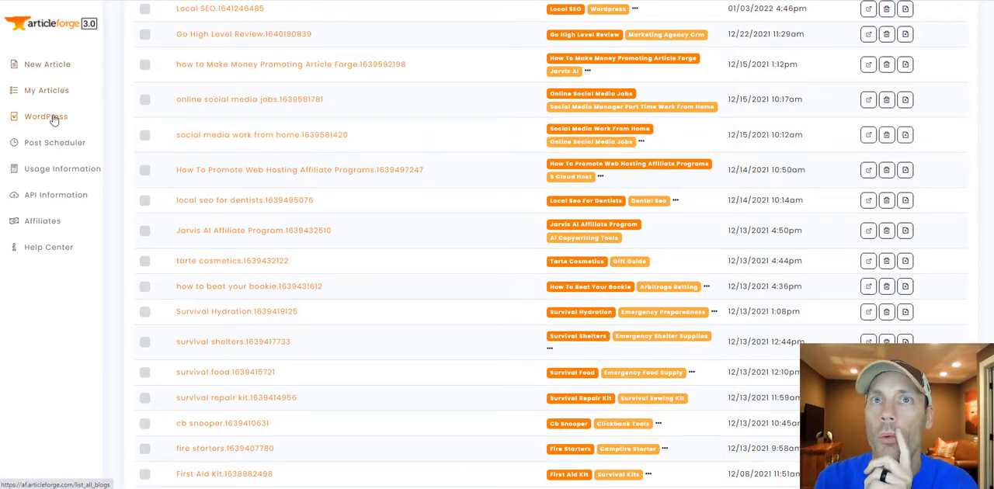
click(45, 116)
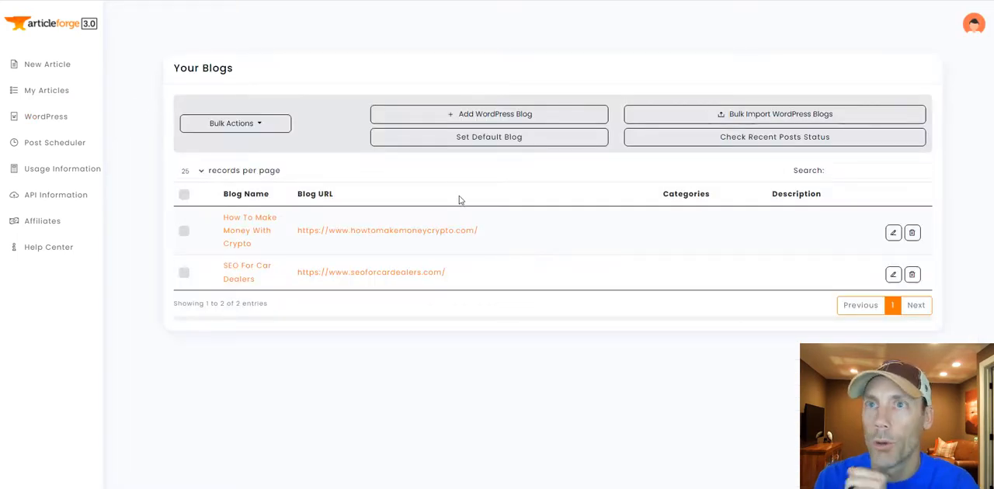
mouse_move(250, 242)
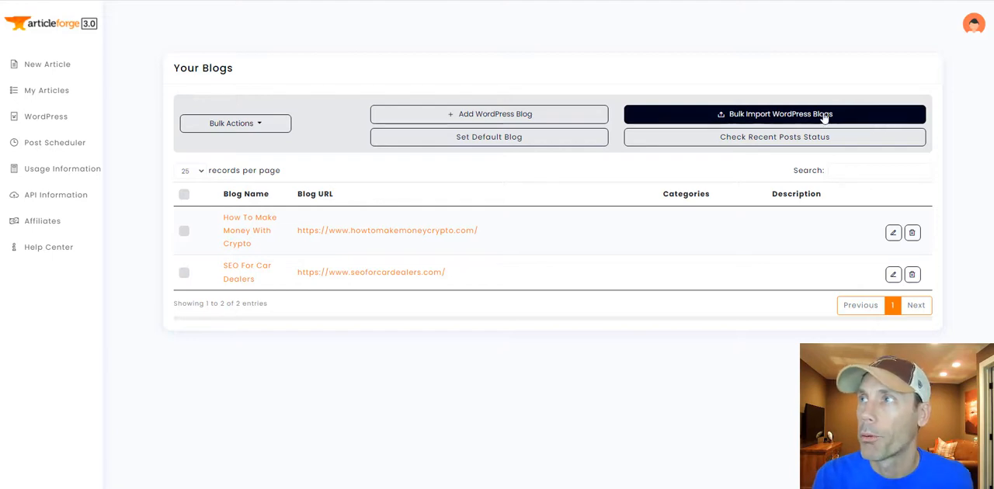
mouse_move(842, 118)
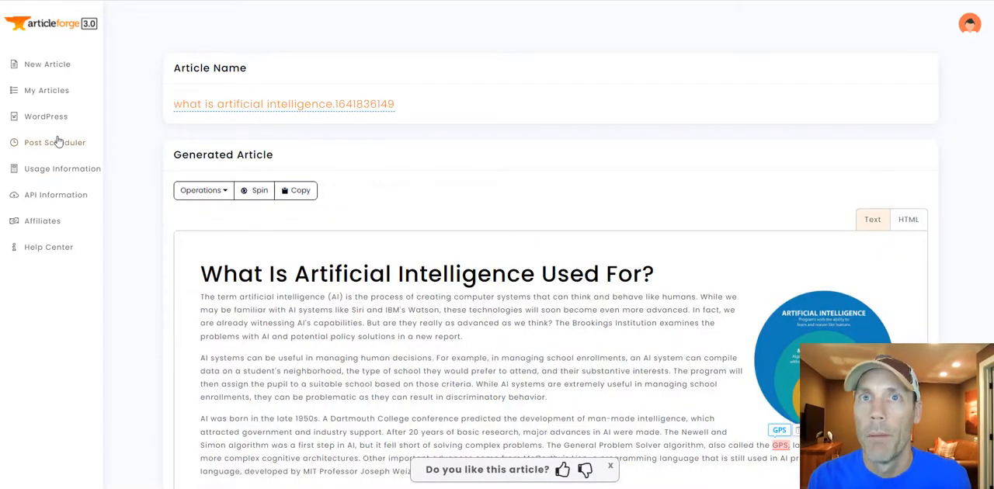
mouse_move(45, 116)
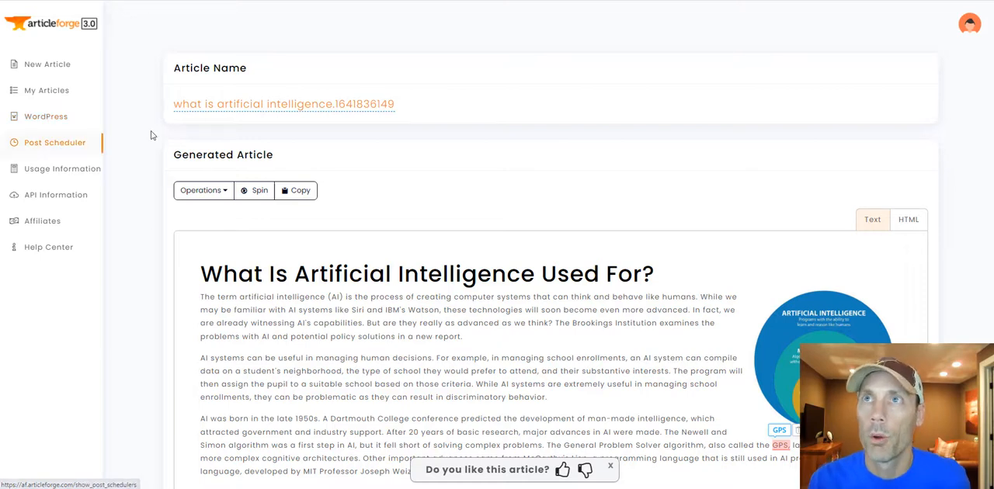
Move from the Your Blogs list to the Post Scheduler page
click(56, 143)
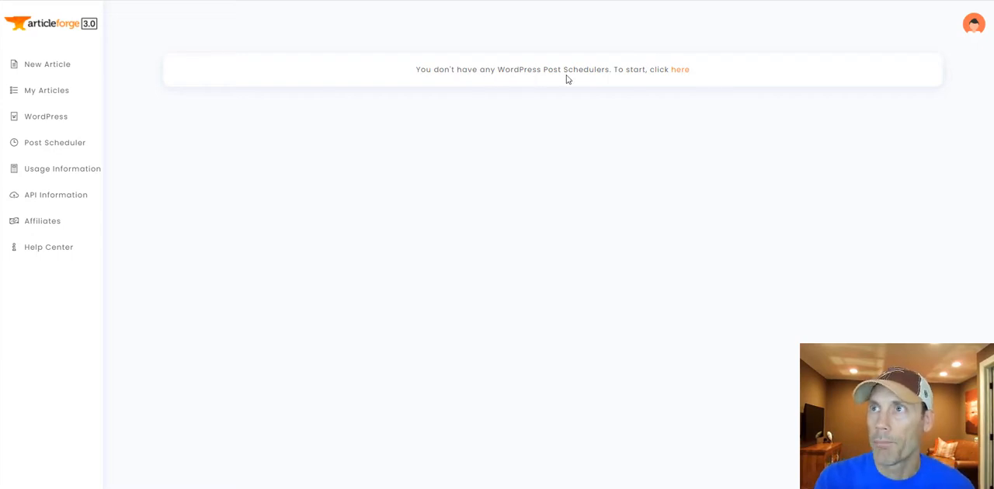
Bring up the Create Post Scheduler form and review its keyword list and formatting rules
click(680, 69)
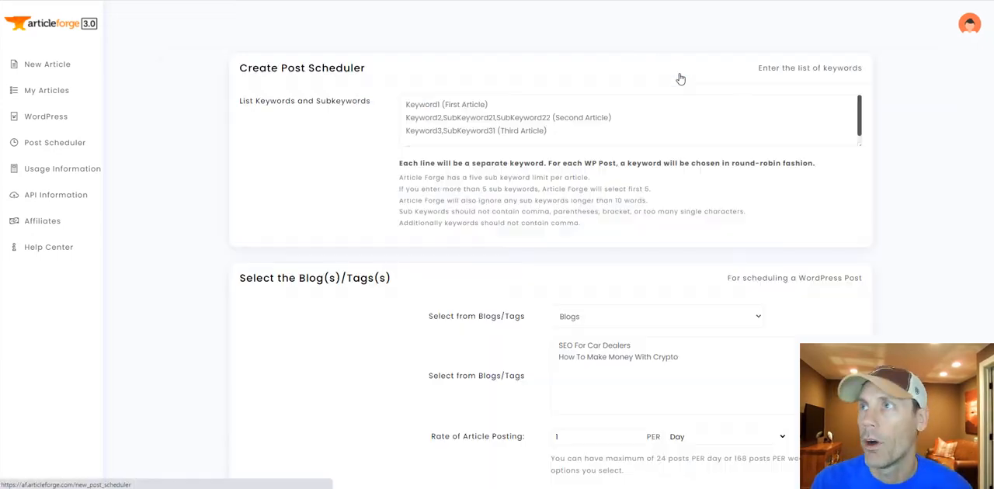
click(487, 118)
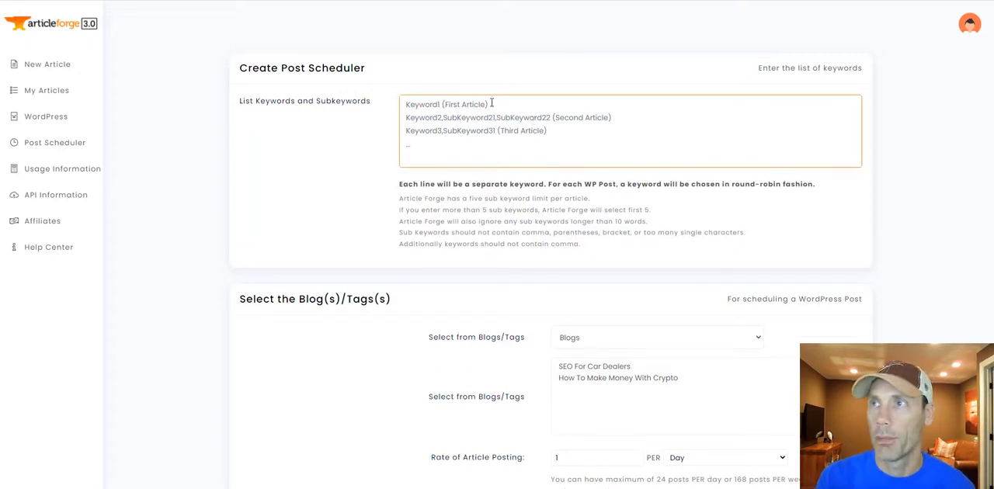
mouse_move(519, 118)
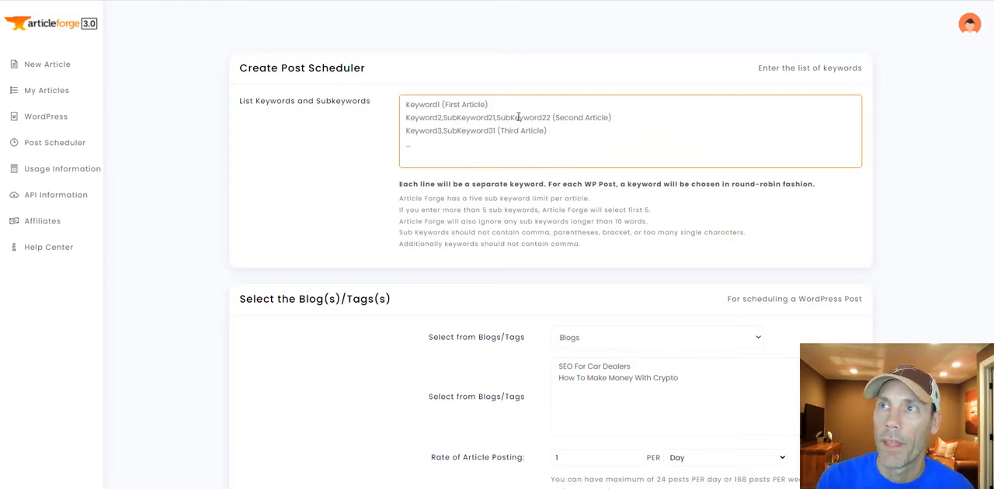
mouse_move(516, 201)
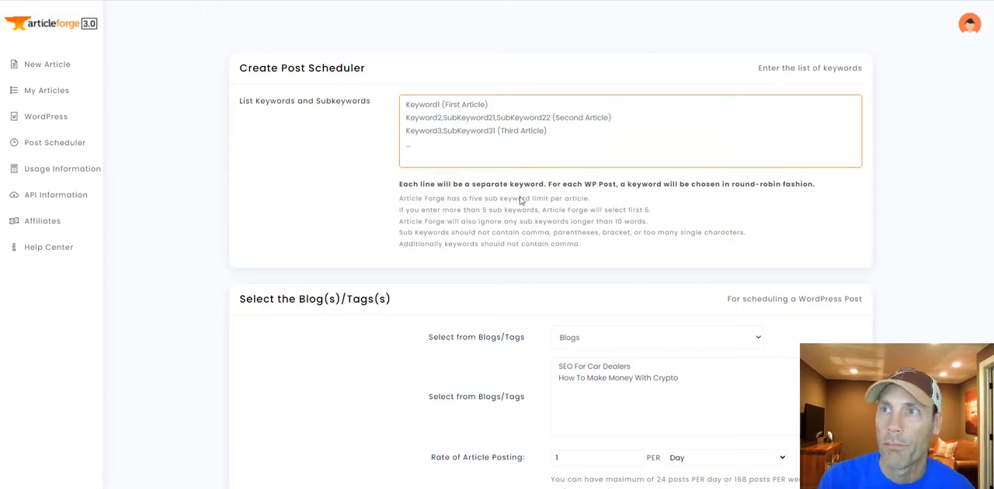
mouse_move(596, 253)
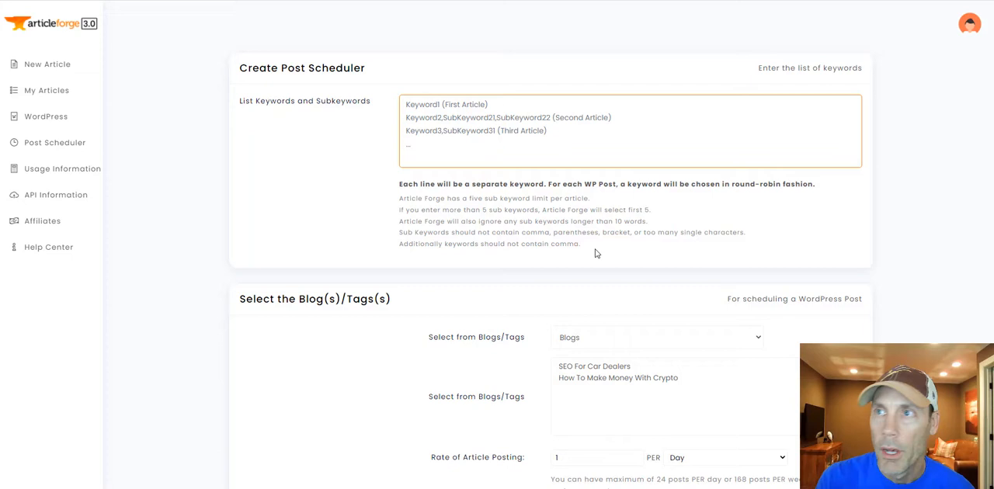
drag(397, 199, 577, 244)
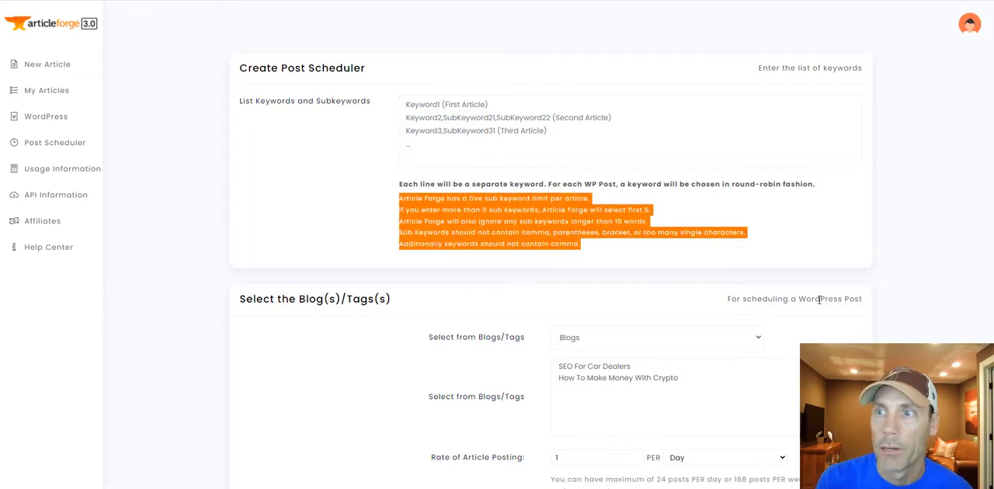
scroll(down, 3)
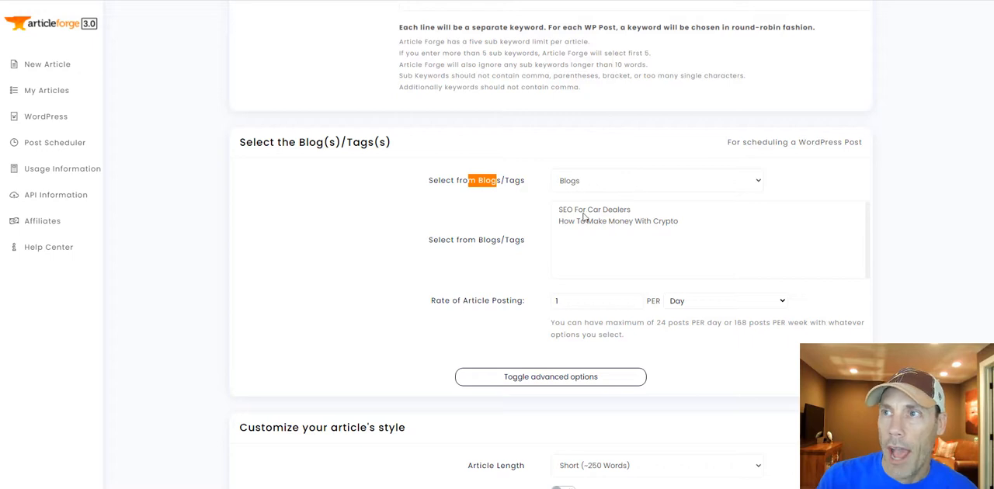
Target the SEO For Car Dealers blog (not tags) at 25 articles per day
click(593, 208)
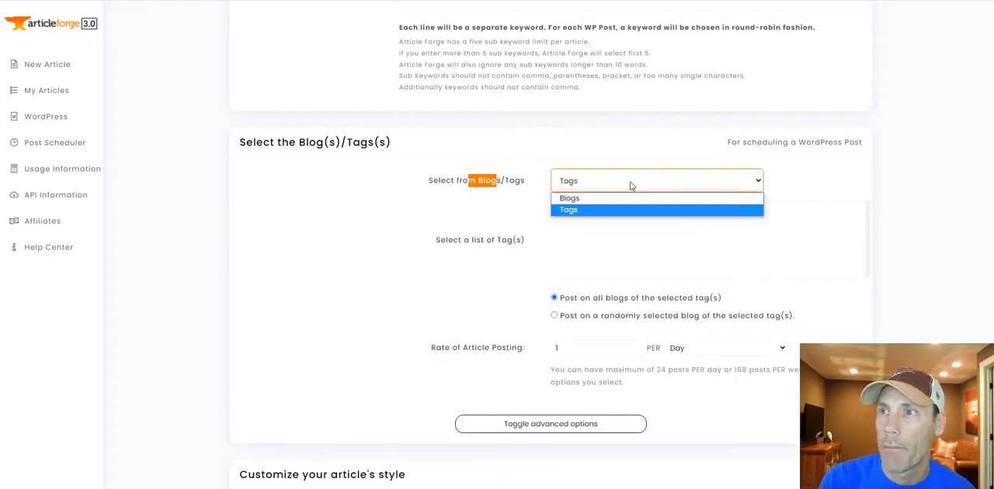
click(568, 198)
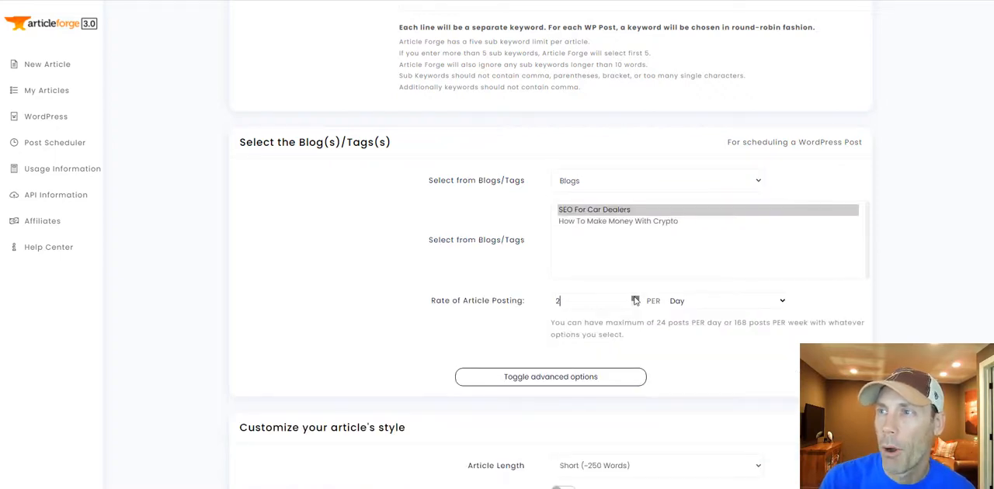
text(13)
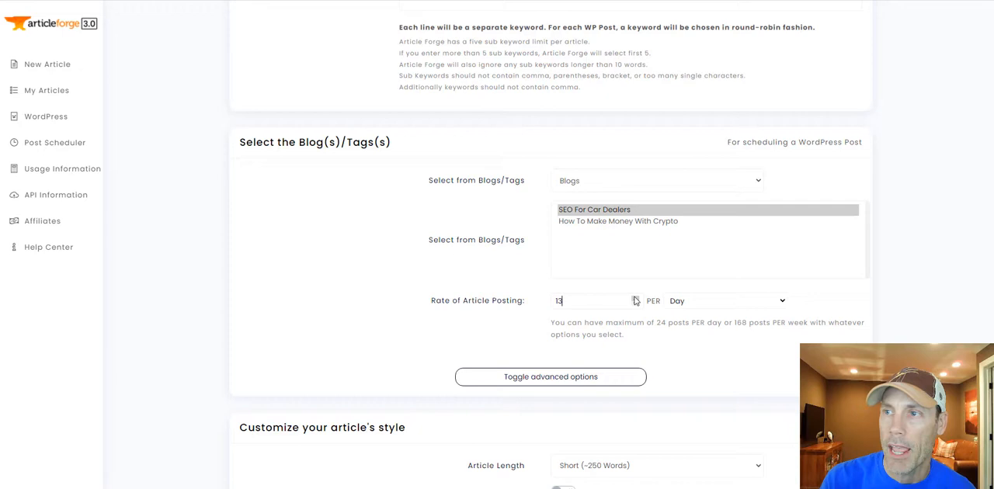
text(23)
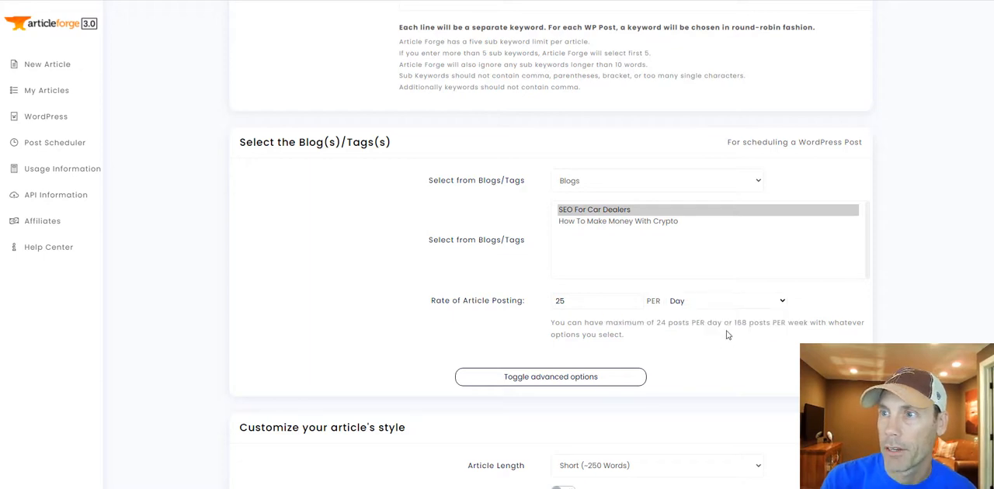
Reveal the advanced posting options below the schedule
click(550, 376)
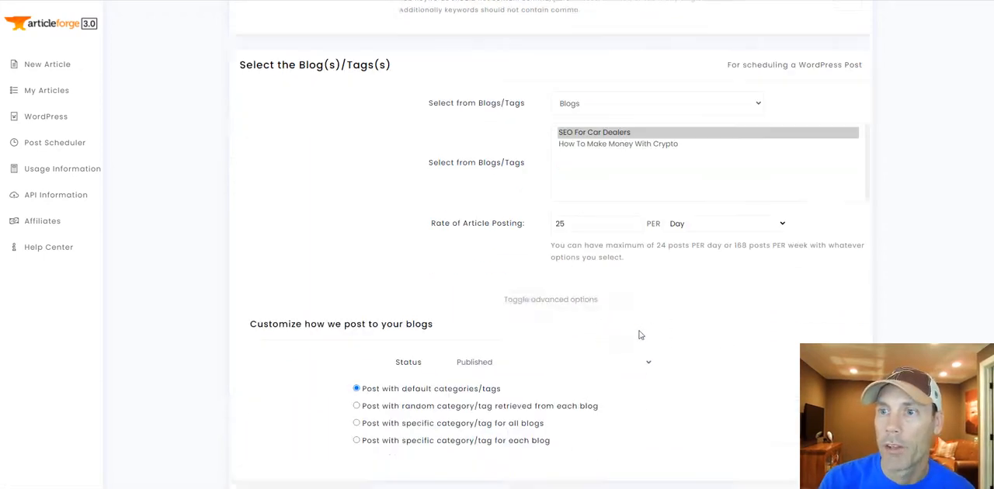
Choose Published as the status for scheduled blog posts
click(550, 282)
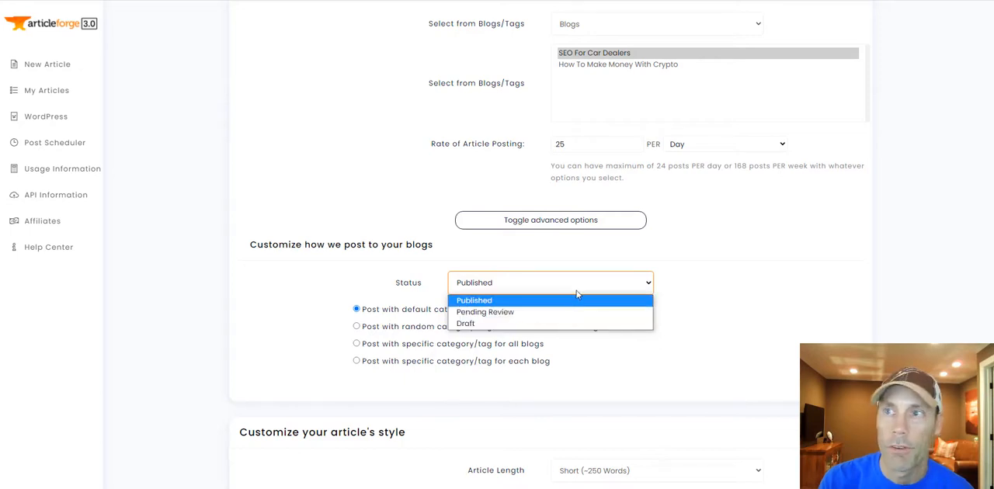
click(476, 299)
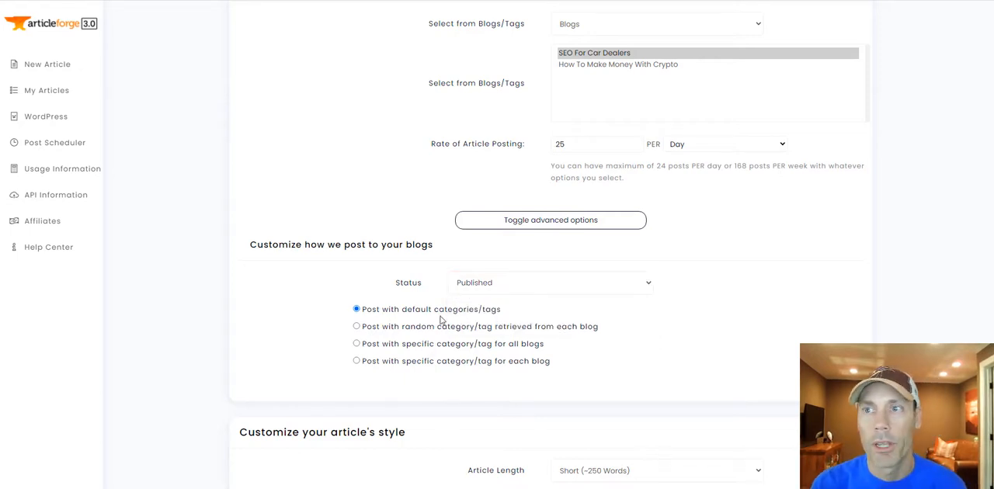
mouse_move(429, 342)
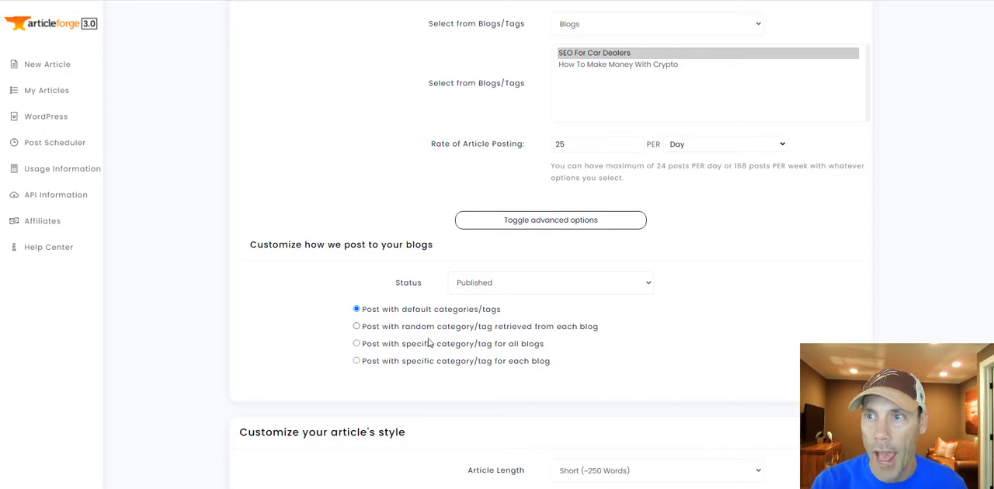
mouse_move(399, 354)
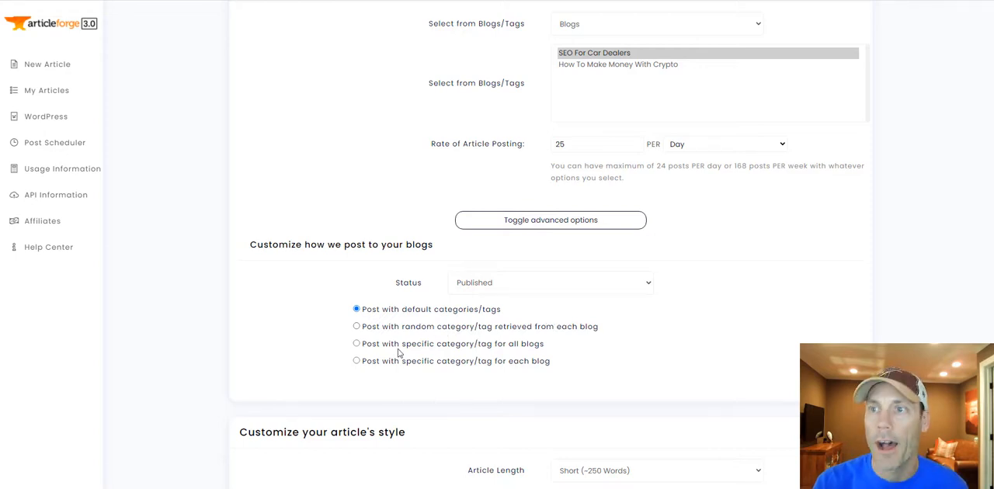
scroll(down, 3)
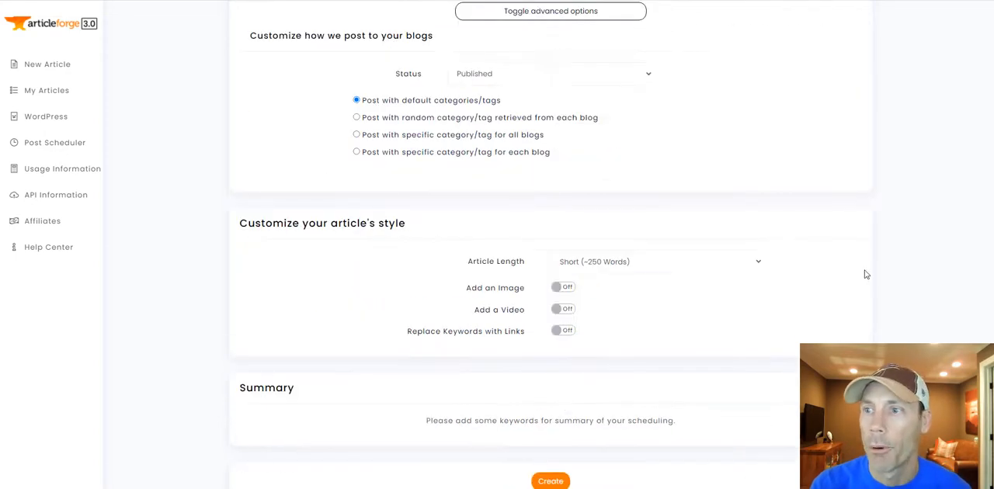
Keep article length at Short and switch on adding an image and a video
click(655, 260)
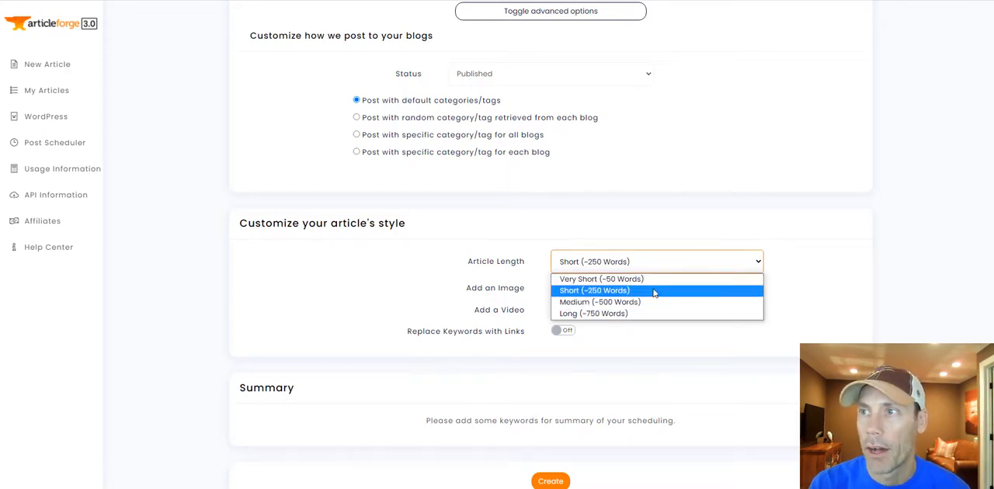
click(593, 290)
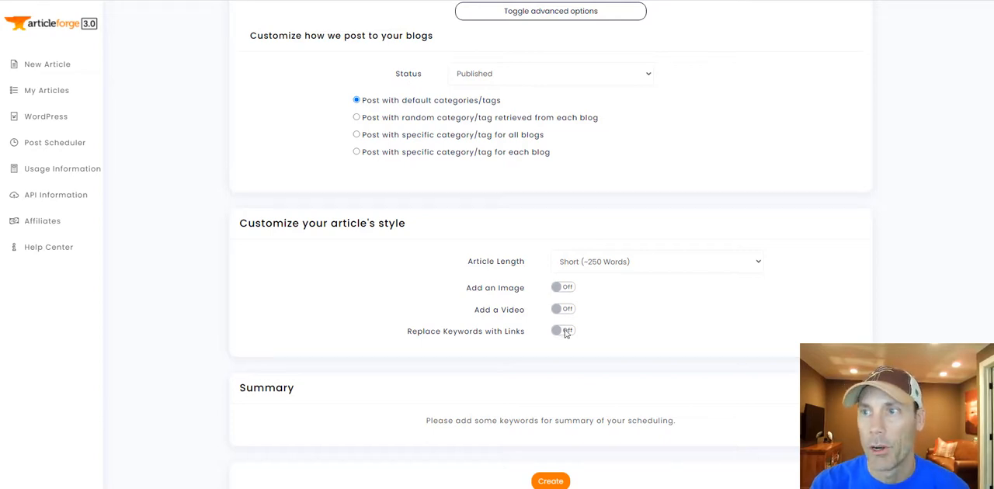
click(563, 286)
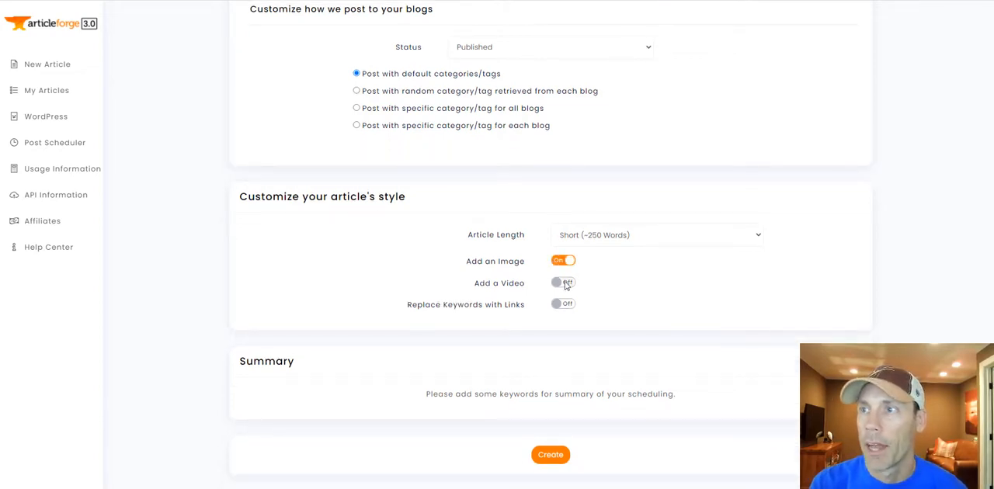
click(562, 304)
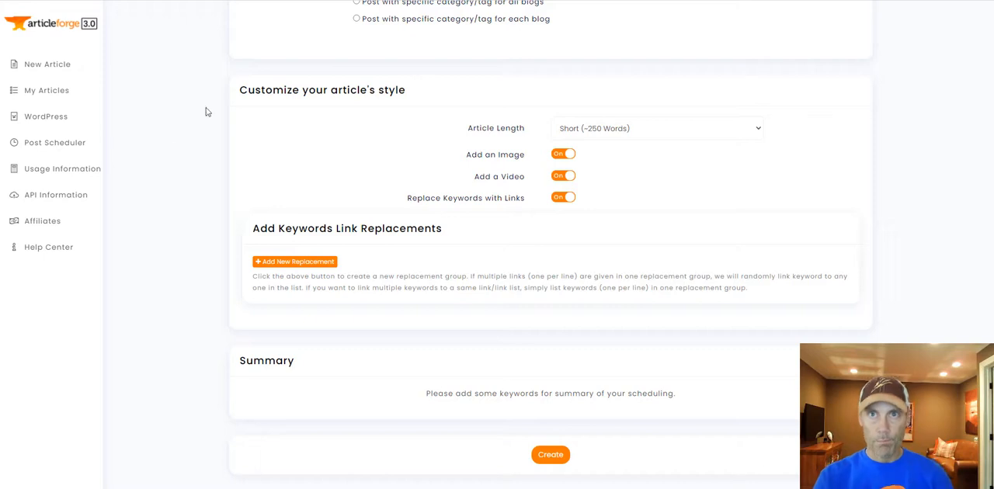
mouse_move(74, 155)
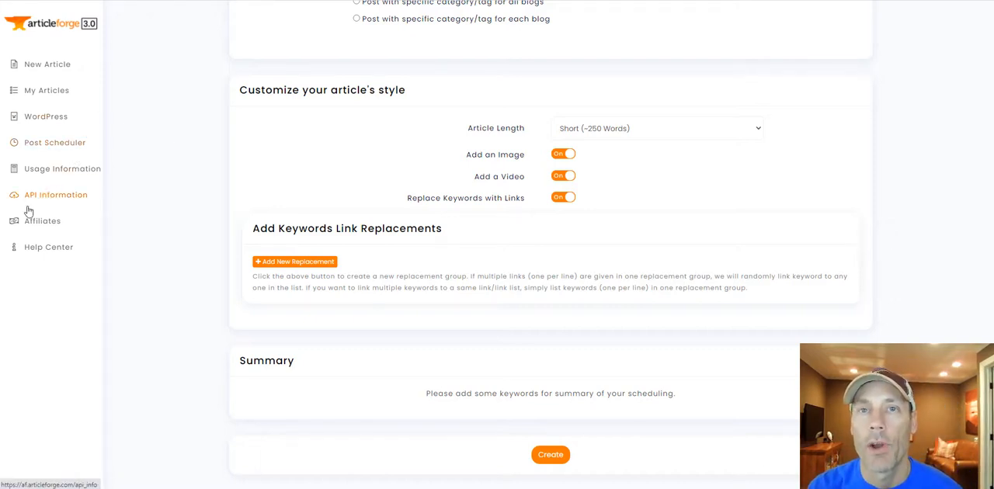
mouse_move(37, 209)
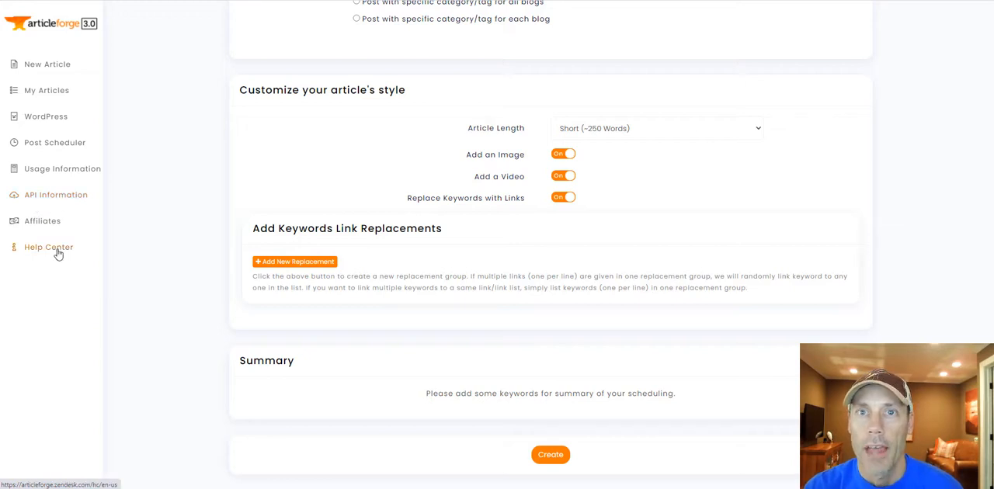
click(48, 247)
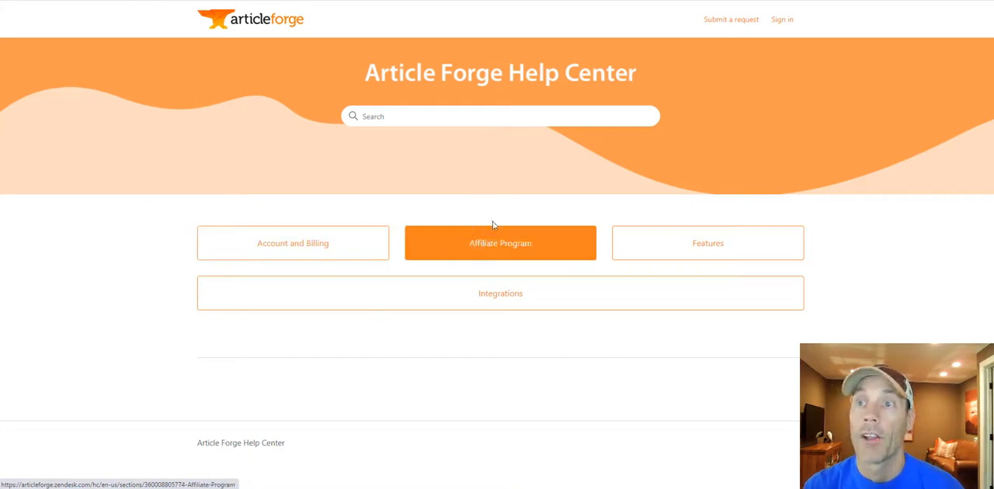
mouse_move(525, 248)
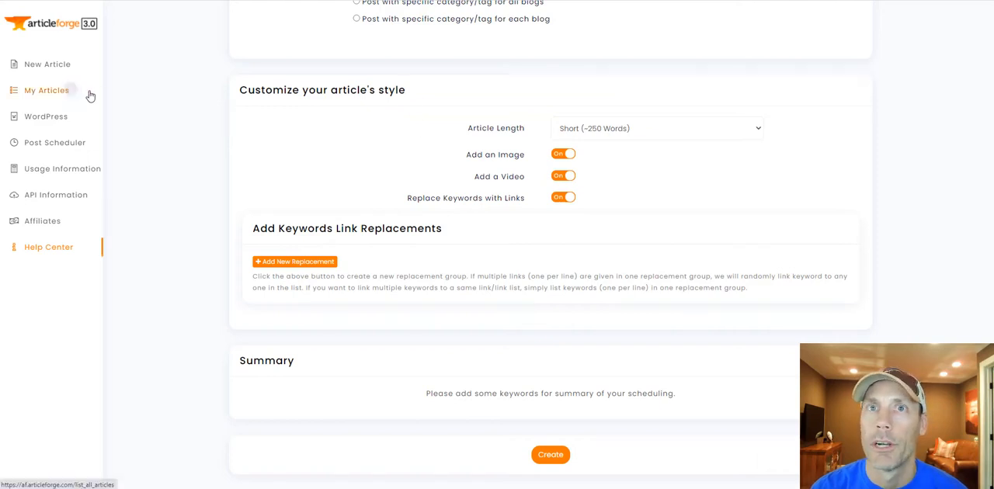
Open the survival food article from the My Articles list
click(46, 90)
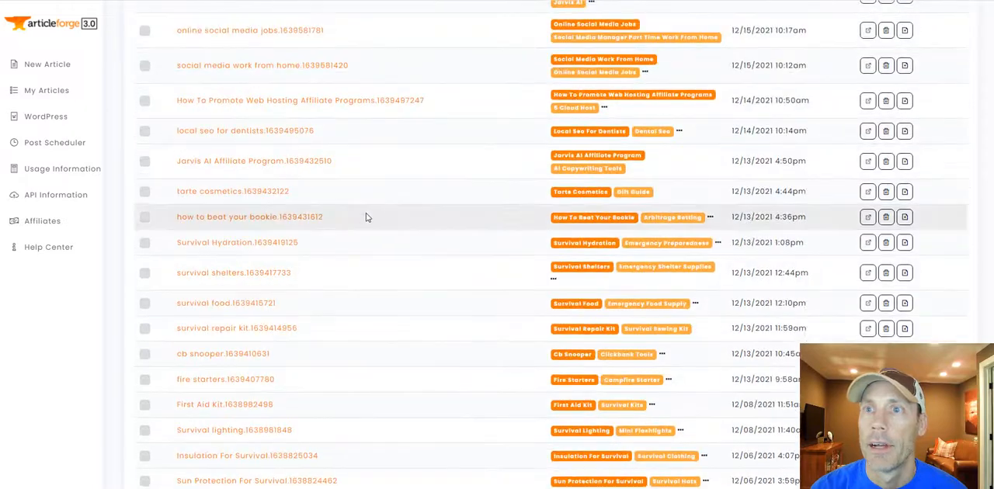
scroll(down, 3)
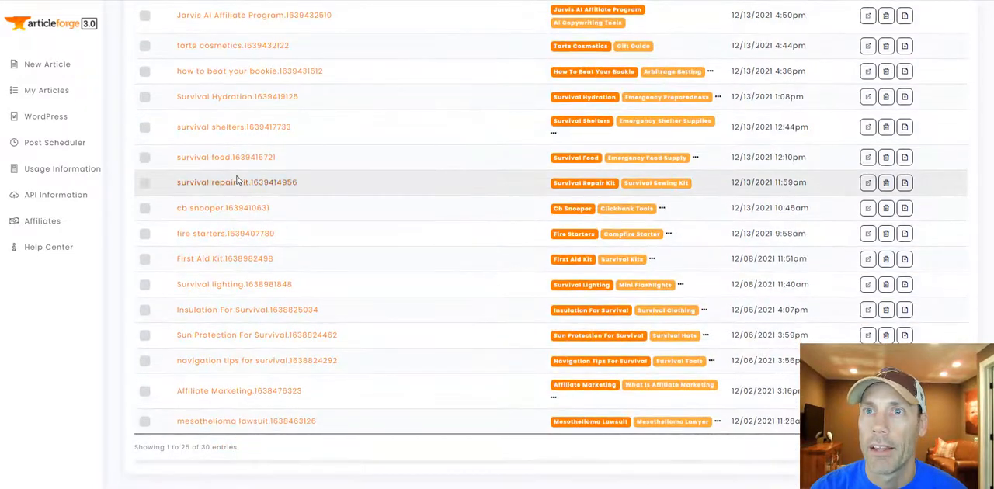
mouse_move(218, 161)
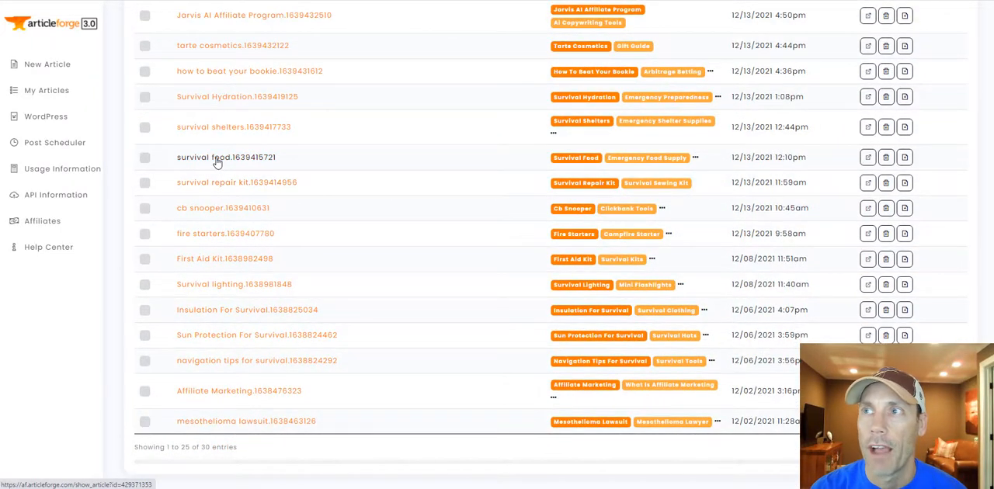
click(225, 157)
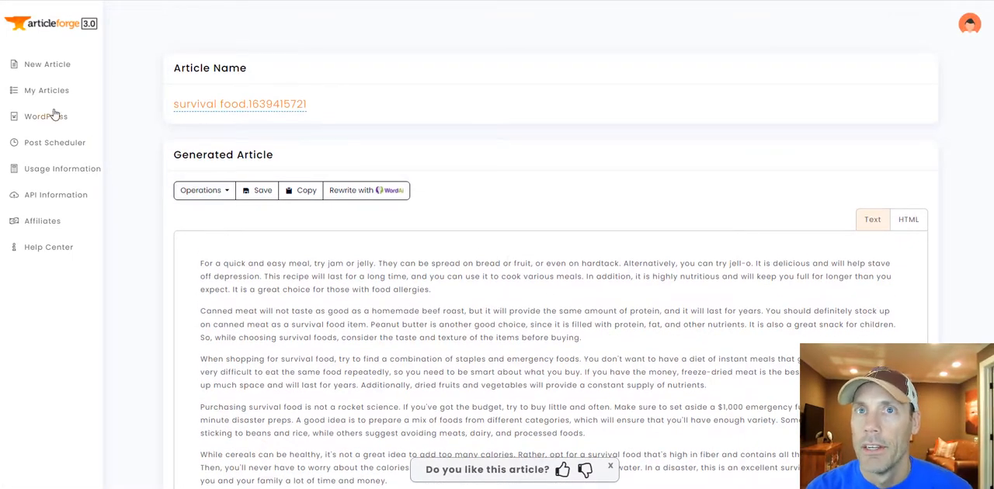
Return to the list, expand its keyword tags, and reopen the survival food article
click(47, 90)
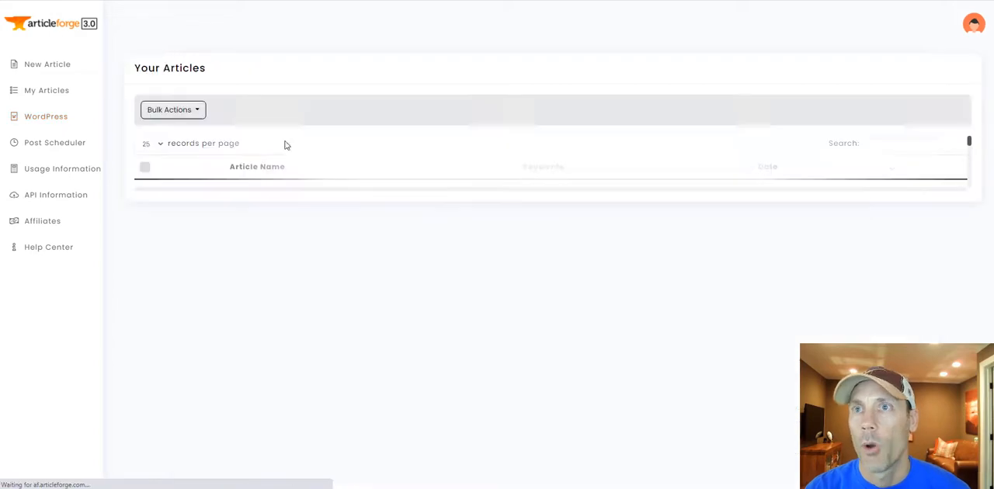
mouse_move(422, 326)
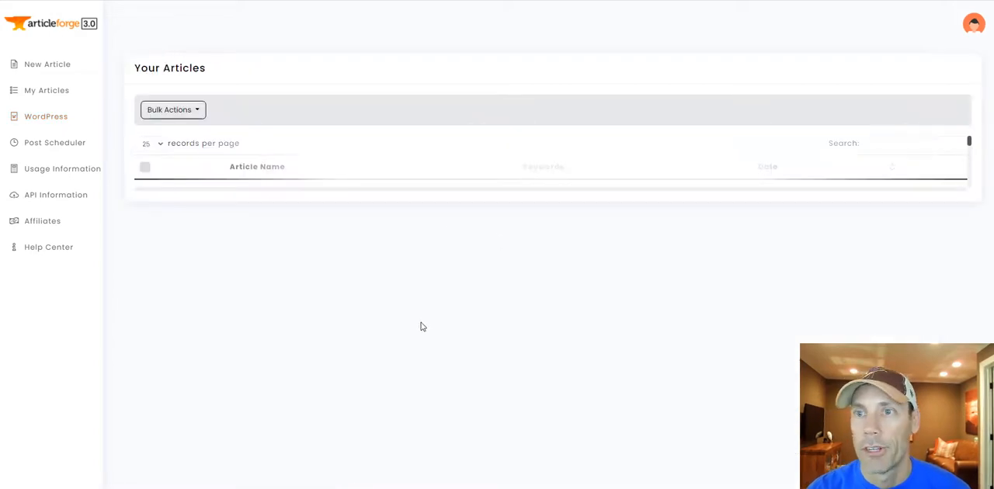
scroll(down, 3)
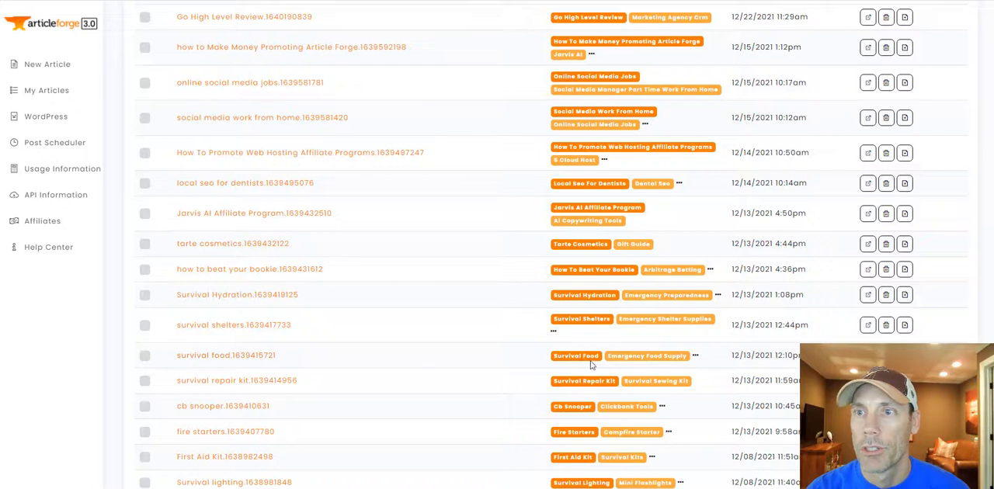
click(693, 354)
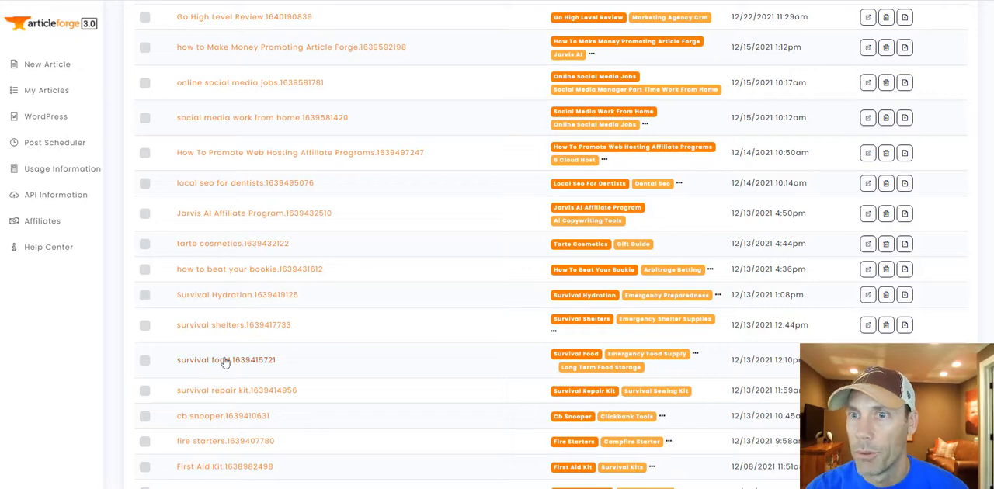
click(224, 360)
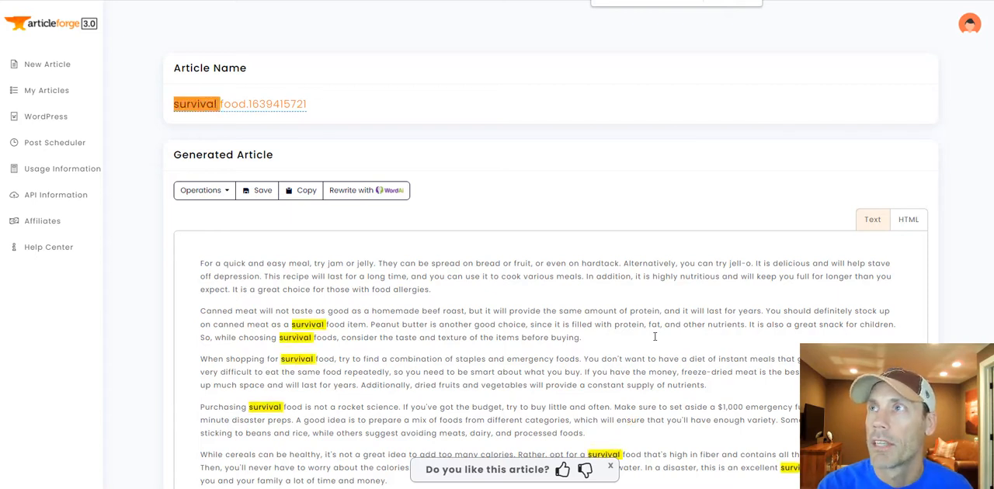
scroll(down, 3)
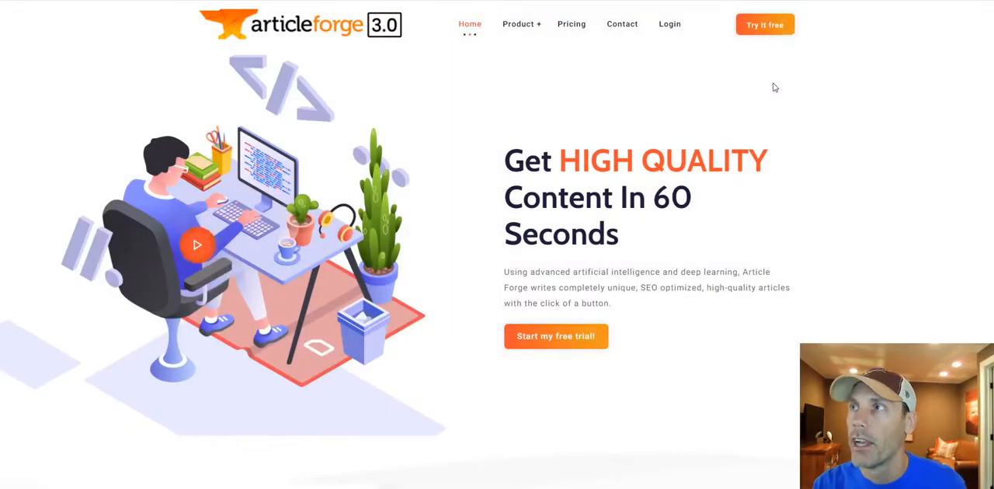
Show the pricing page and highlight the free 5-day trial headline
click(572, 24)
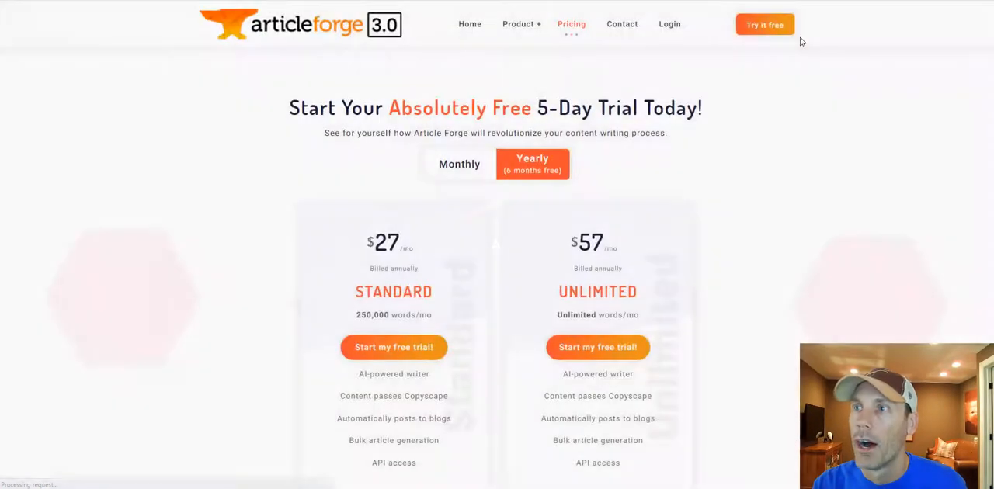
drag(289, 109, 671, 109)
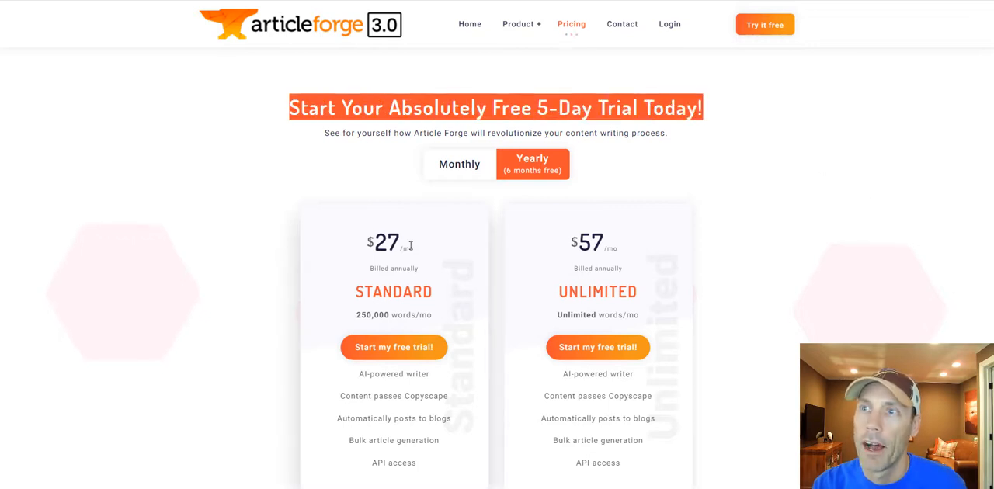
mouse_move(430, 270)
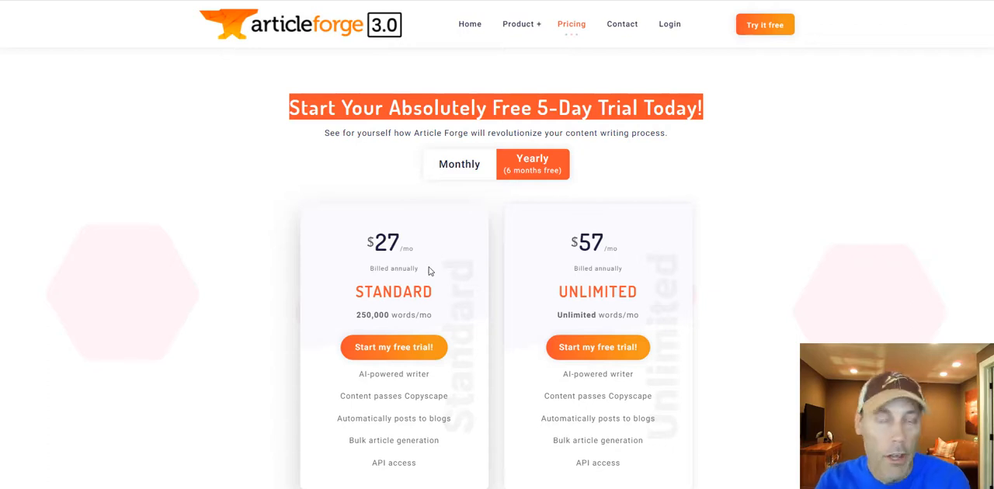
mouse_move(214, 487)
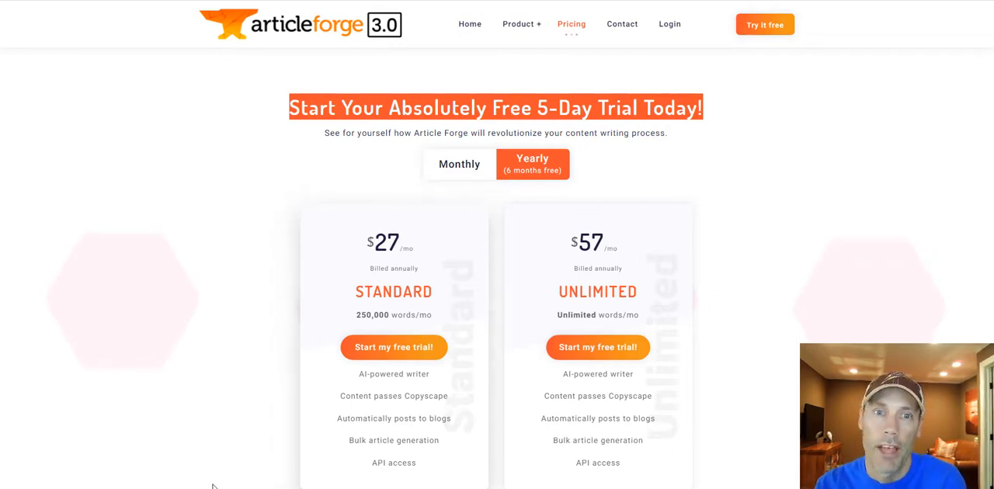